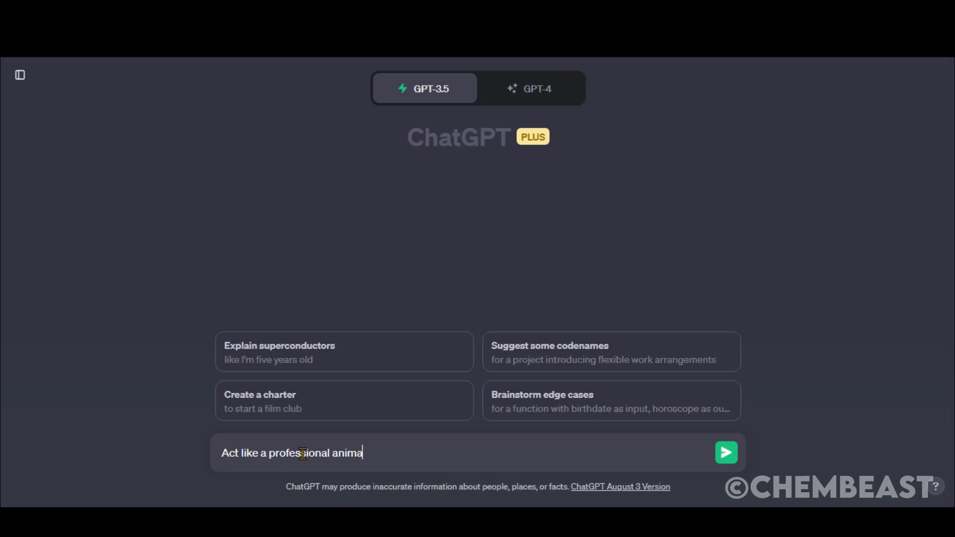
# Send GPT-3.5 the 'professional animation video creator' prompt for a Studio Ghibli cottage story and skim the reply.
pyautogui.write('tion video creator, and generate')
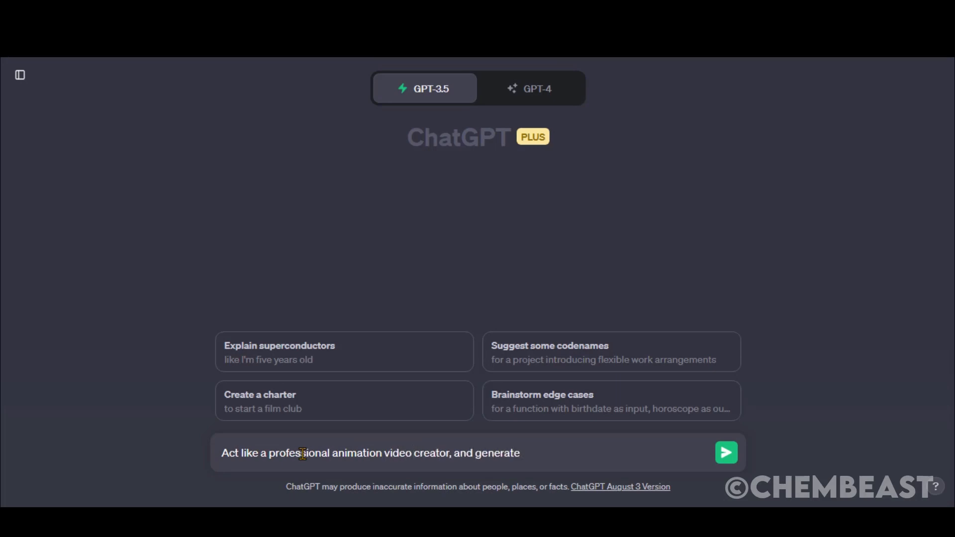
pyautogui.write('a short video prompts for animated')
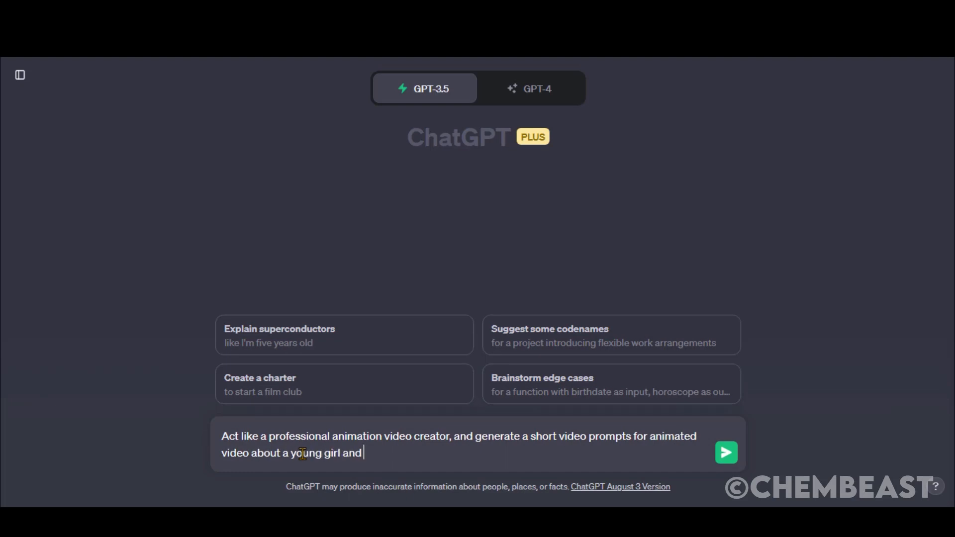
pyautogui.write('her grandmother living in a cottage at the')
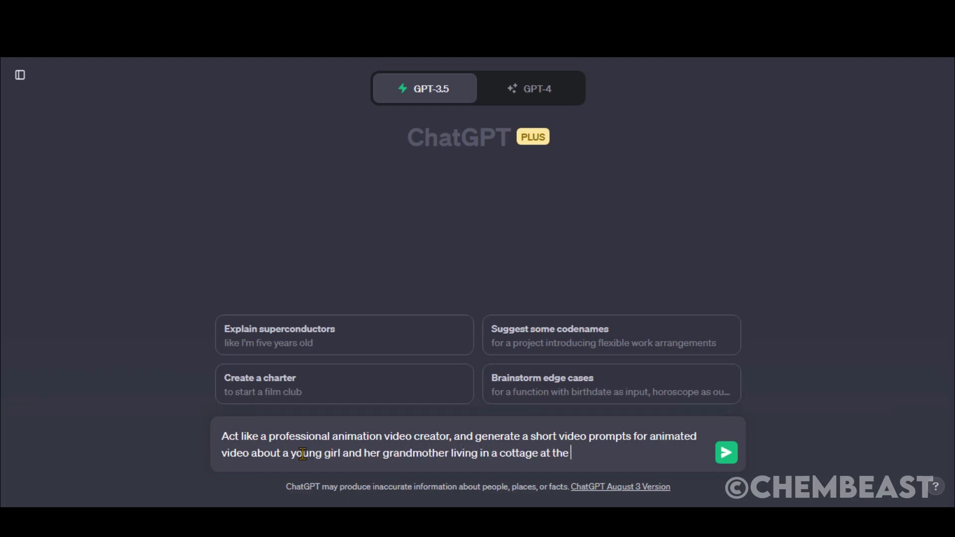
pyautogui.write('end of a forest, in a')
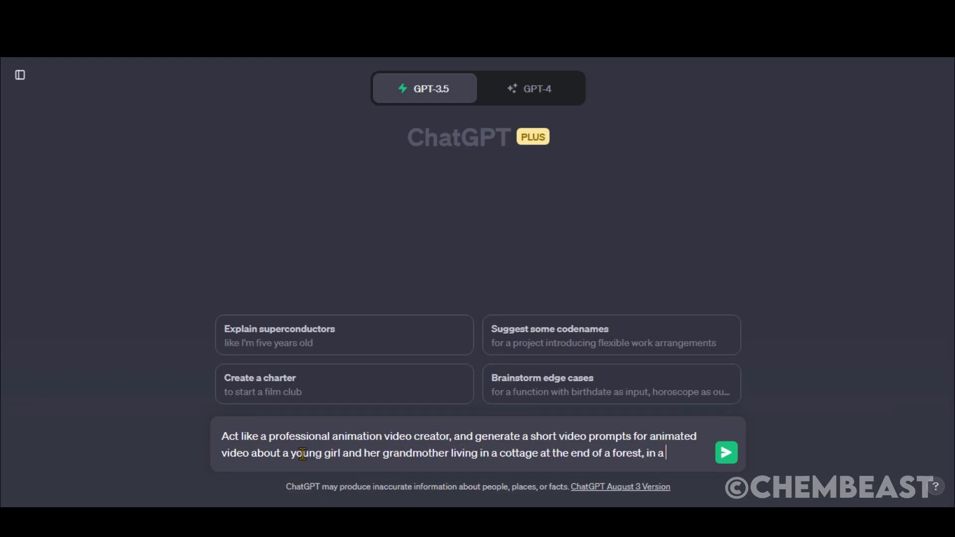
pyautogui.write('Studio Ghibli Animation style.')
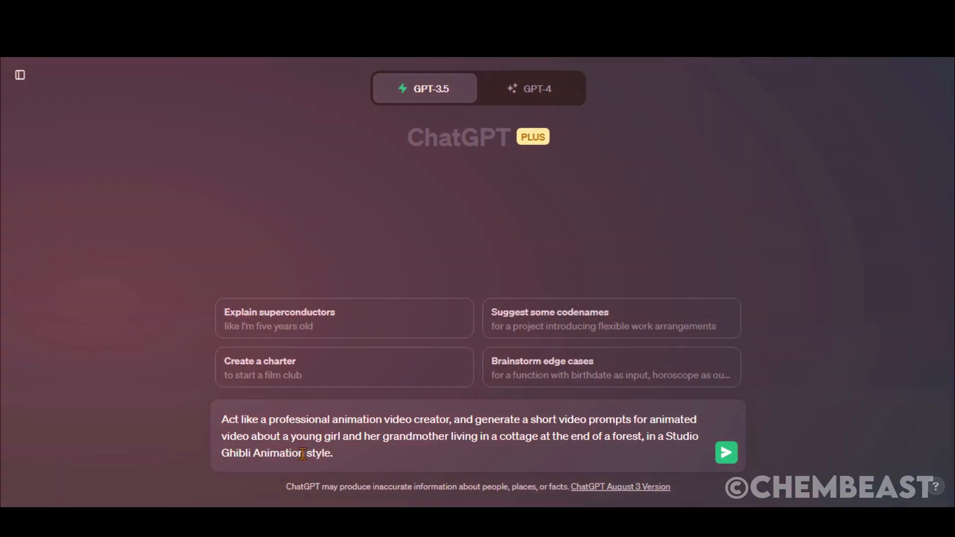
pyautogui.click(726, 452)
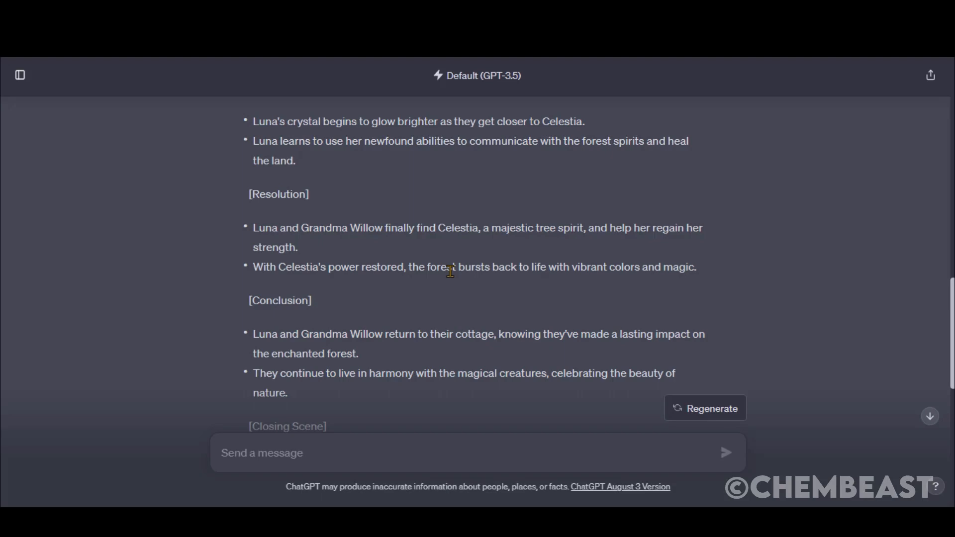
pyautogui.scroll(3)
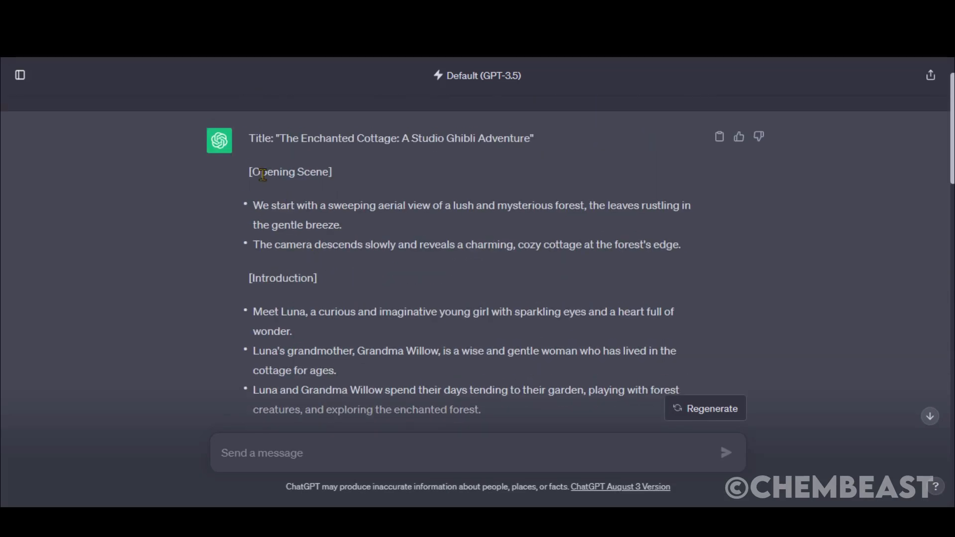
pyautogui.scroll(-3)
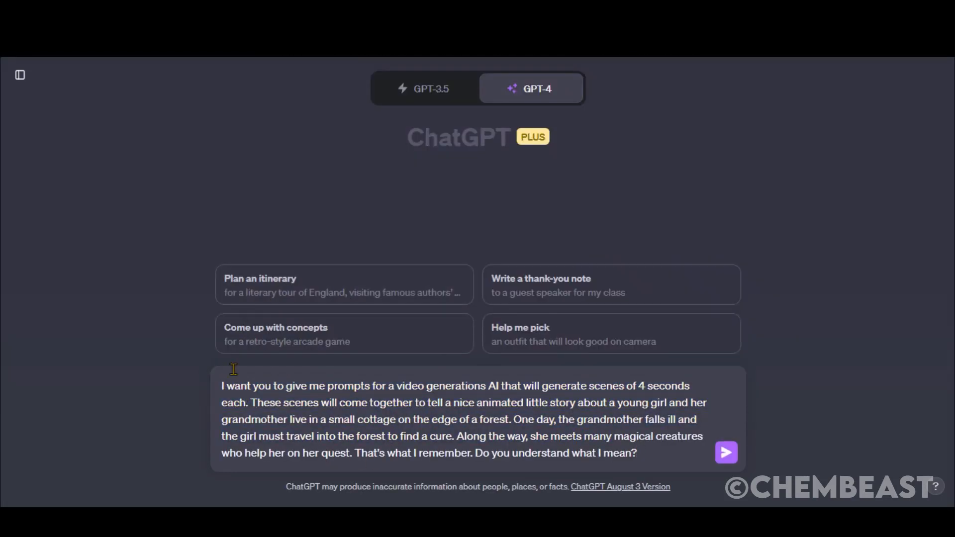
# Submit the 4-second scene prompt request to GPT-4 and read through the numbered scene list.
pyautogui.press('ctrl+a')
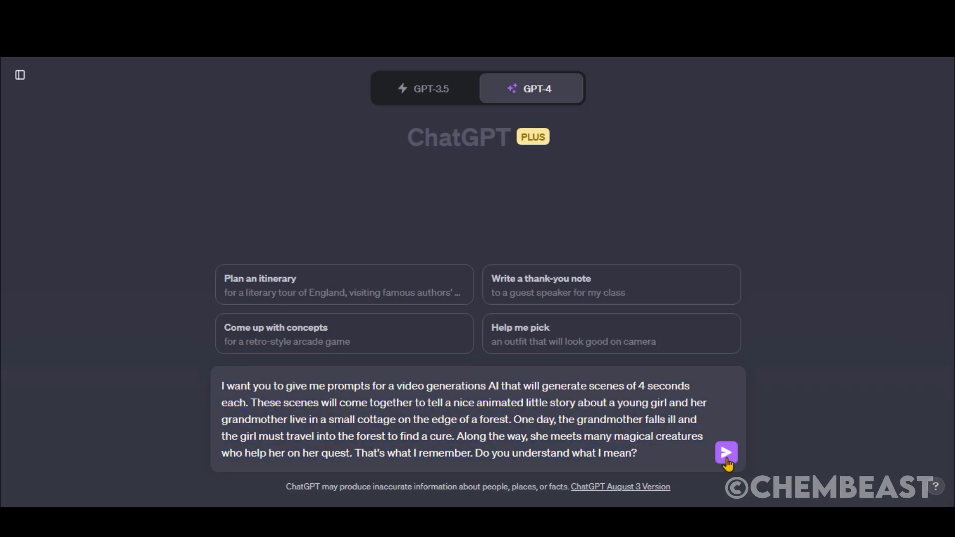
pyautogui.click(725, 452)
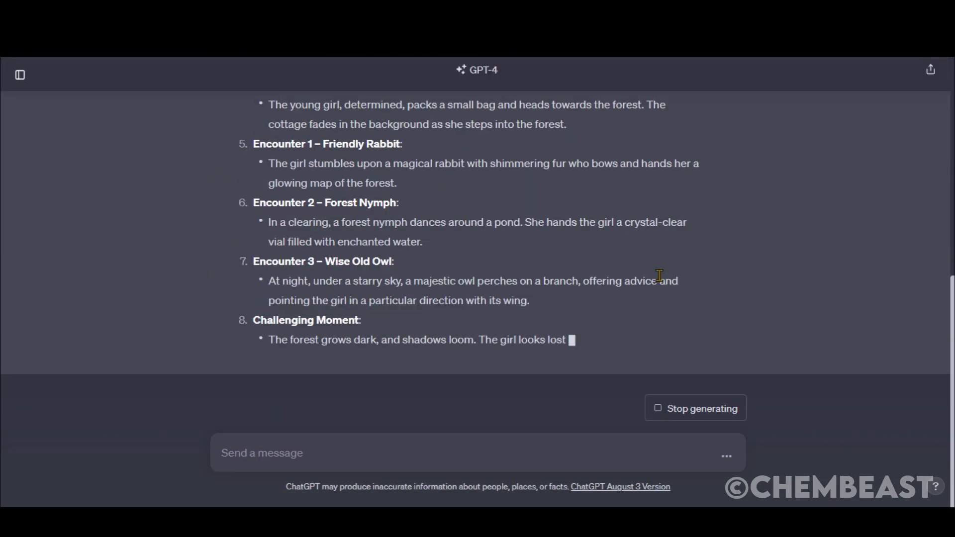
pyautogui.scroll(-3)
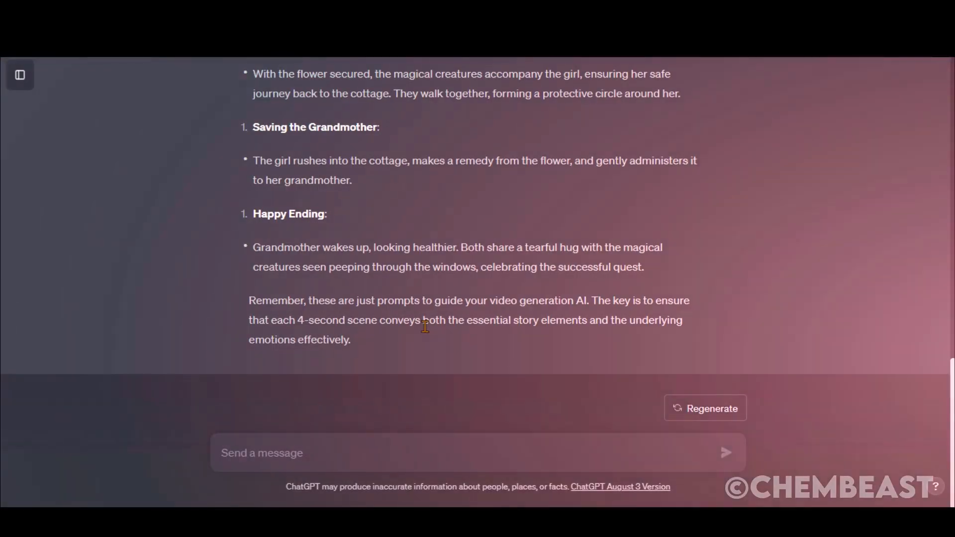
pyautogui.scroll(3)
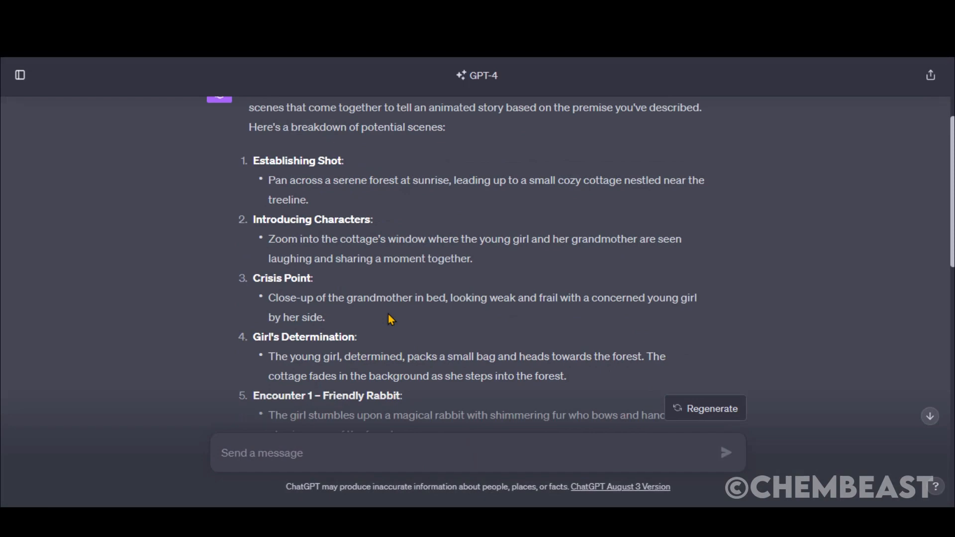
pyautogui.scroll(-3)
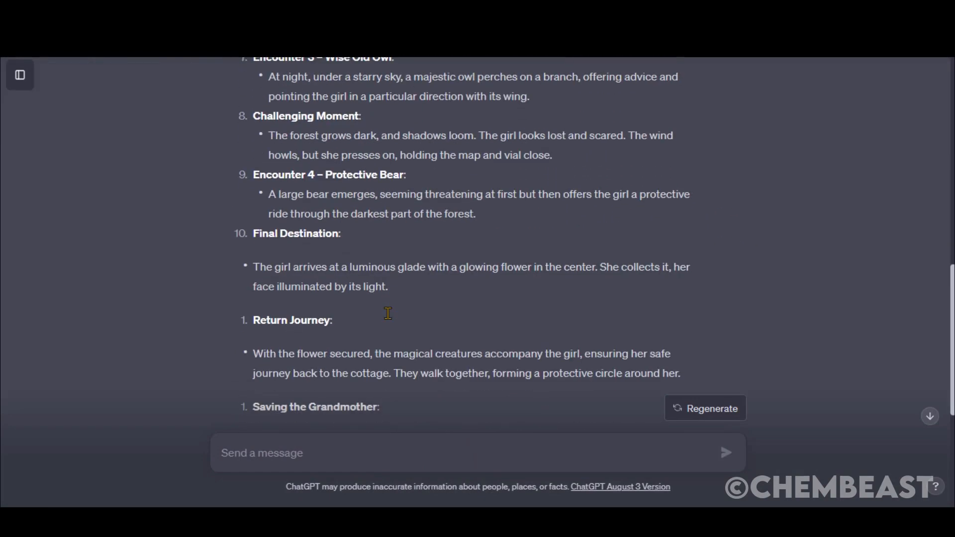
# Ask GPT-4 'Can you put sound effects for each scene.' and read its per-scene sound guide.
pyautogui.write('Can you pu')
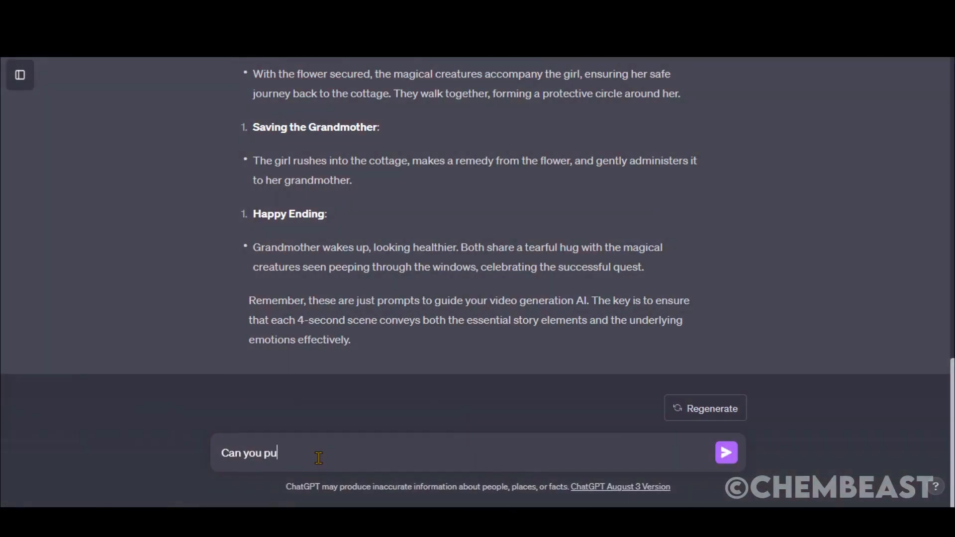
pyautogui.write('t sound effects for each scene.')
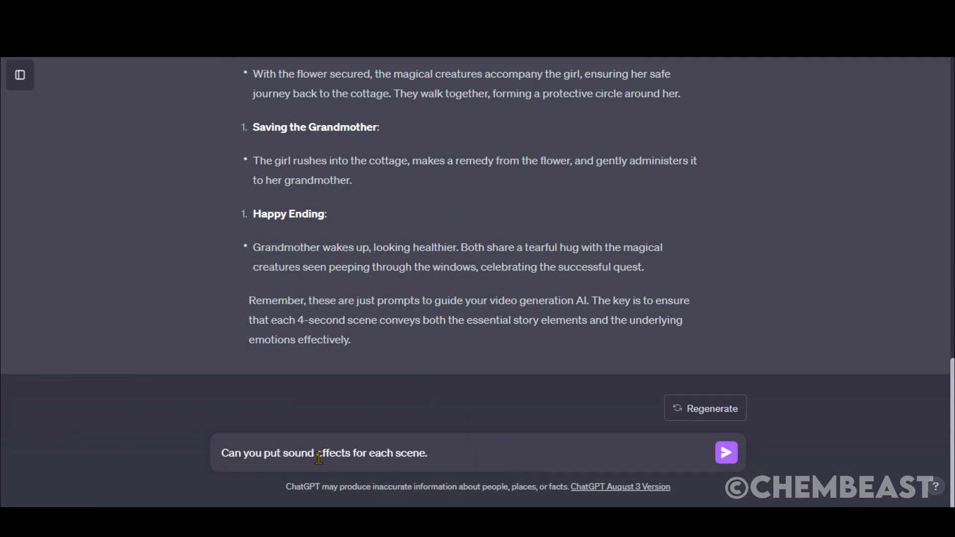
pyautogui.click(725, 453)
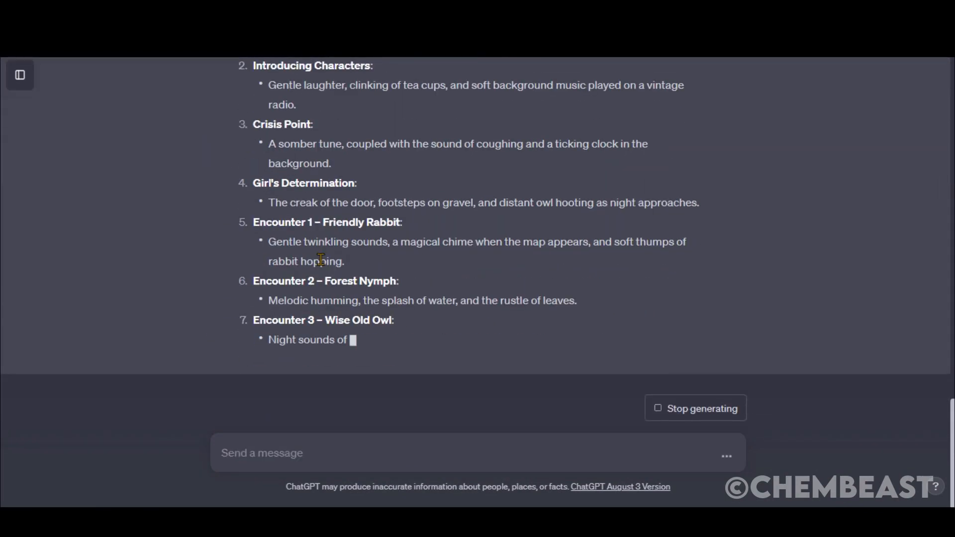
pyautogui.scroll(-3)
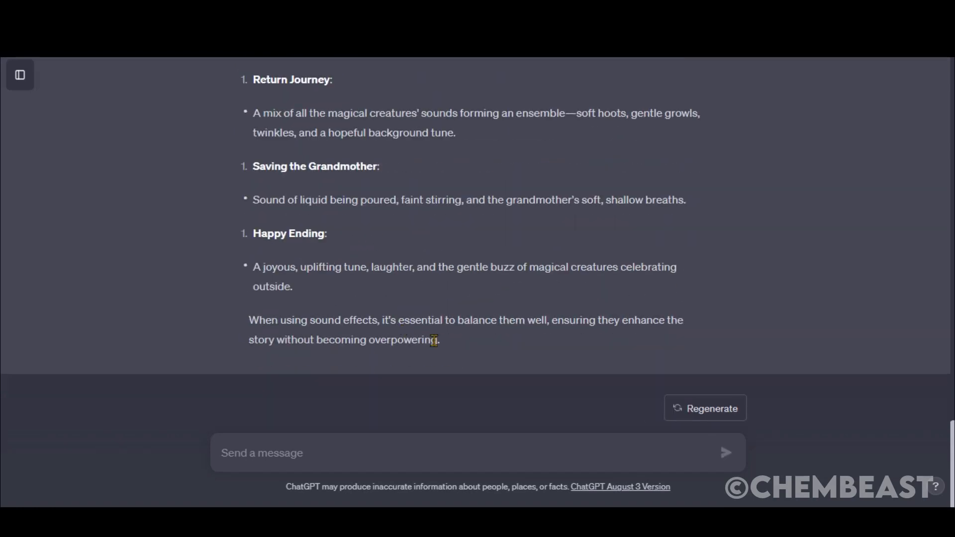
pyautogui.scroll(3)
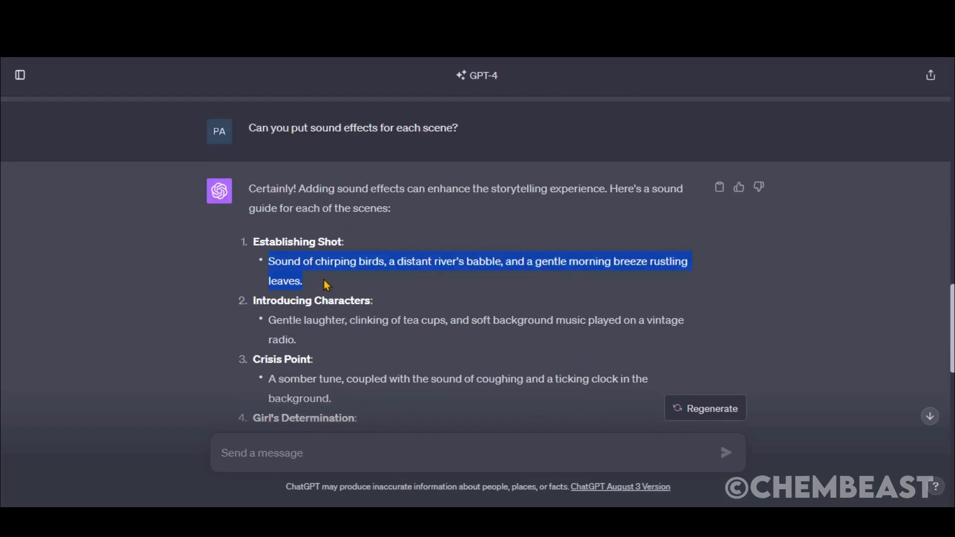
pyautogui.scroll(-3)
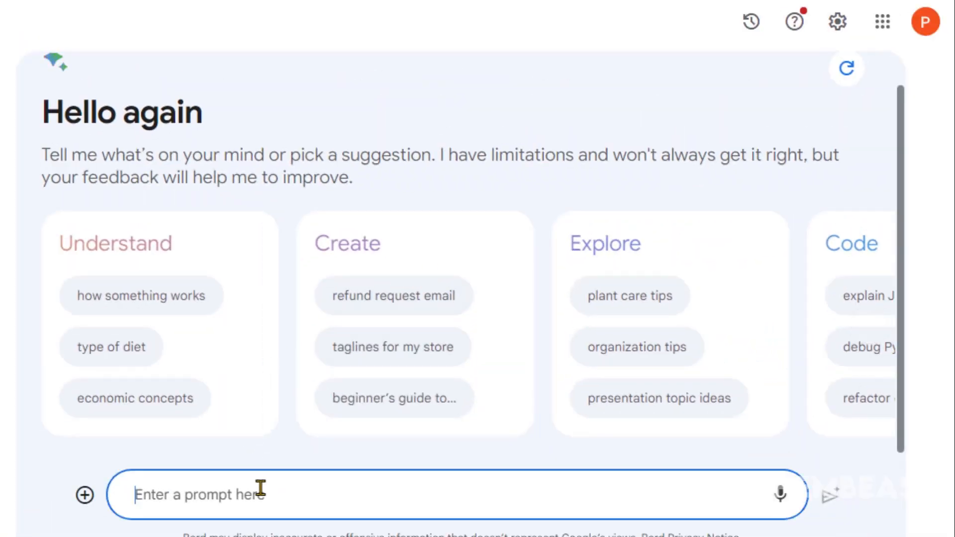
# Submit the Studio Ghibli animation-creator prompt to Bard and read the cottage video outline.
pyautogui.write('Act like a professional animation video creator, and generate a short video prompts for animated video about a young girl and her grandmother living in a cottage at the end of a forest, in a Studio Ghibli Animation style.')
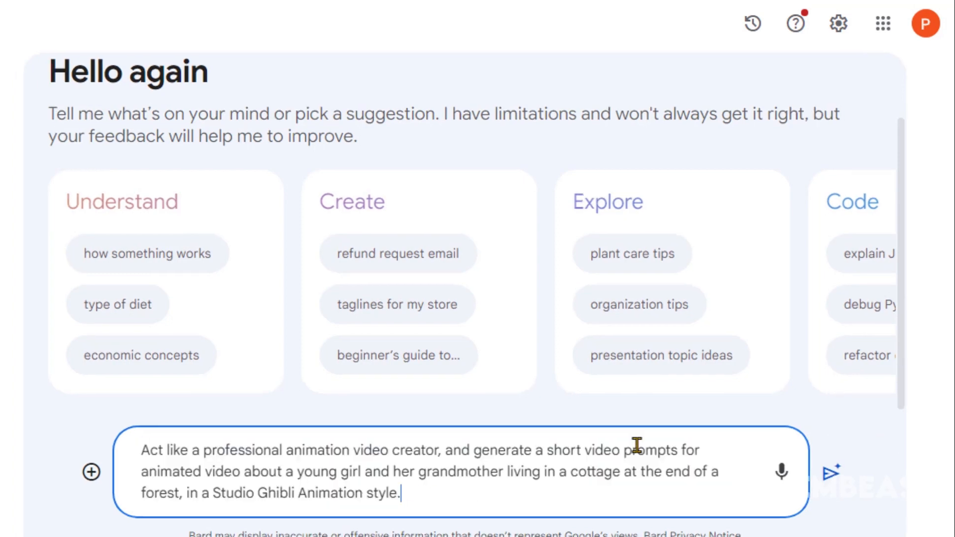
pyautogui.click(829, 470)
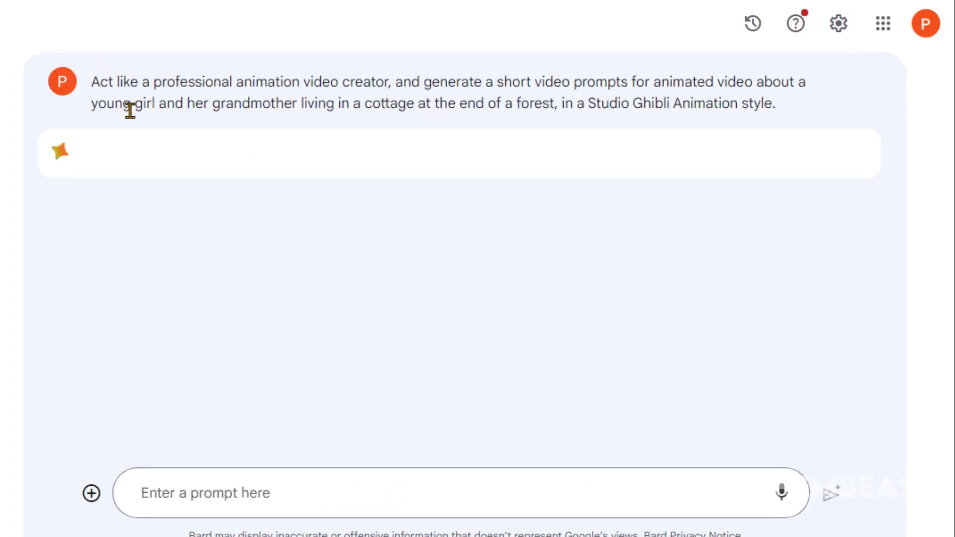
pyautogui.moveTo(579, 141)
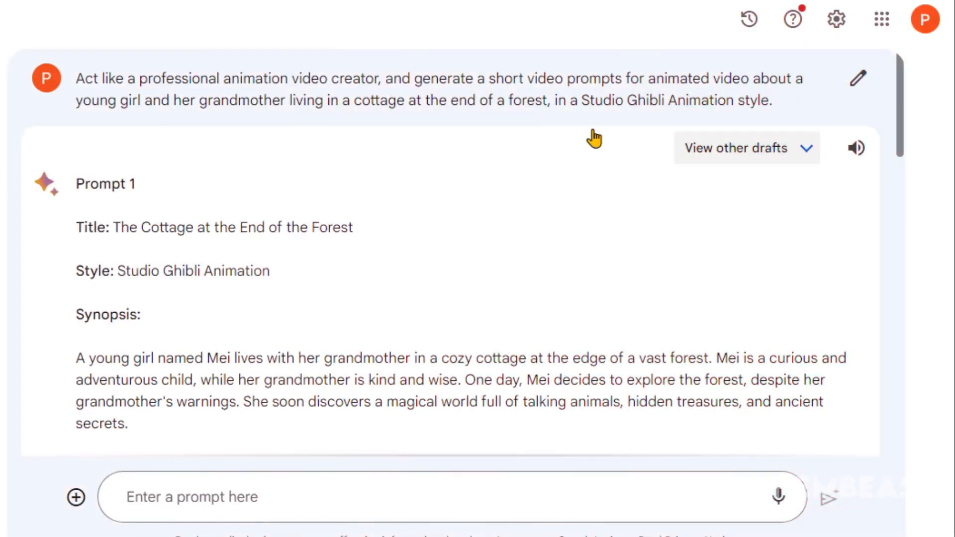
pyautogui.scroll(-3)
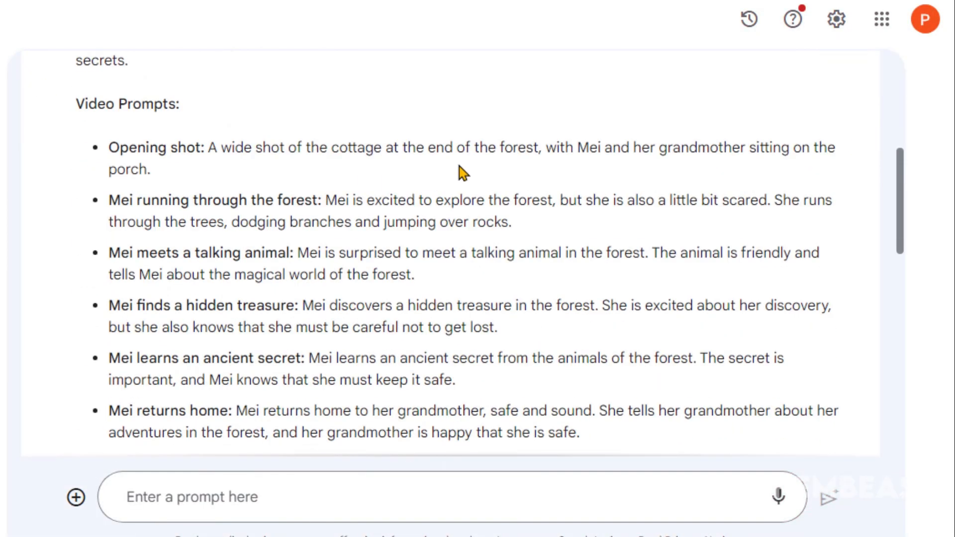
pyautogui.scroll(-3)
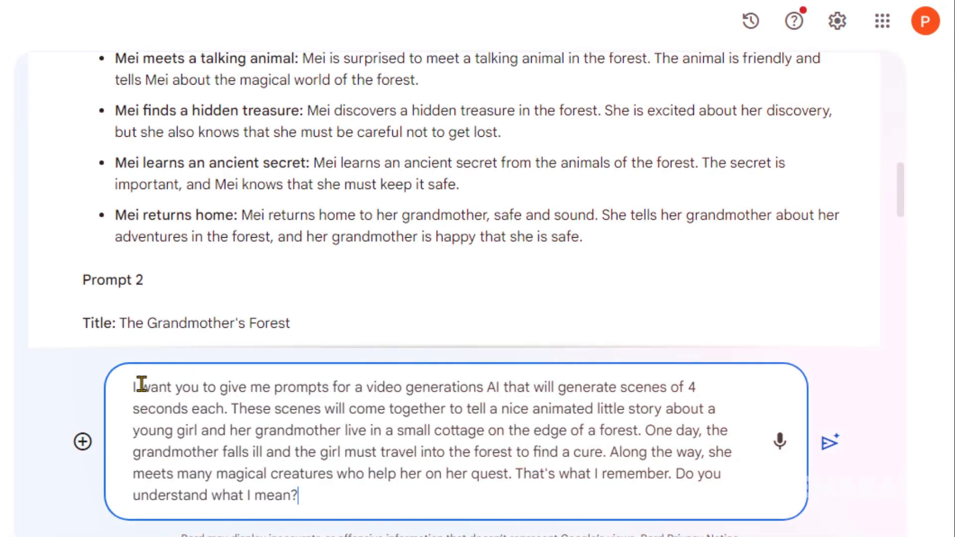
# Submit the 4-second scene request to Bard and read Hana's scene-by-scene prompts.
pyautogui.click(827, 442)
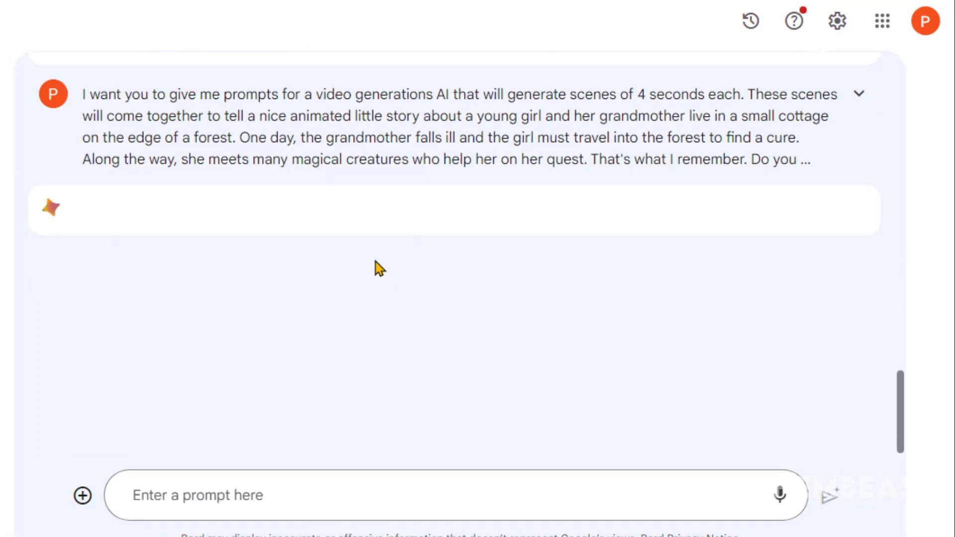
pyautogui.scroll(-3)
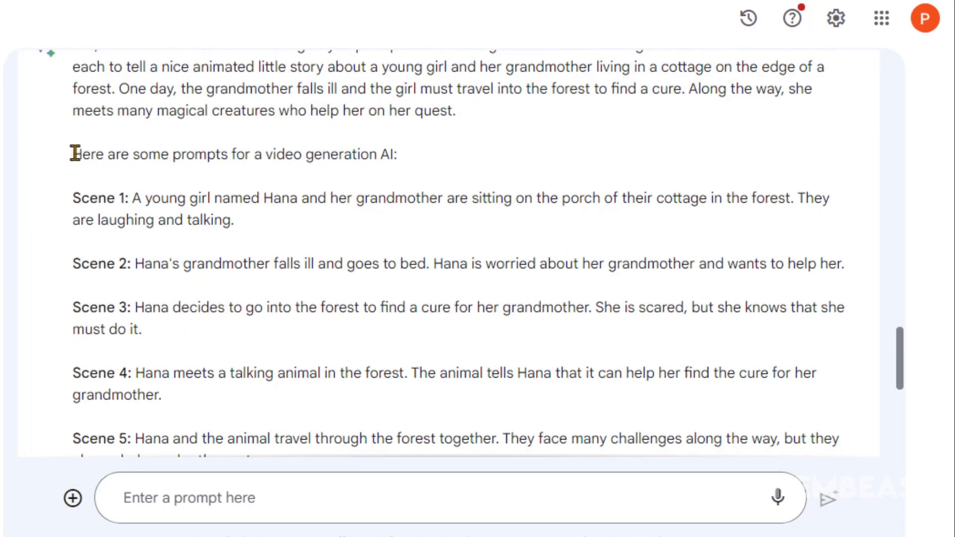
pyautogui.scroll(-3)
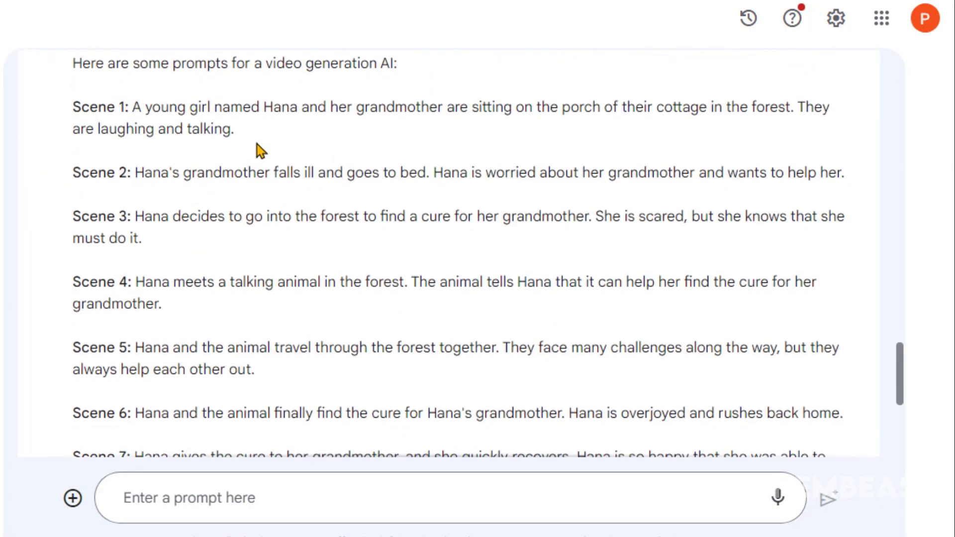
# Ask Bard 'Can you put sound effects for each scene?' and view the third draft of its answer.
pyautogui.write('Can you')
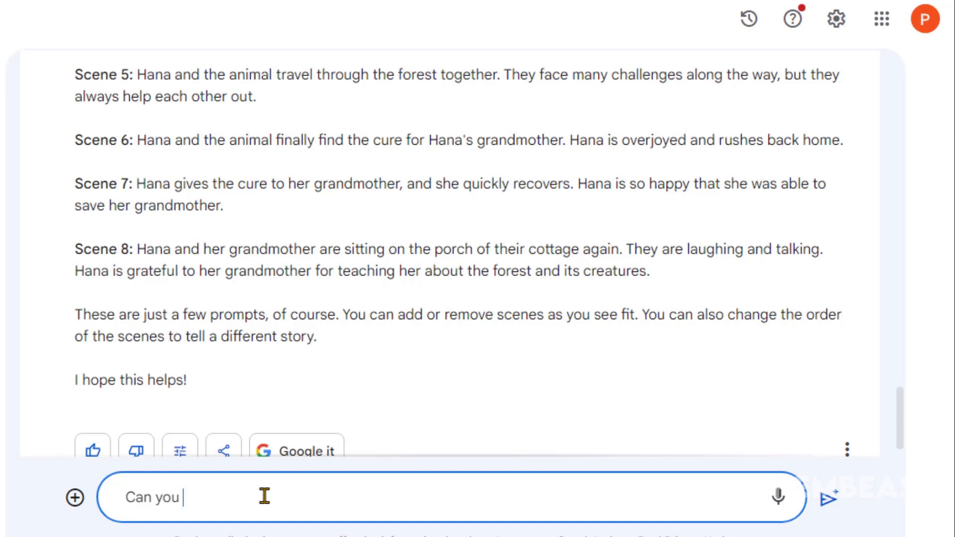
pyautogui.write('put sound effects for each scene?')
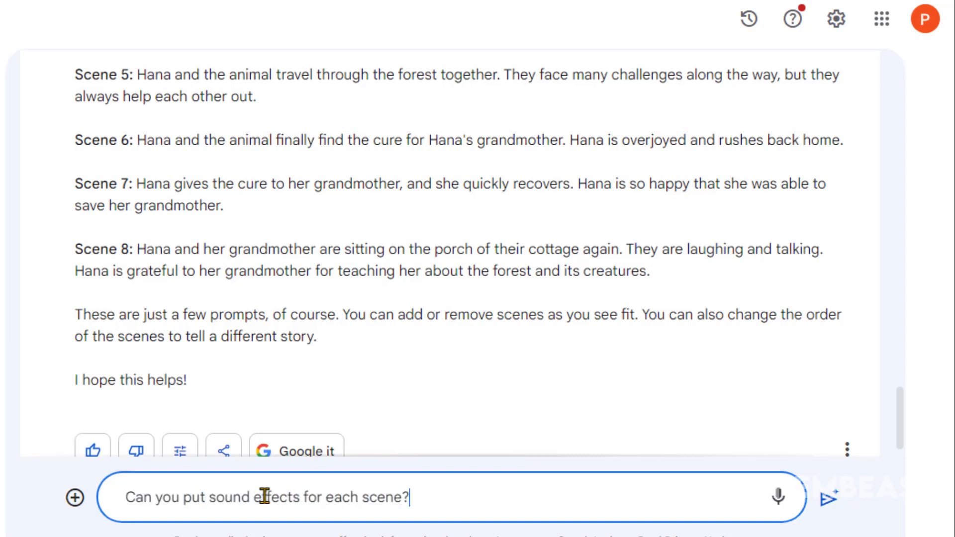
pyautogui.click(825, 497)
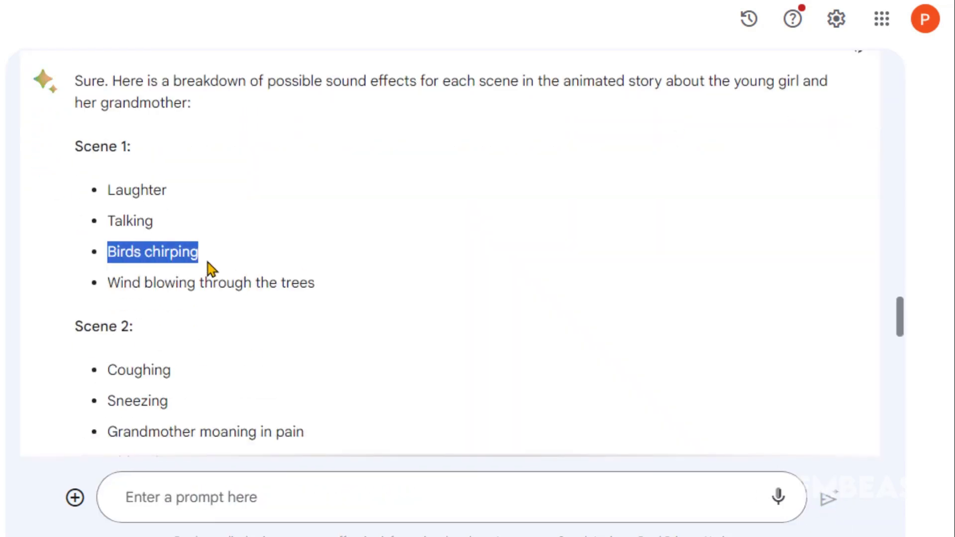
pyautogui.scroll(-3)
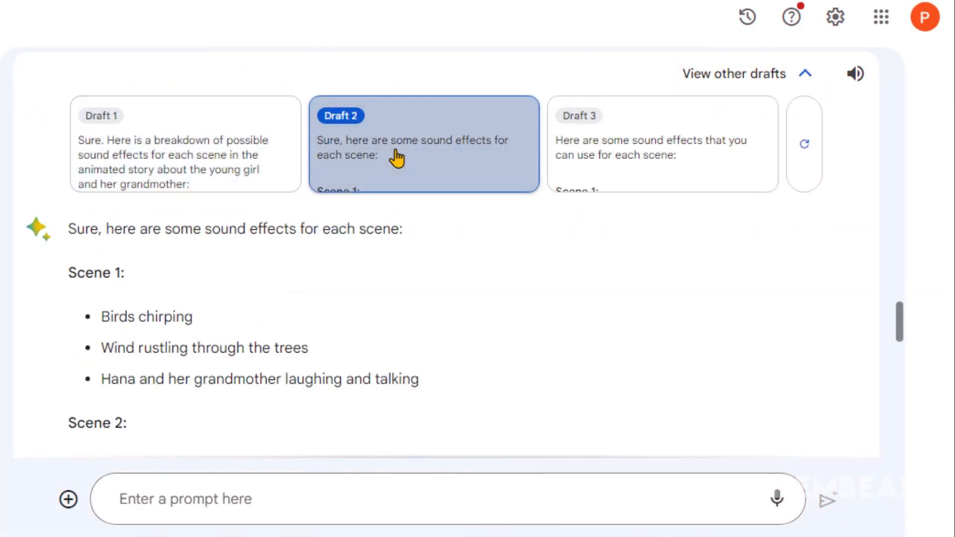
pyautogui.click(662, 143)
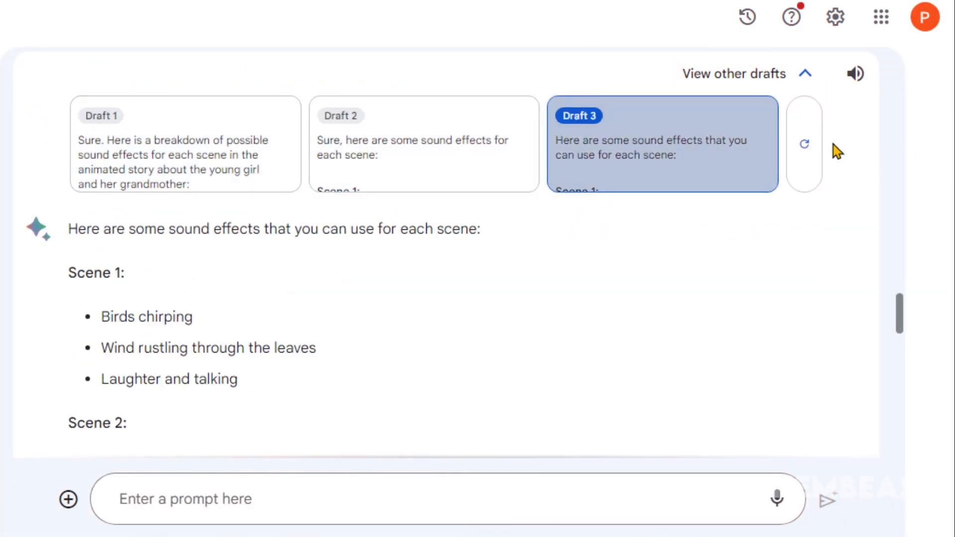
pyautogui.click(807, 72)
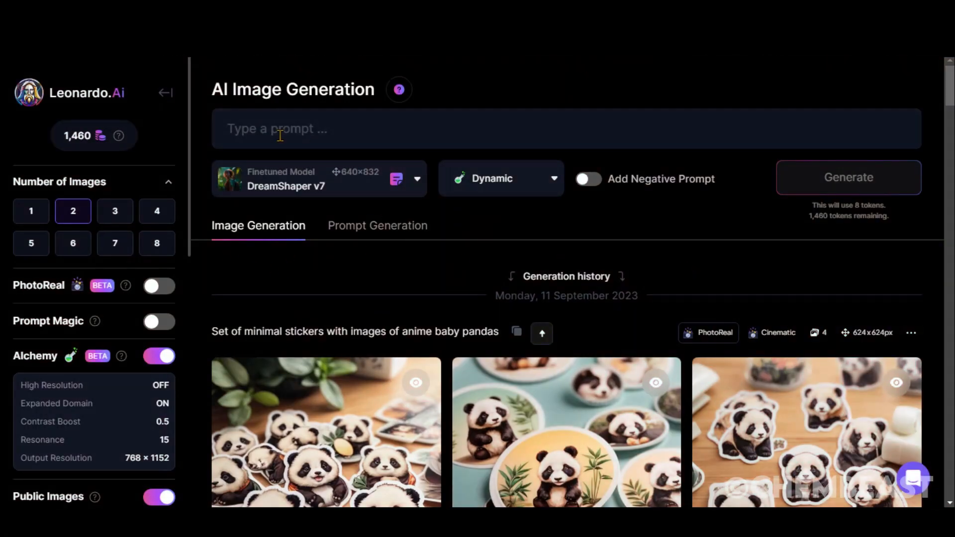
pyautogui.moveTo(213, 93)
pyautogui.write('Pan across a serene forest at sunrise')
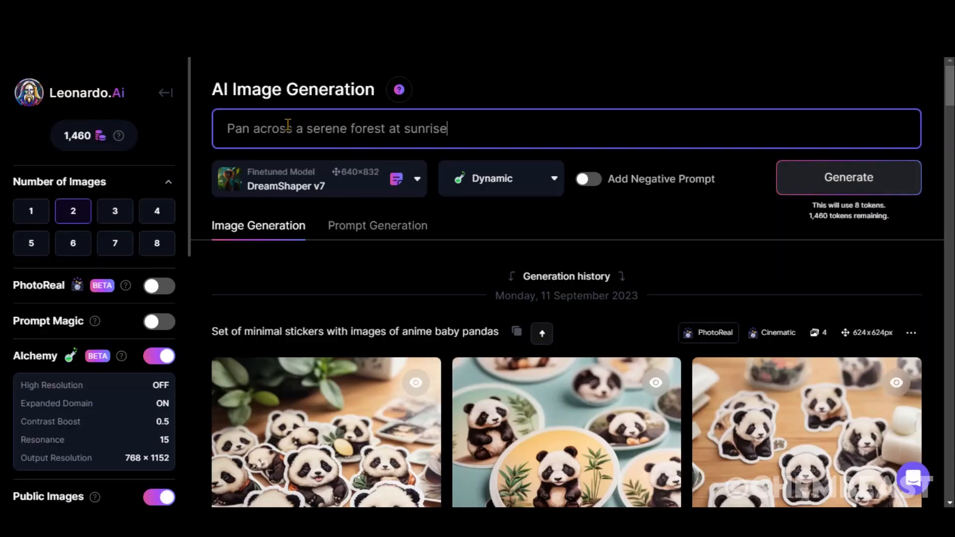
# Append ', Studio G' to the forest-sunrise prompt in Leonardo.Ai.
pyautogui.write(', Studio G')
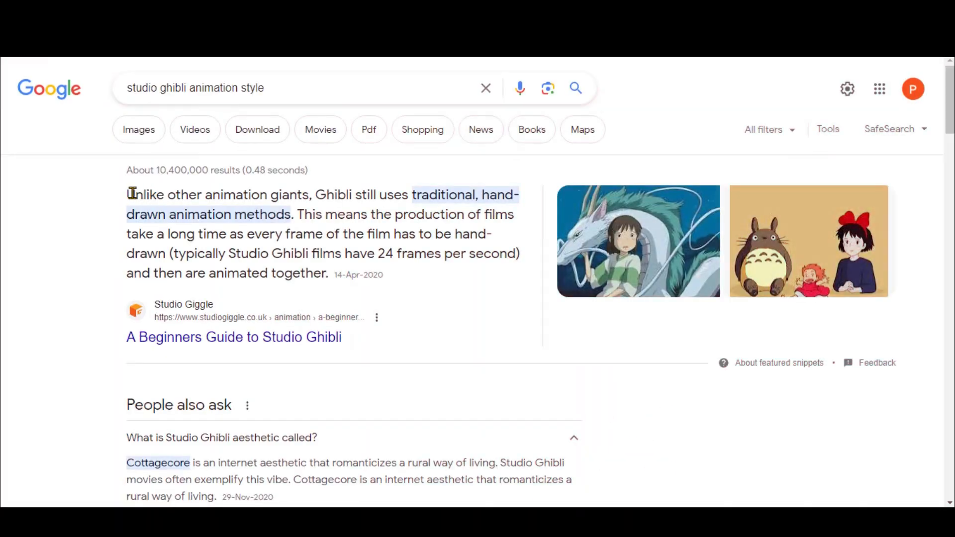
# Extend the prompt with hand drawn, main character, emotional, 8k, ultra hd, high quality.
pyautogui.moveTo(126, 194); pyautogui.dragTo(295, 214)
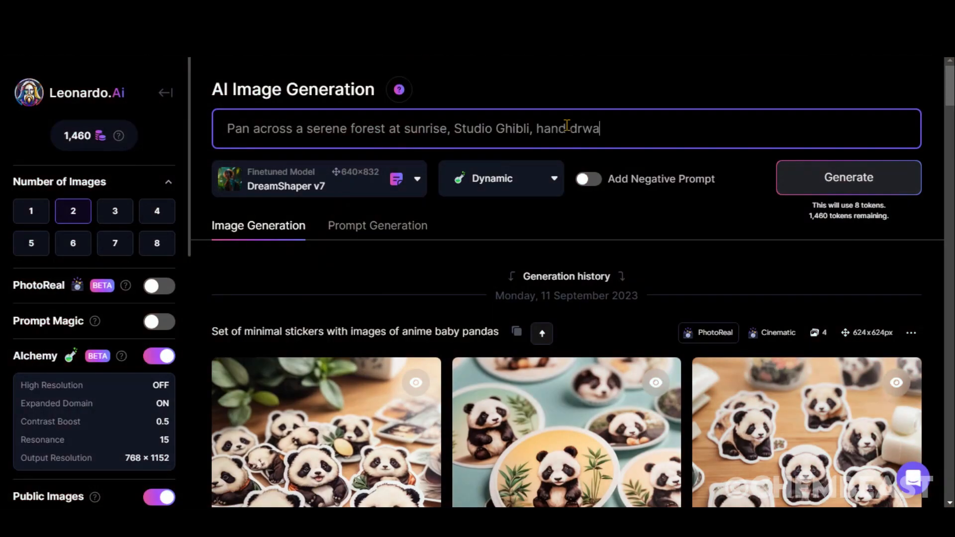
pyautogui.write('wn, main character')
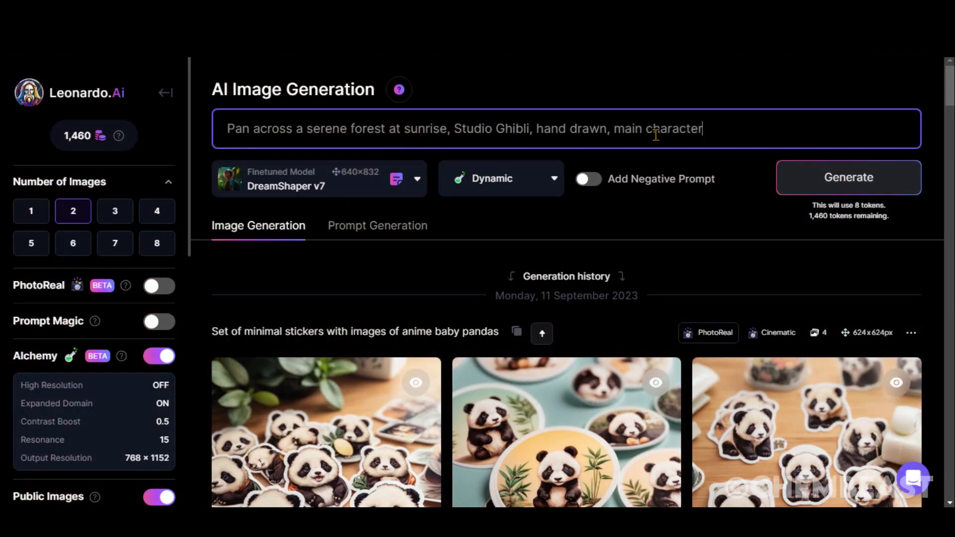
pyautogui.write(', emotional, 8k')
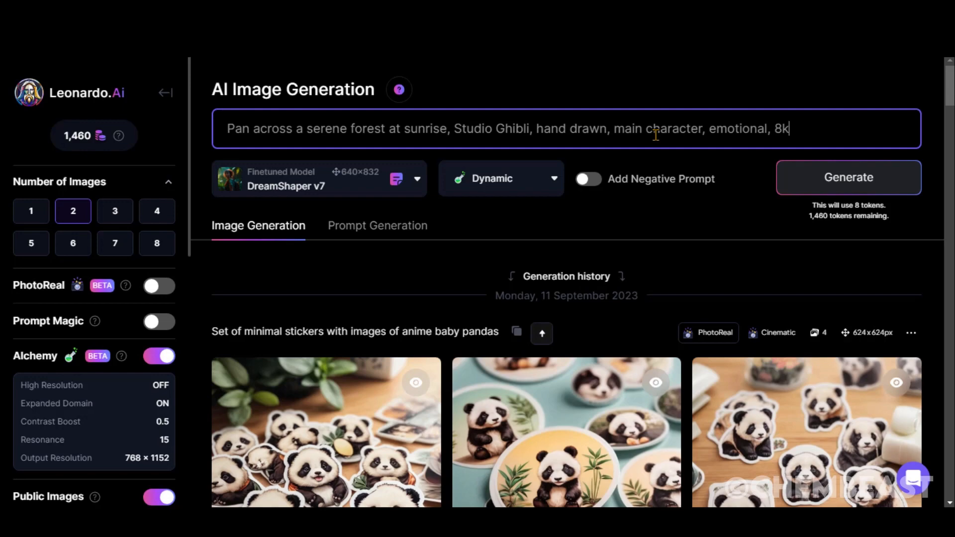
pyautogui.write(', ultra hd, high quality')
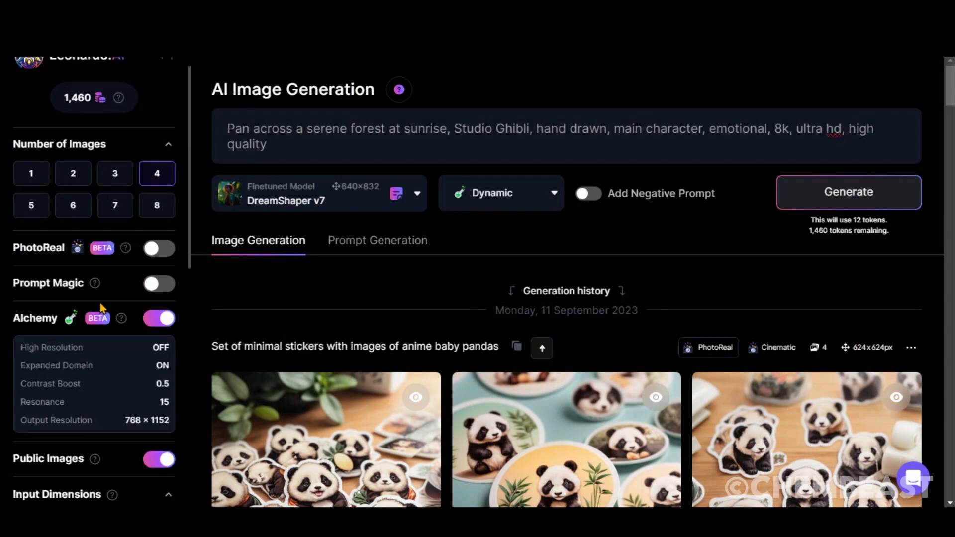
# Set a 16:9 aspect ratio and switch the model to 3D Animation Style.
pyautogui.scroll(-3)
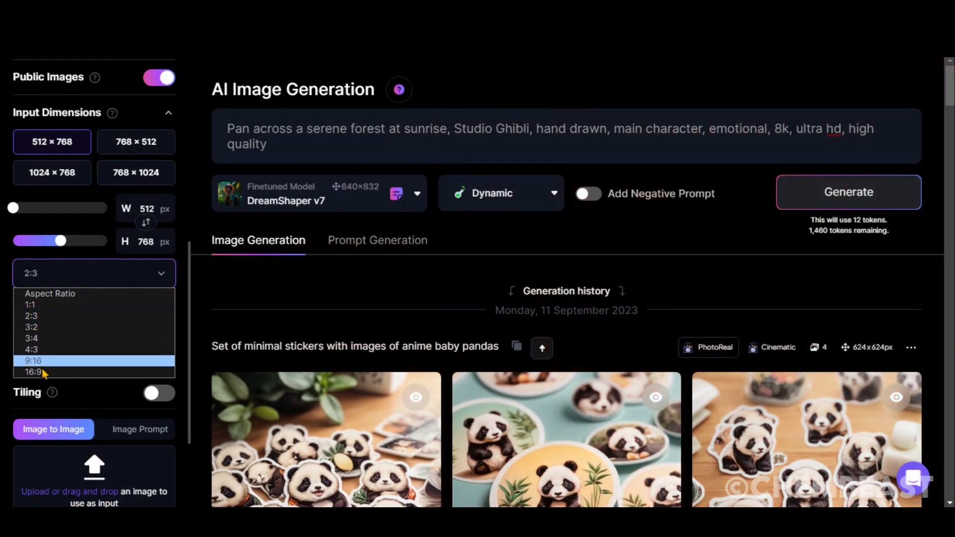
pyautogui.click(33, 372)
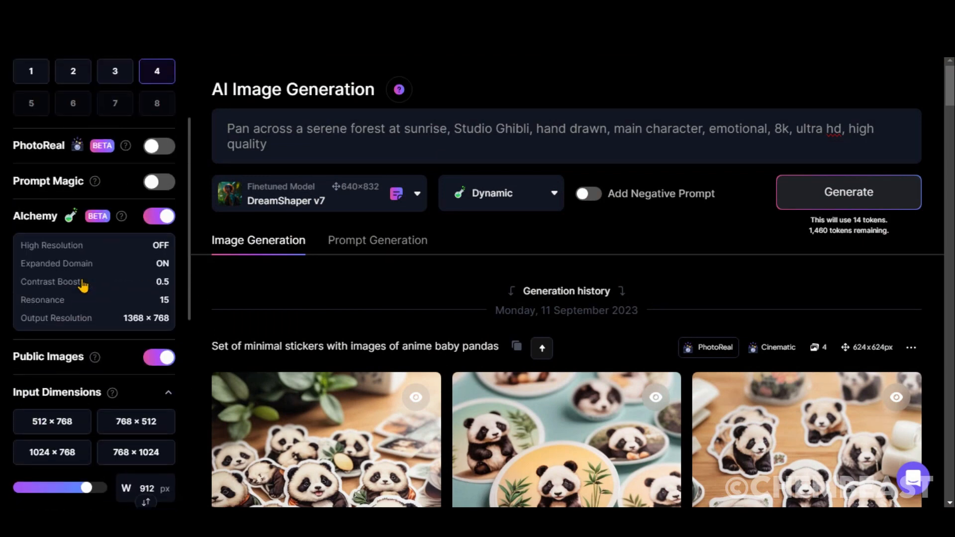
pyautogui.click(319, 193)
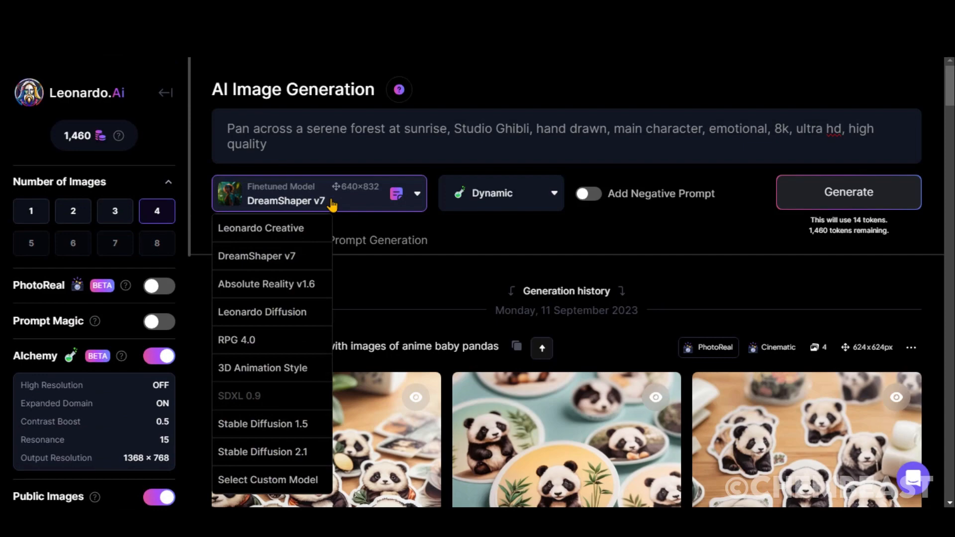
pyautogui.moveTo(268, 367)
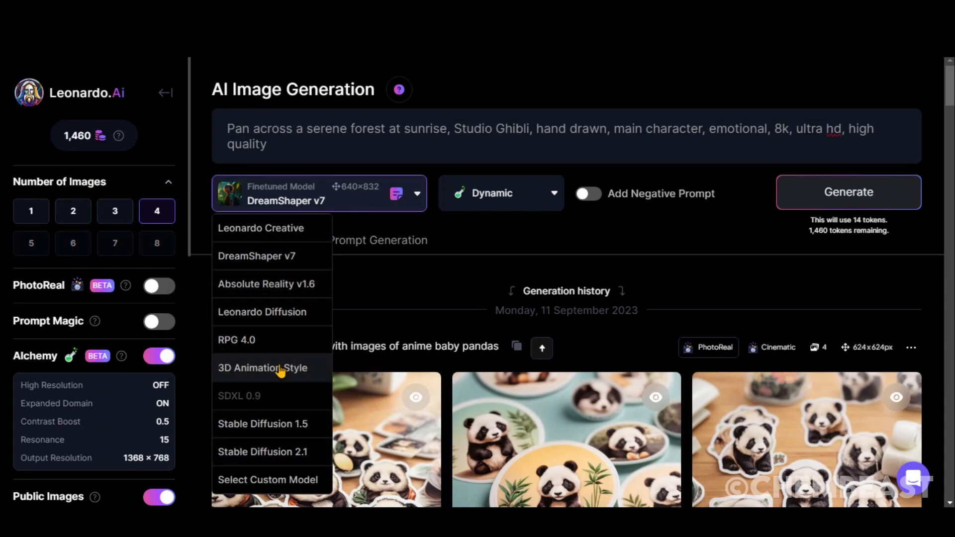
pyautogui.click(262, 367)
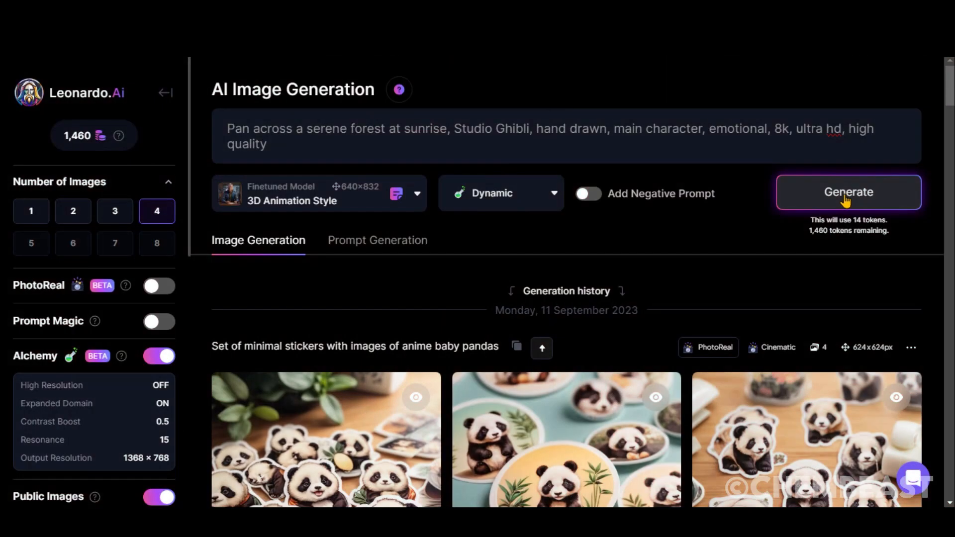
# Generate the forest images, then add 'a small cozy cottage nestled near the treeline' and regenerate.
pyautogui.click(847, 192)
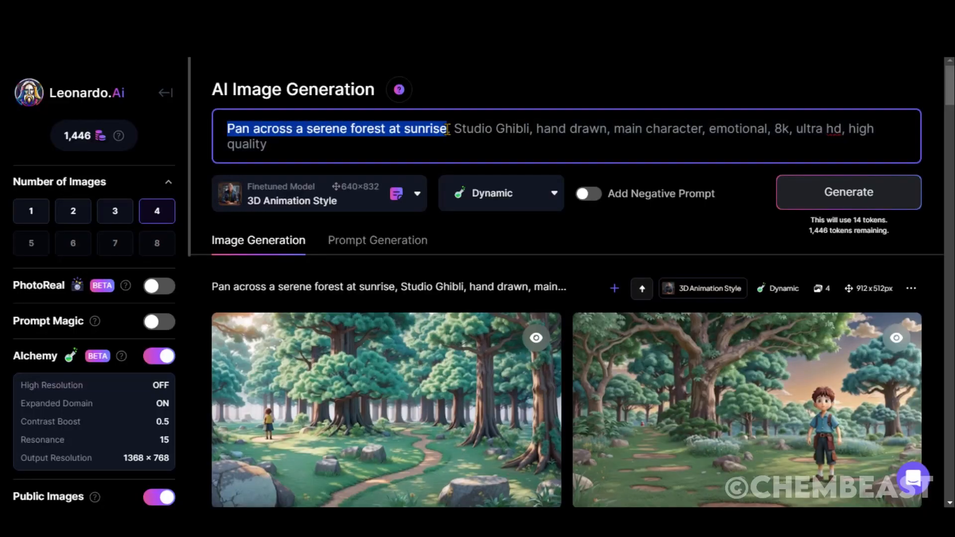
pyautogui.write(', leading up to a small cozy cottage nestled near the treeline')
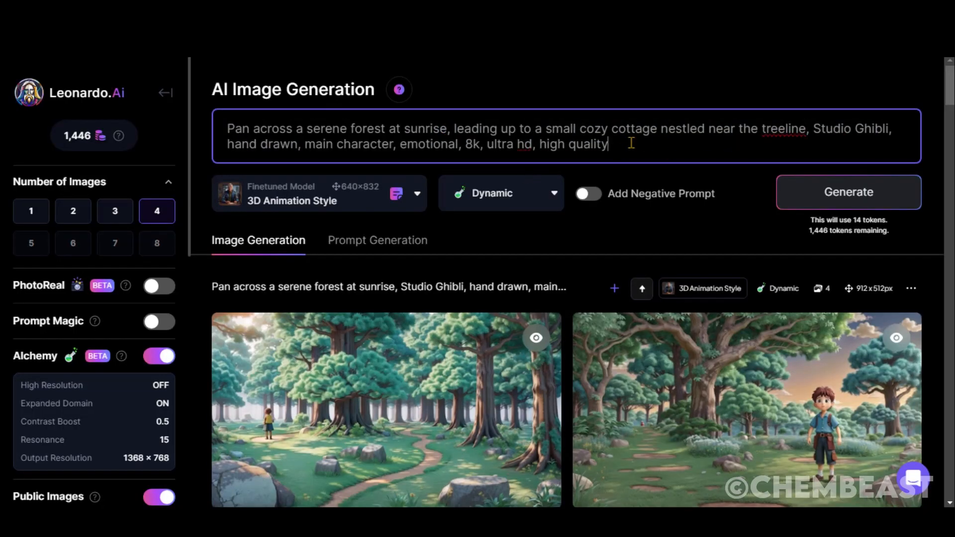
pyautogui.click(847, 192)
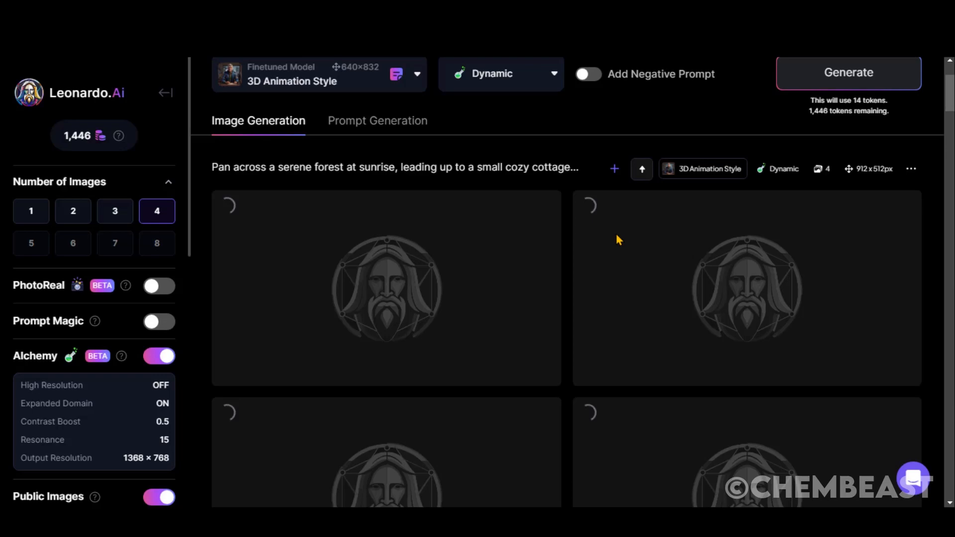
# Browse the generated cottage images in the larger preview.
pyautogui.click(386, 287)
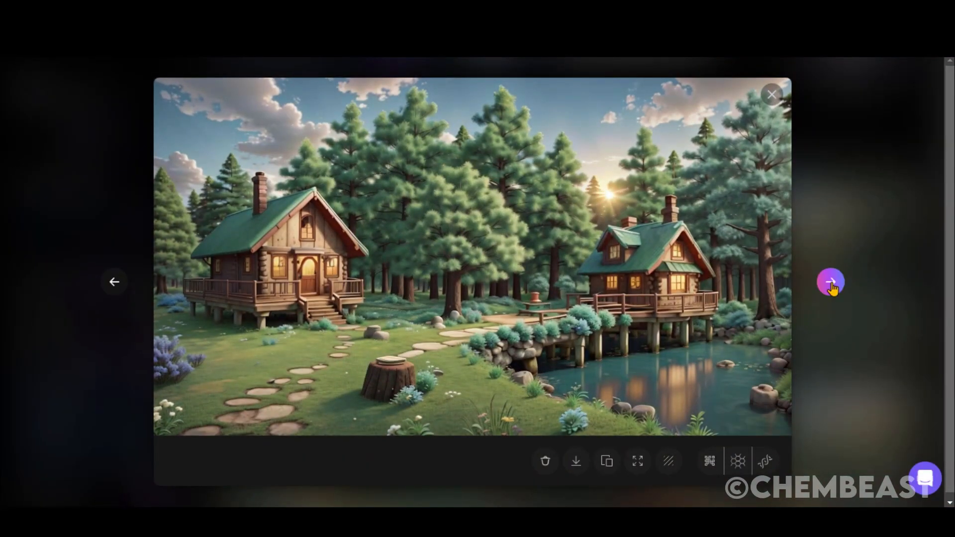
pyautogui.click(830, 281)
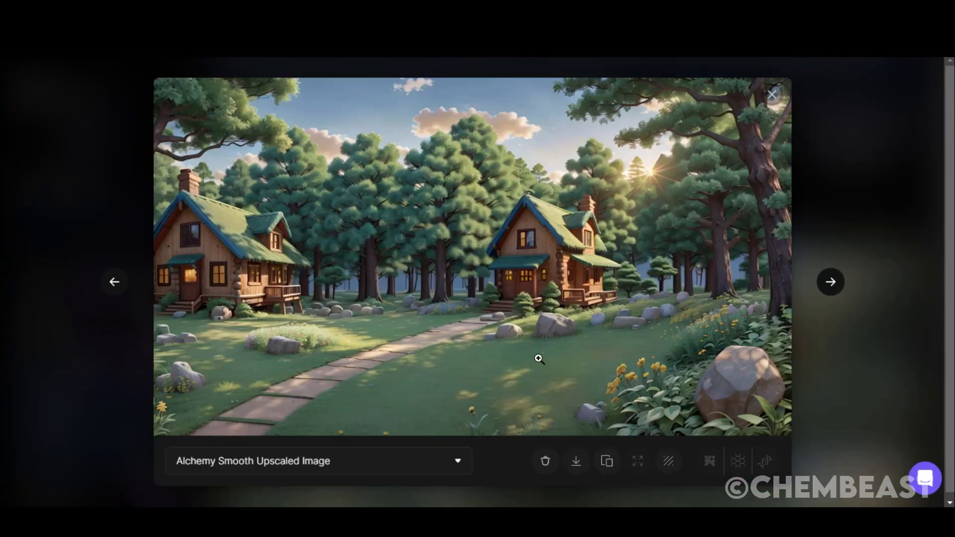
pyautogui.click(770, 95)
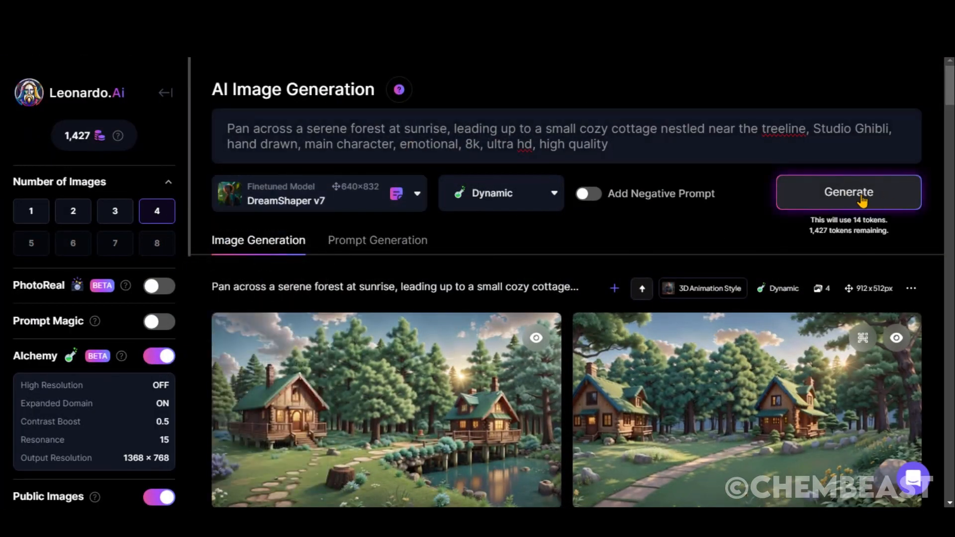
# Regenerate the cottage scene with DreamShaper v7, browse the results, and generate the window scene.
pyautogui.click(847, 192)
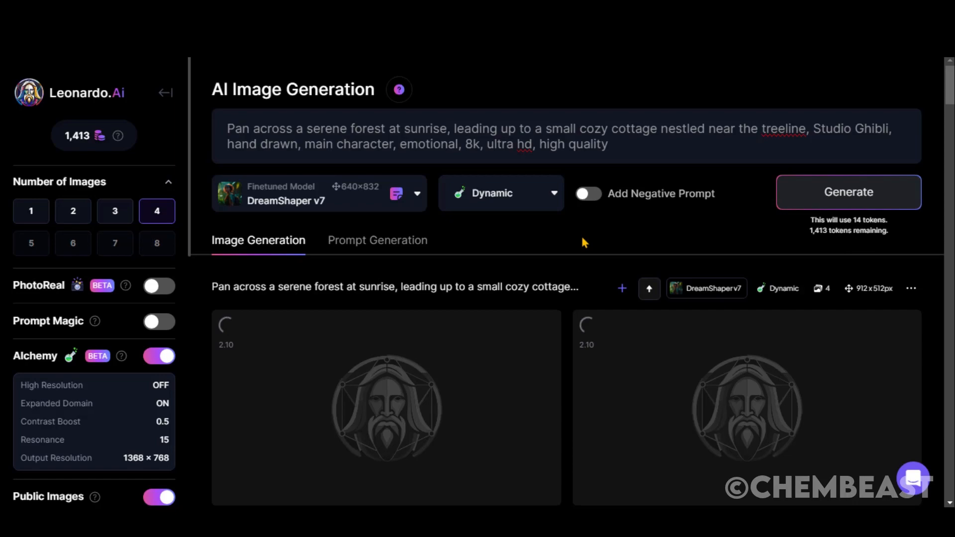
pyautogui.click(386, 408)
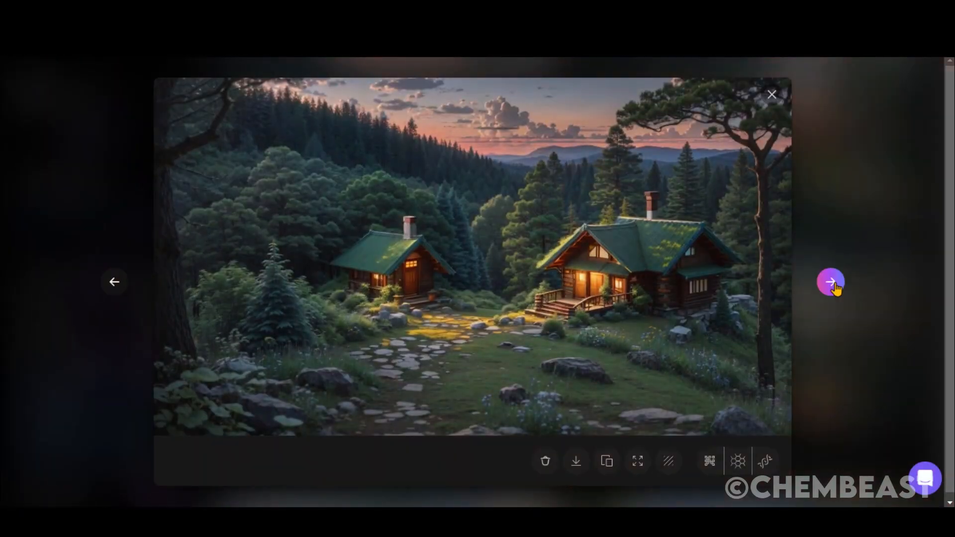
pyautogui.click(829, 281)
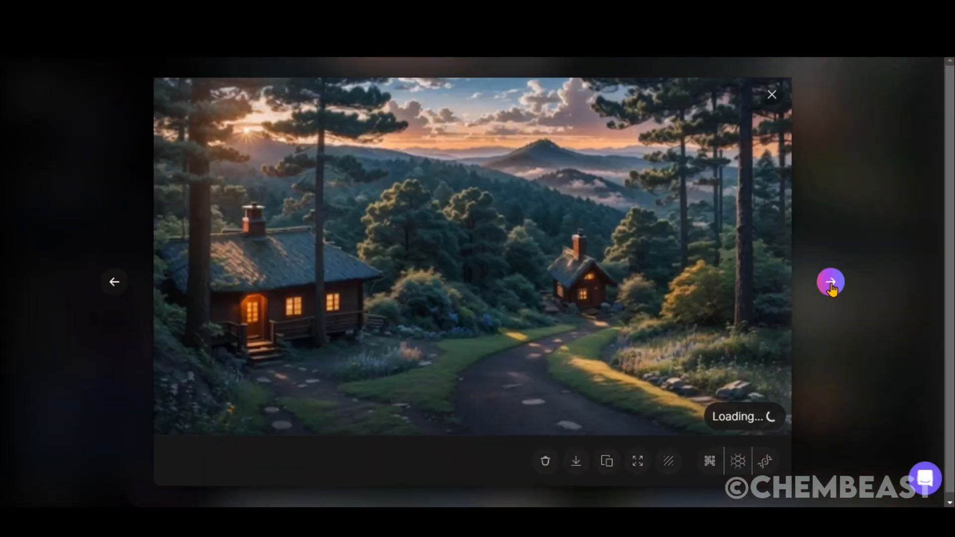
pyautogui.click(771, 95)
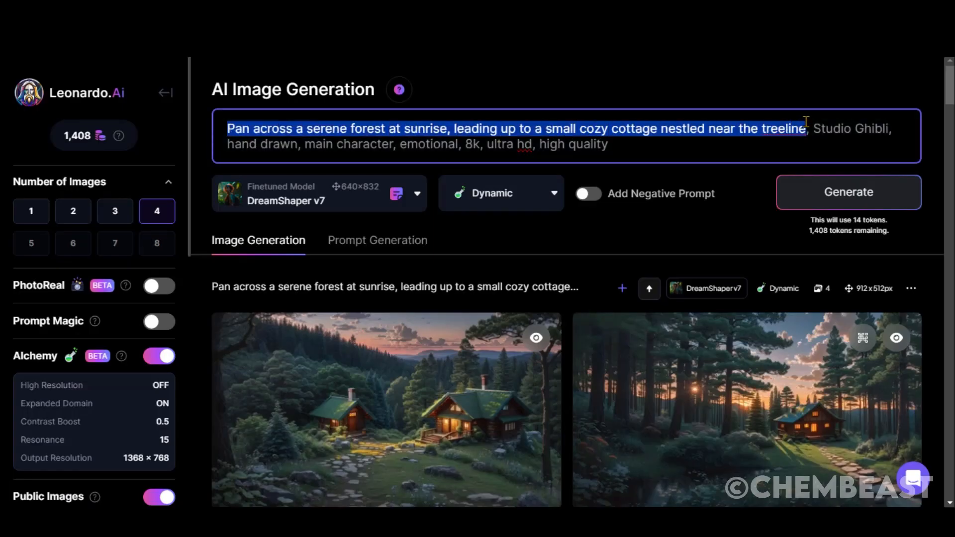
pyautogui.click(847, 191)
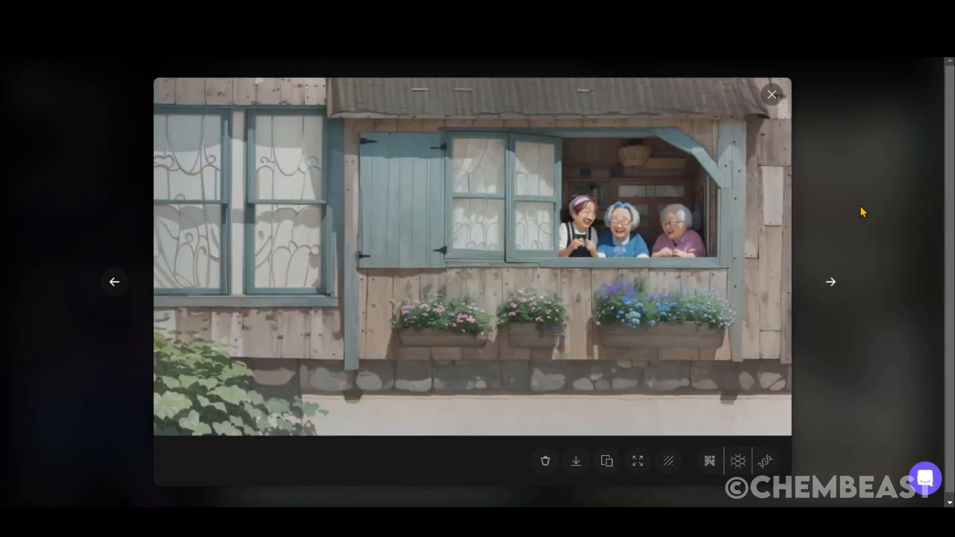
# Switch the image model to 3D Animation Style for the window-scene prompt.
pyautogui.click(770, 95)
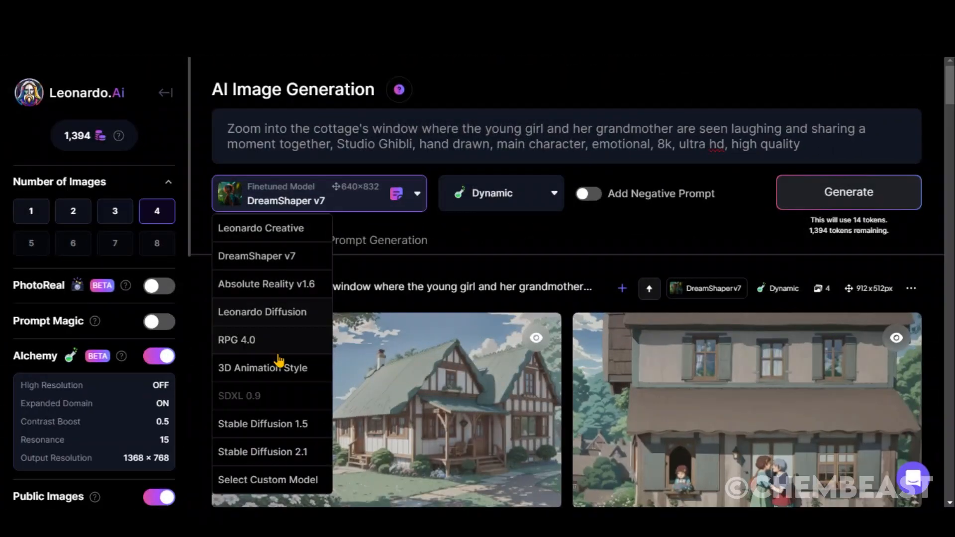
pyautogui.click(263, 366)
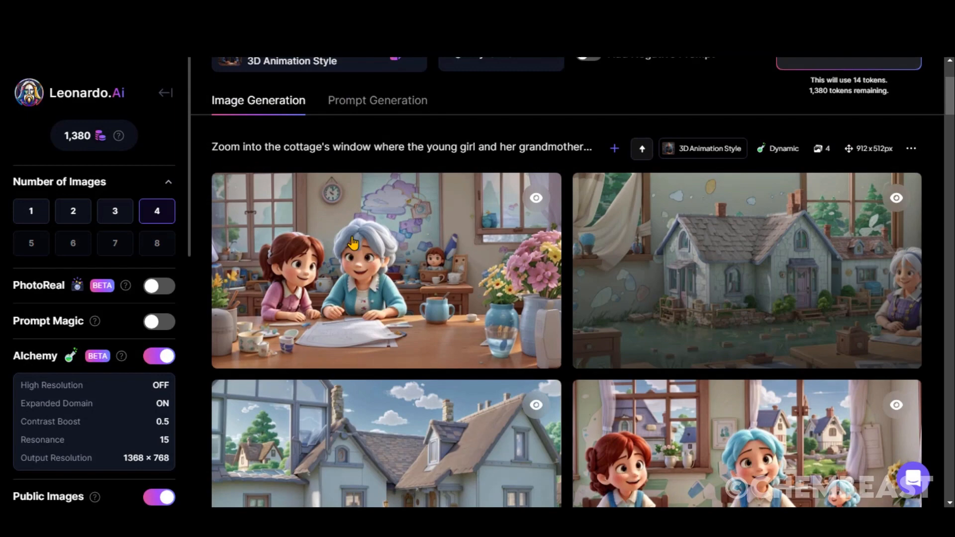
# Enlarge the girl-and-grandmother cottage image and browse the next generated variants.
pyautogui.click(385, 270)
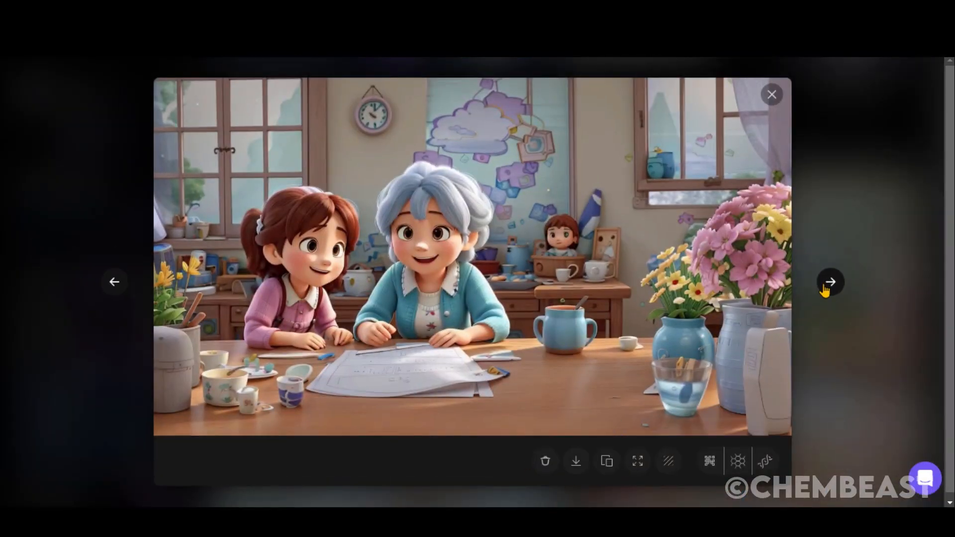
pyautogui.click(829, 281)
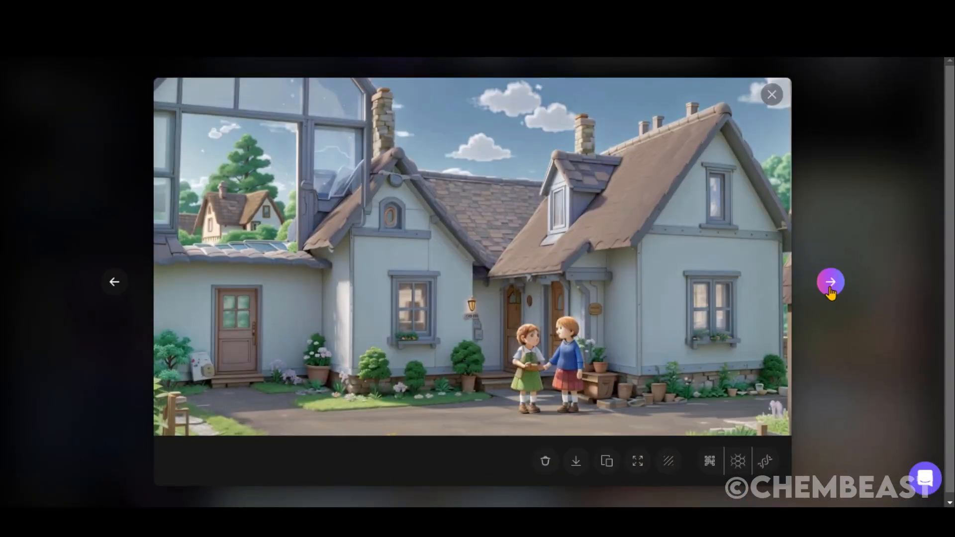
pyautogui.click(829, 281)
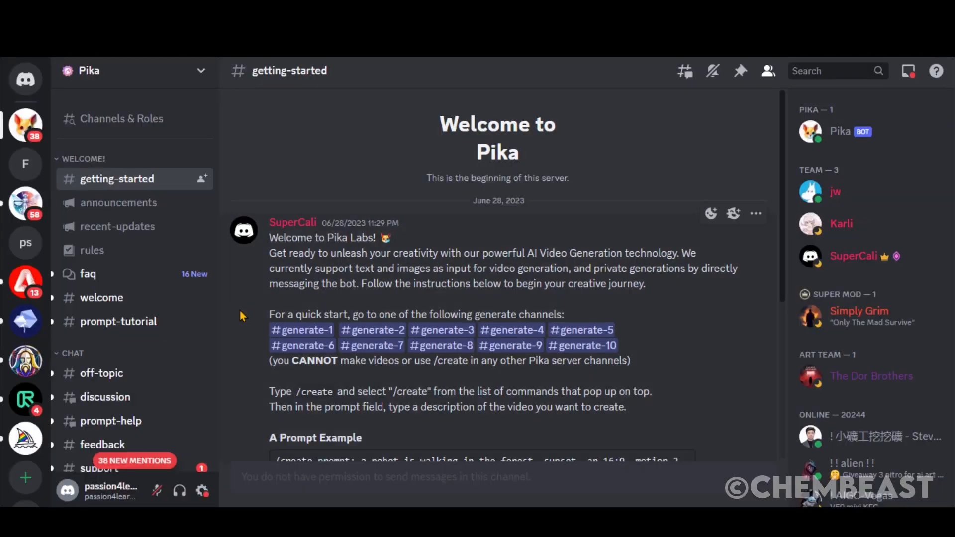
pyautogui.moveTo(467, 232)
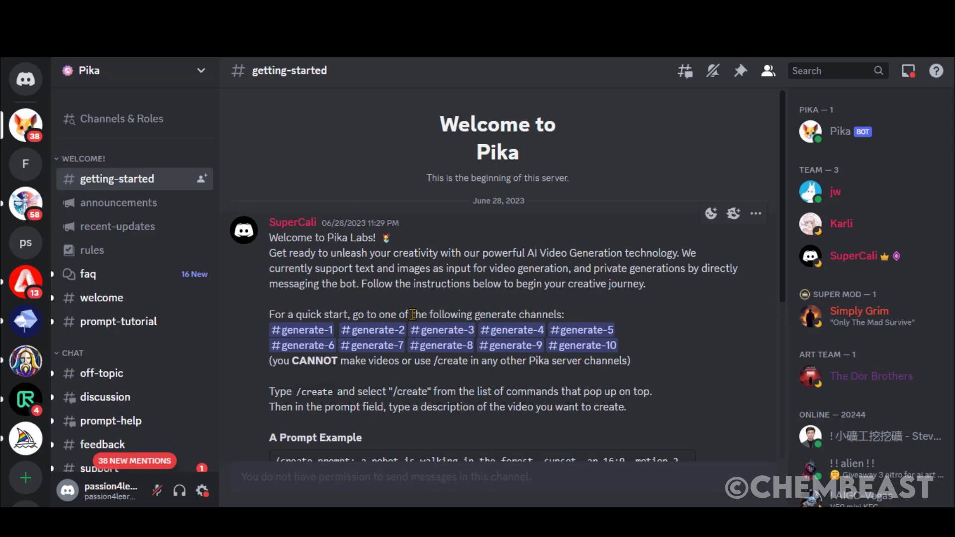
pyautogui.moveTo(260, 292)
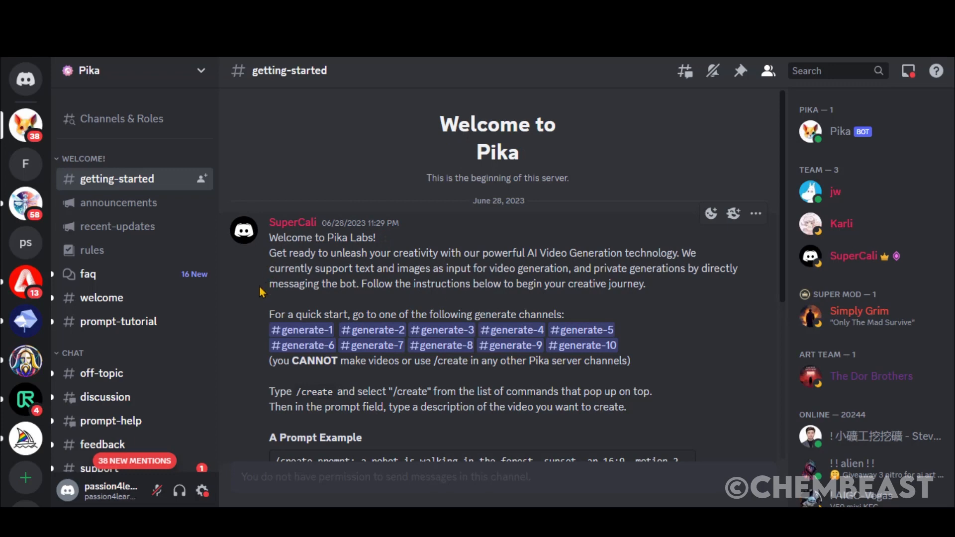
# Browse the getting-started instructions and move to the Pika generate-2 channel under CREATIONS.
pyautogui.scroll(-3)
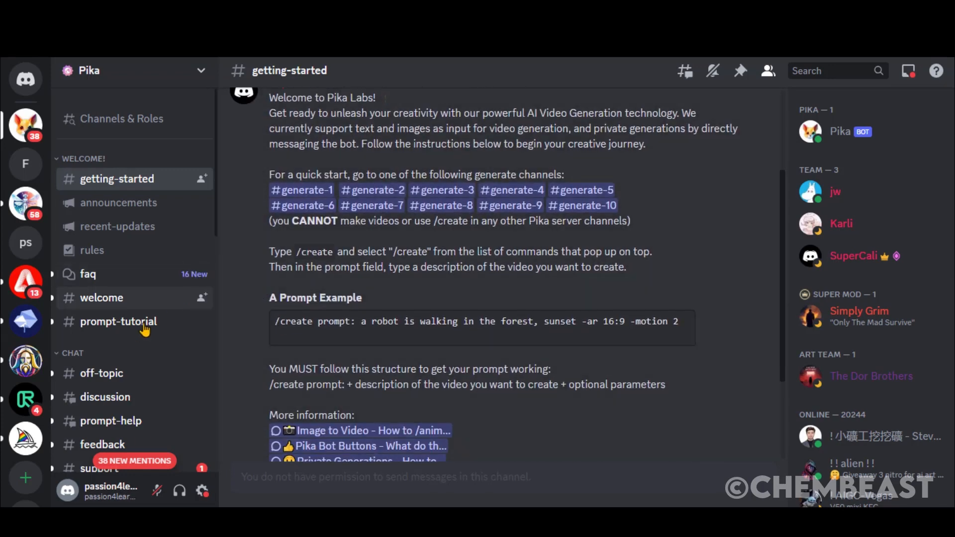
pyautogui.scroll(-3)
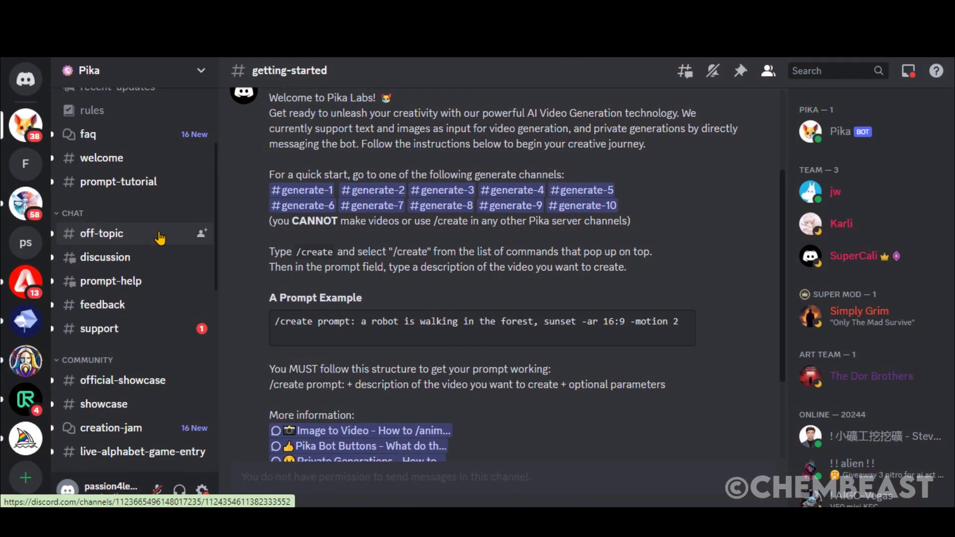
pyautogui.scroll(-3)
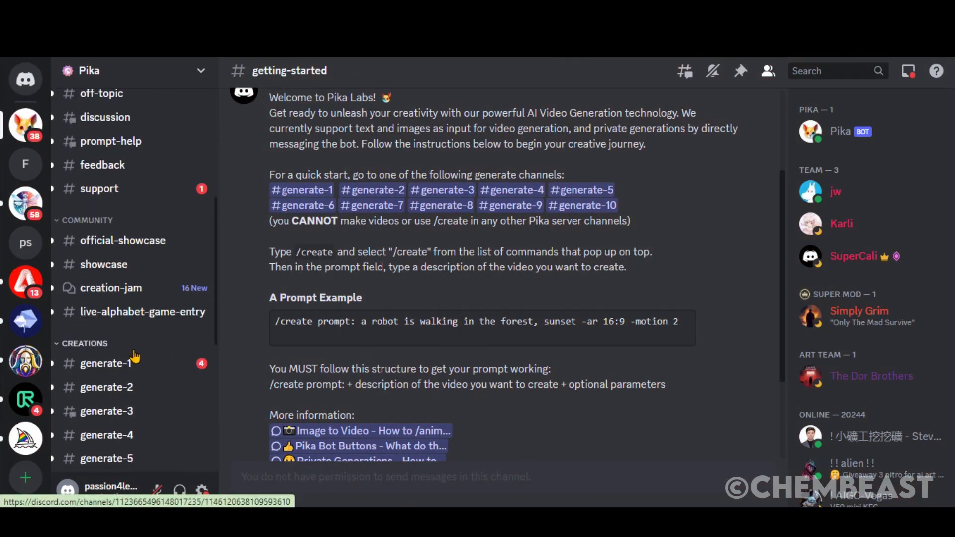
pyautogui.click(106, 387)
pyautogui.write('/')
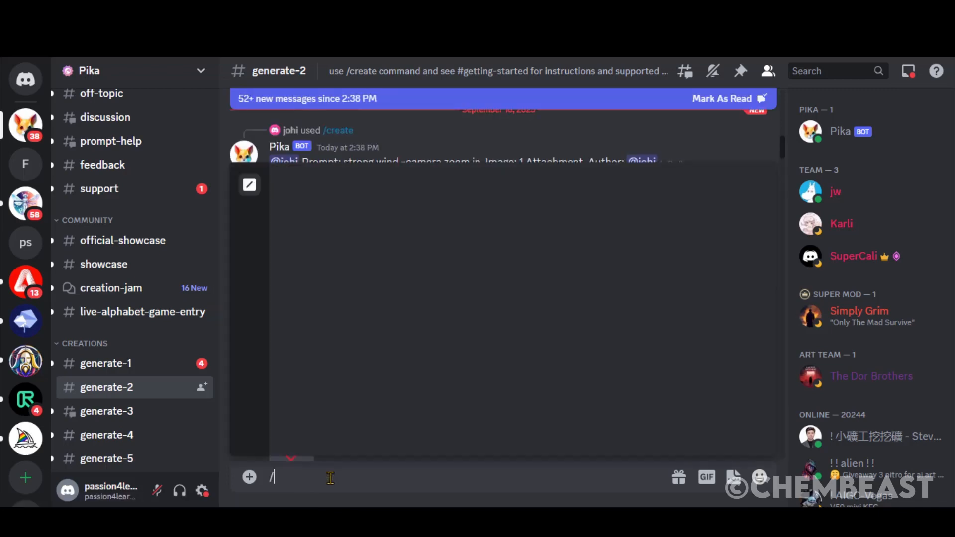
# Send a /create prompt 'Ghibli By Miyazaki' with -ar 16:9 and the attached image to the Pika bot.
pyautogui.write('create prompt Pan across a serene forest at sunrise, Studio')
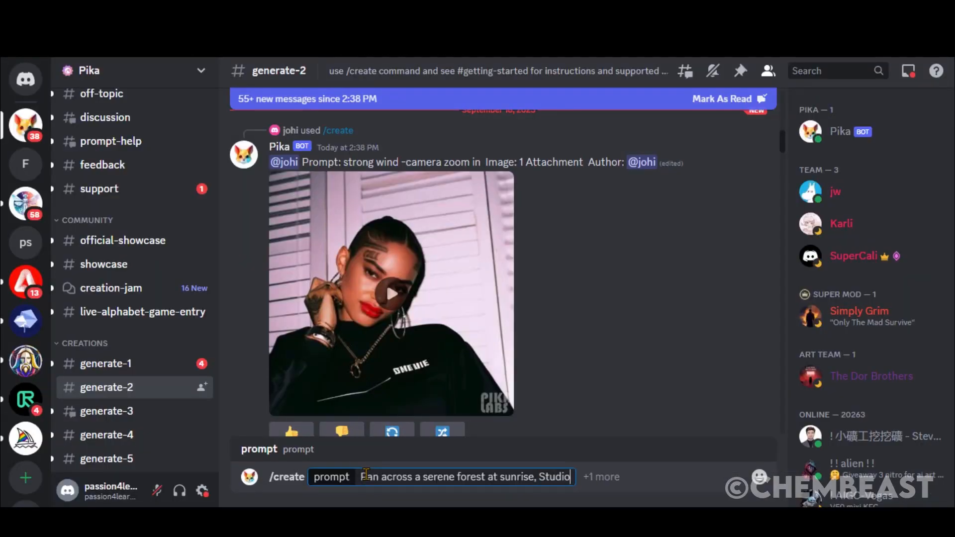
pyautogui.write('Ghibli By Miyazaki, H')
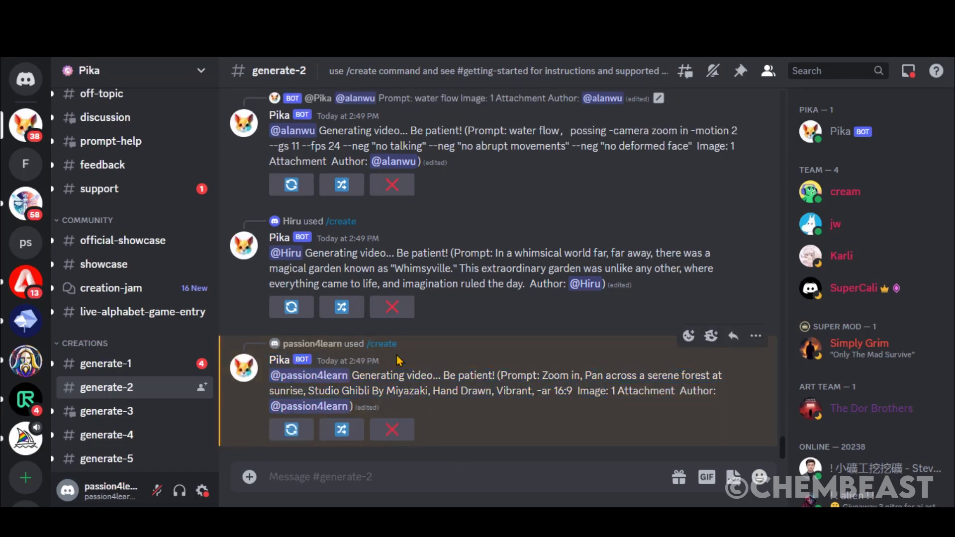
pyautogui.scroll(-3)
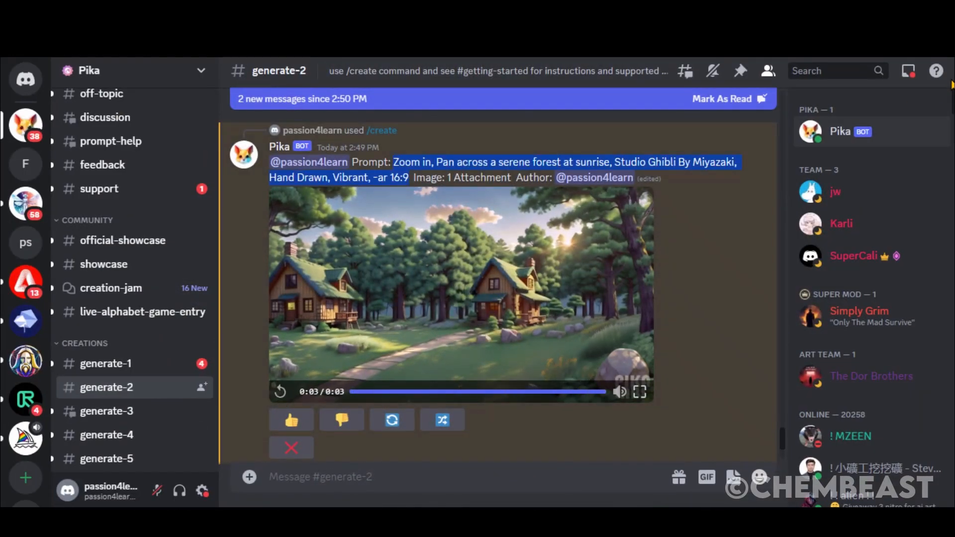
# View the Mentions inbox and play Pika's forest video preview.
pyautogui.click(907, 70)
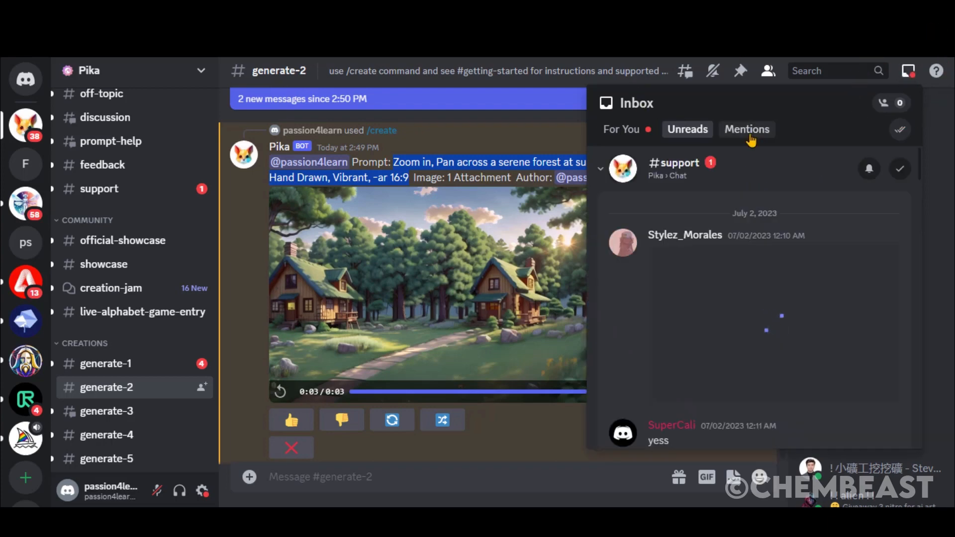
pyautogui.click(746, 128)
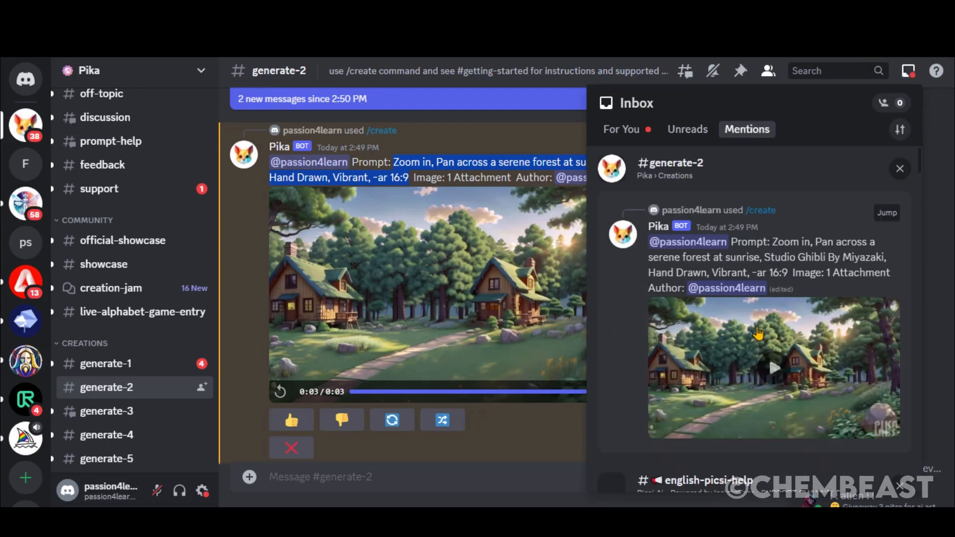
pyautogui.scroll(-3)
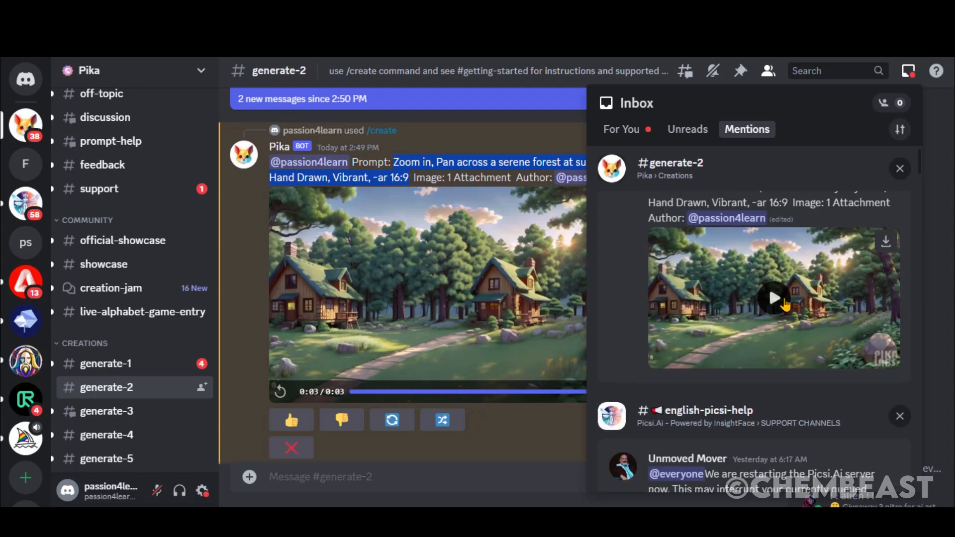
pyautogui.click(774, 299)
pyautogui.write('/create')
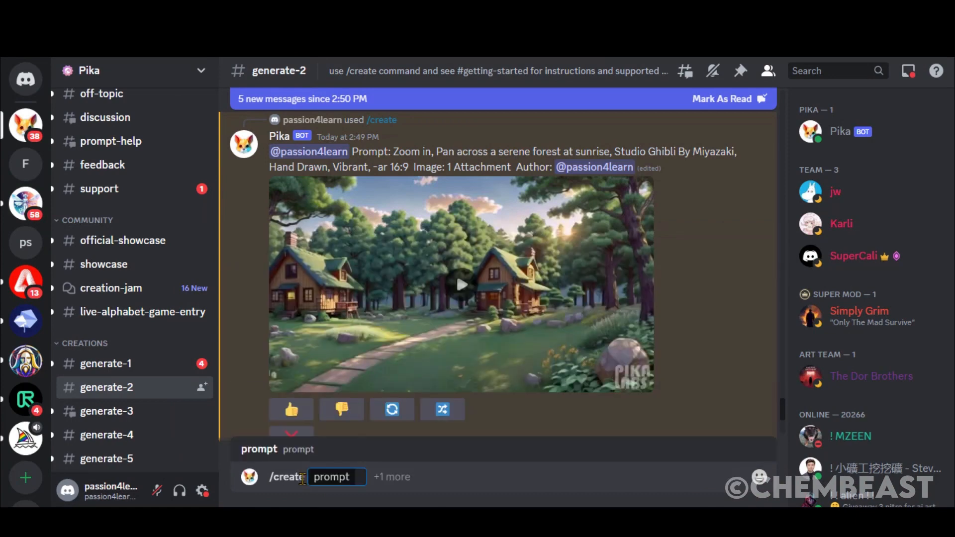
# Resend the /create prompt without 'Zoom in', with the image attached, and view the new forest video.
pyautogui.click(337, 477)
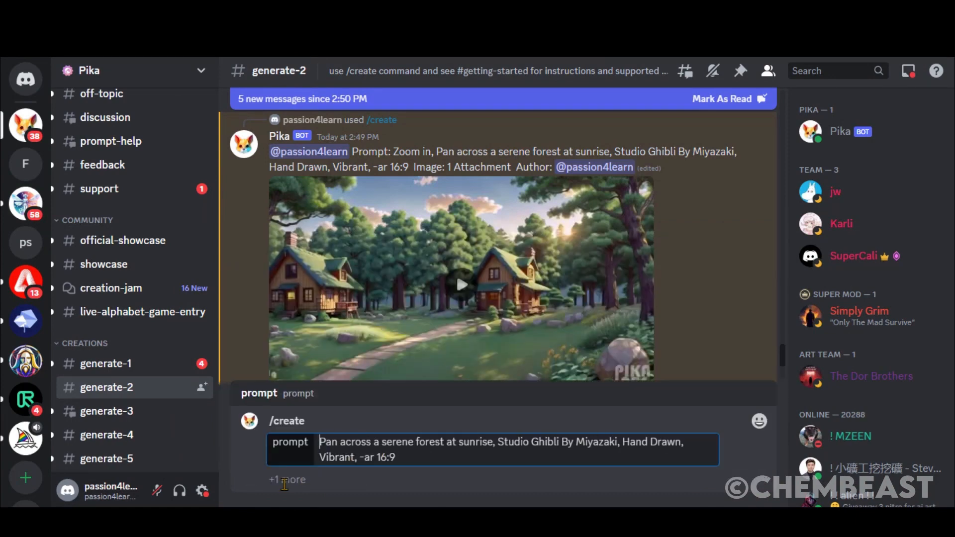
pyautogui.click(286, 479)
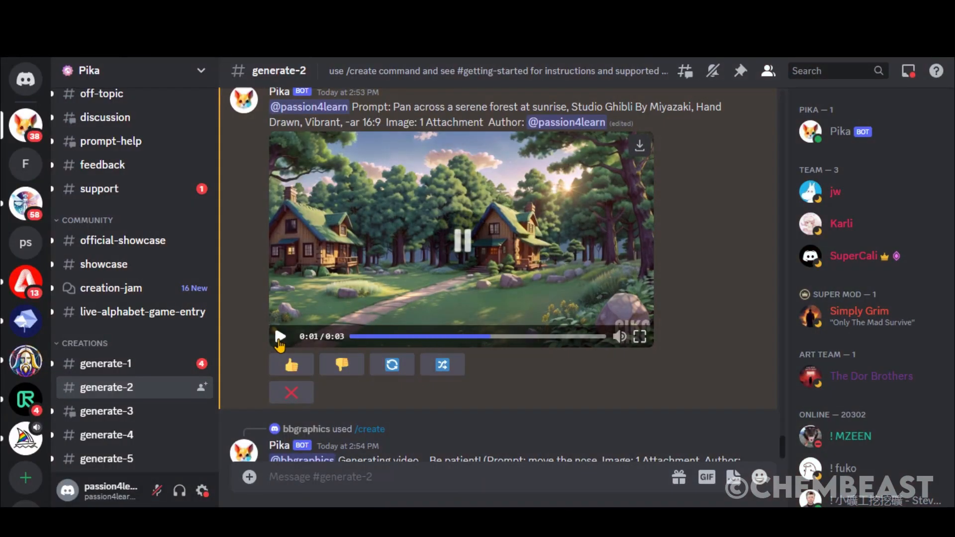
pyautogui.scroll(-3)
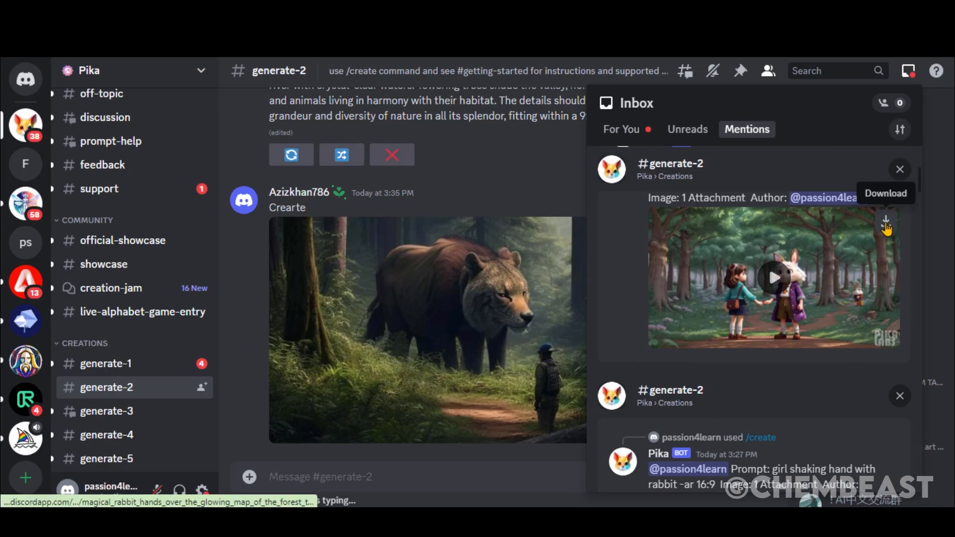
# Download the girl-and-rabbit forest video from the mentions.
pyautogui.click(117, 225)
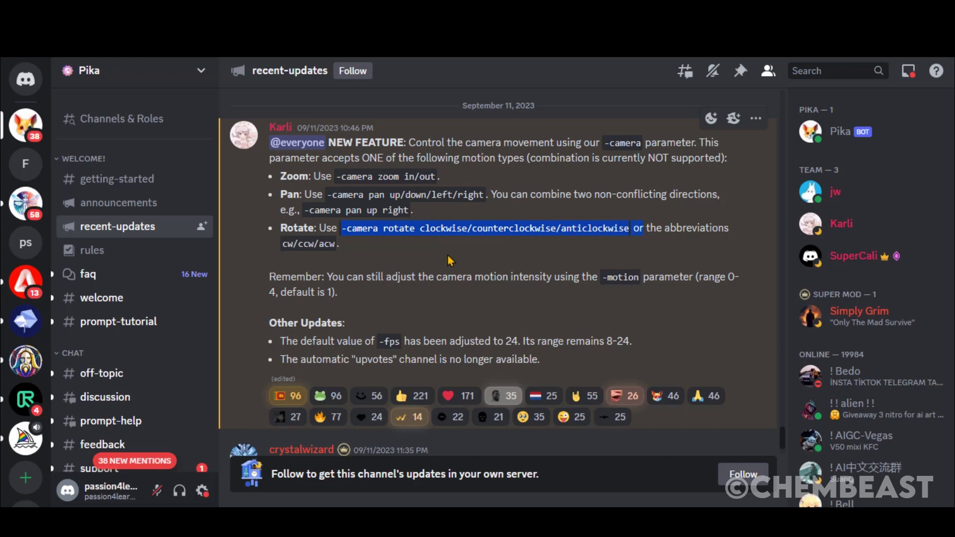
# Read the -camera update, then view the announcements entry on /animate and -fps.
pyautogui.scroll(-3)
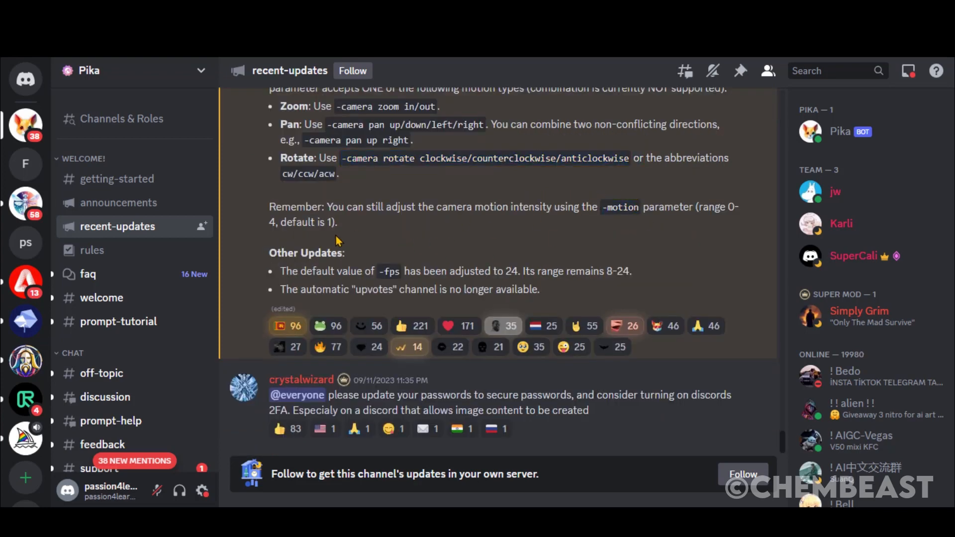
pyautogui.moveTo(590, 270)
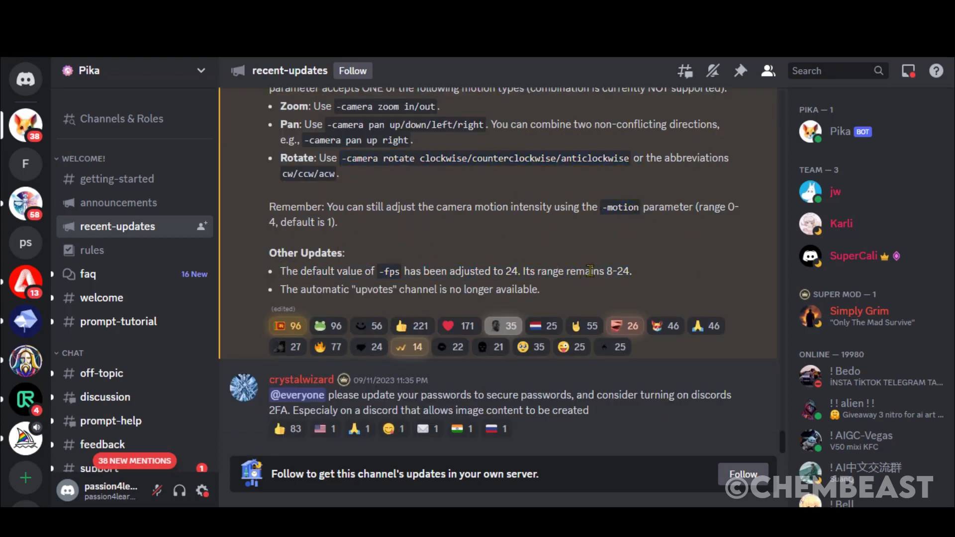
pyautogui.click(119, 203)
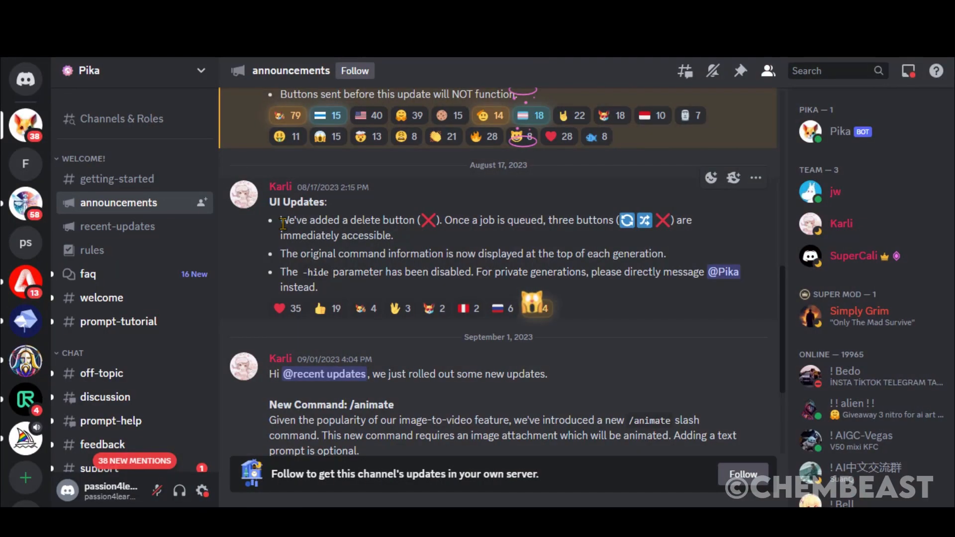
pyautogui.moveTo(644, 220)
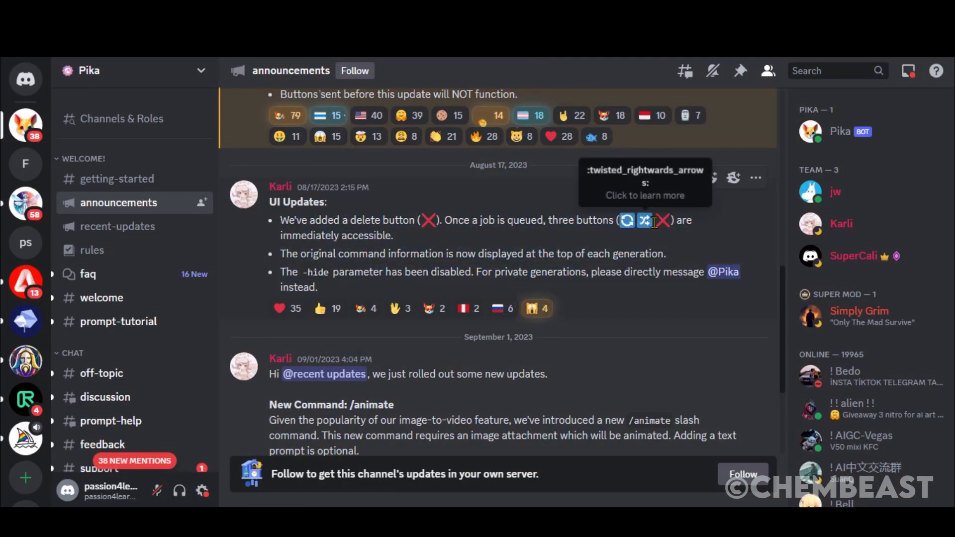
pyautogui.moveTo(640, 228)
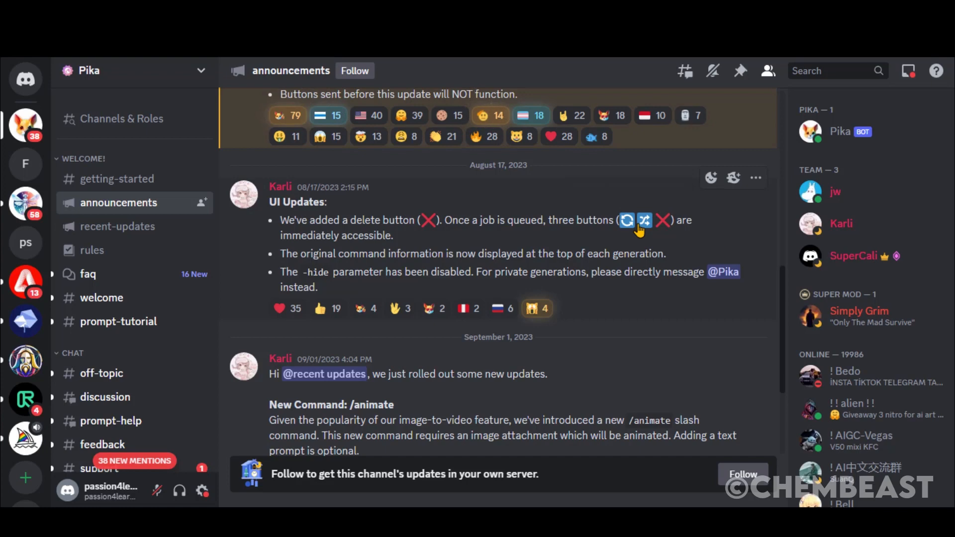
pyautogui.scroll(-3)
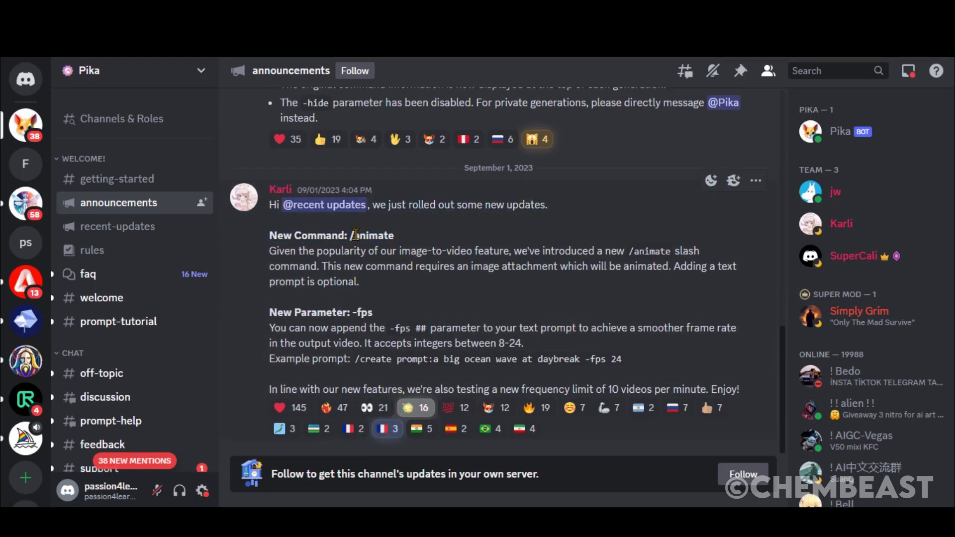
pyautogui.moveTo(365, 296)
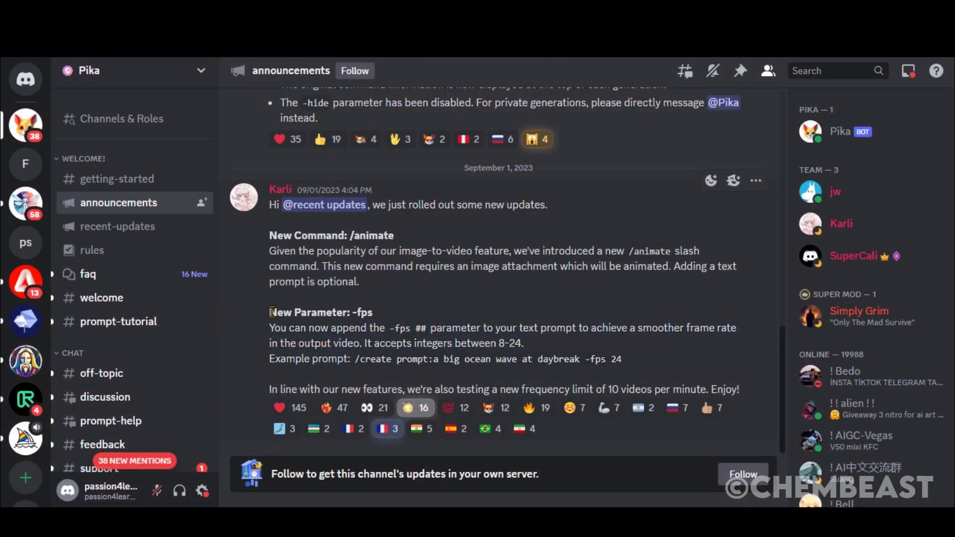
pyautogui.moveTo(643, 354)
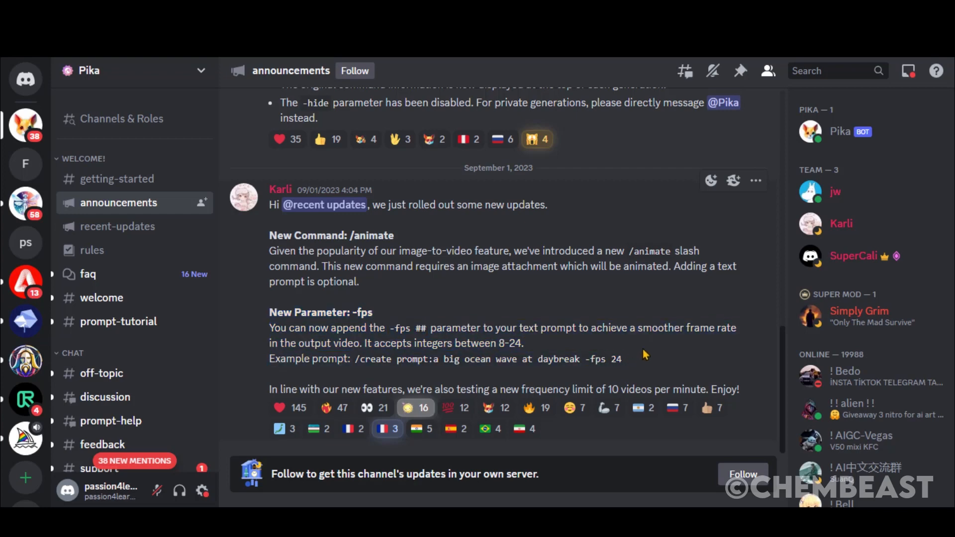
pyautogui.moveTo(409, 314)
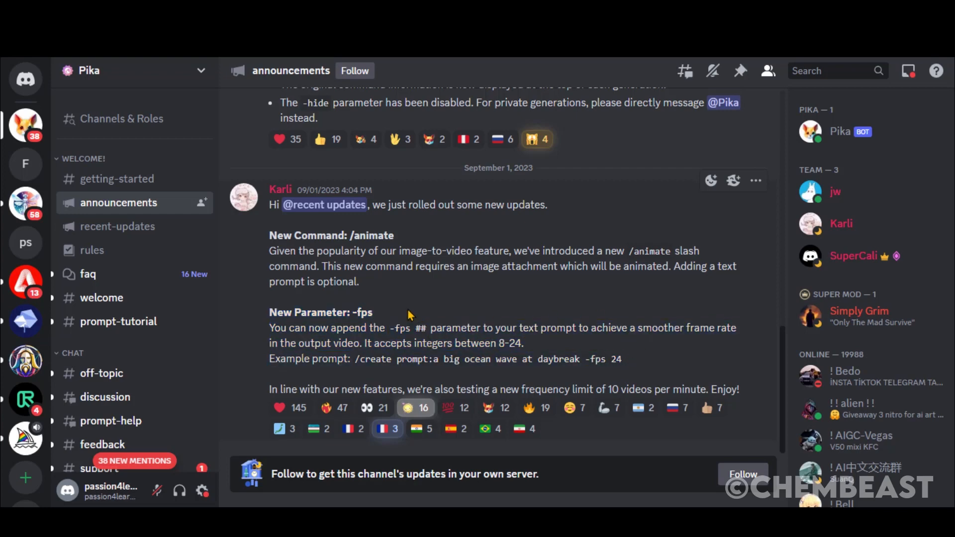
# Send an /animate command with the attached image to Pika in generate-1.
pyautogui.click(106, 364)
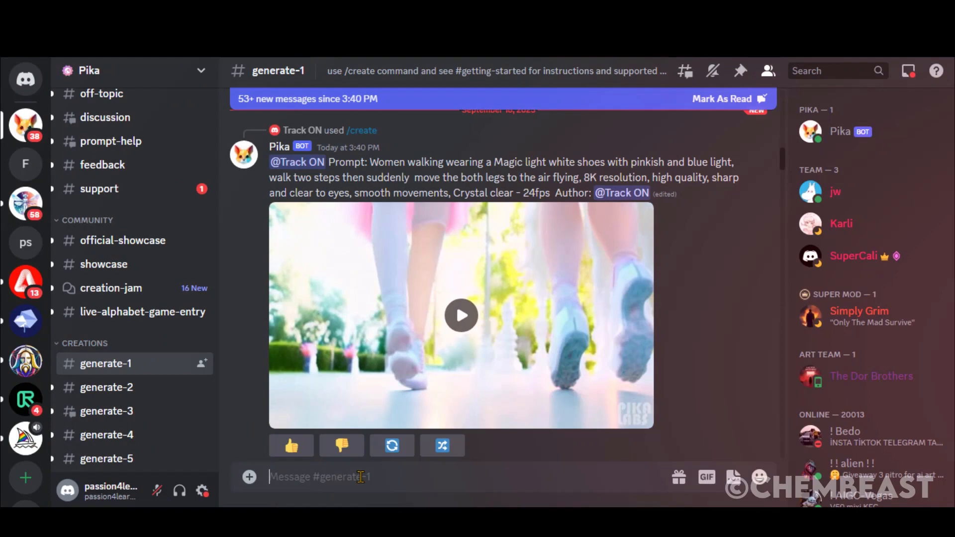
pyautogui.write('/animat')
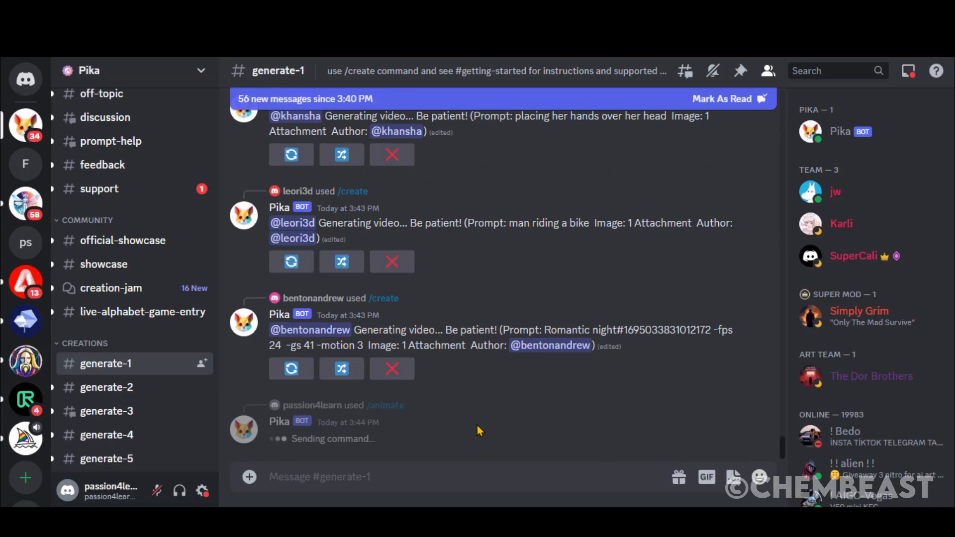
pyautogui.scroll(-3)
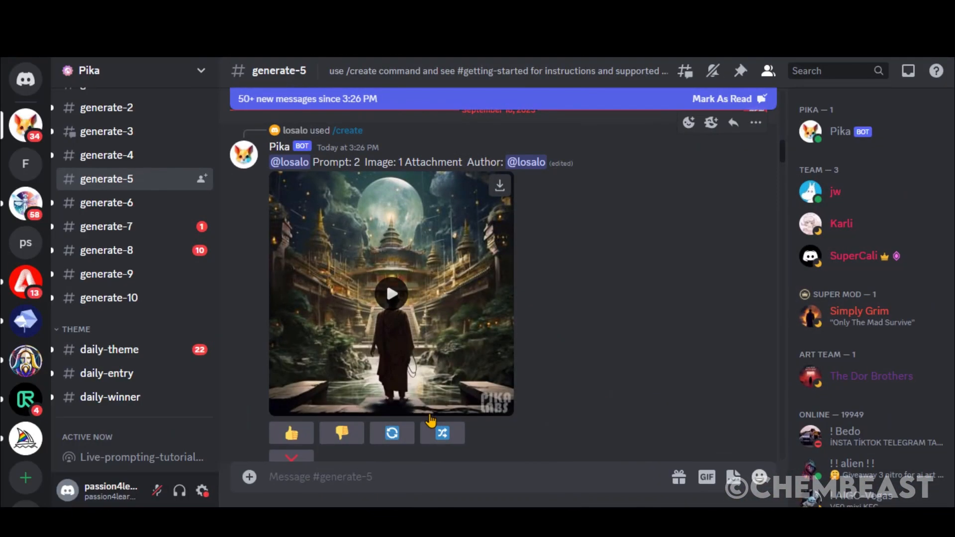
# Send /create prompts in generate-5 with 'zoom in -ar' 16:9 and '-camera pan up' parameters.
pyautogui.write('/create prompt -camera')
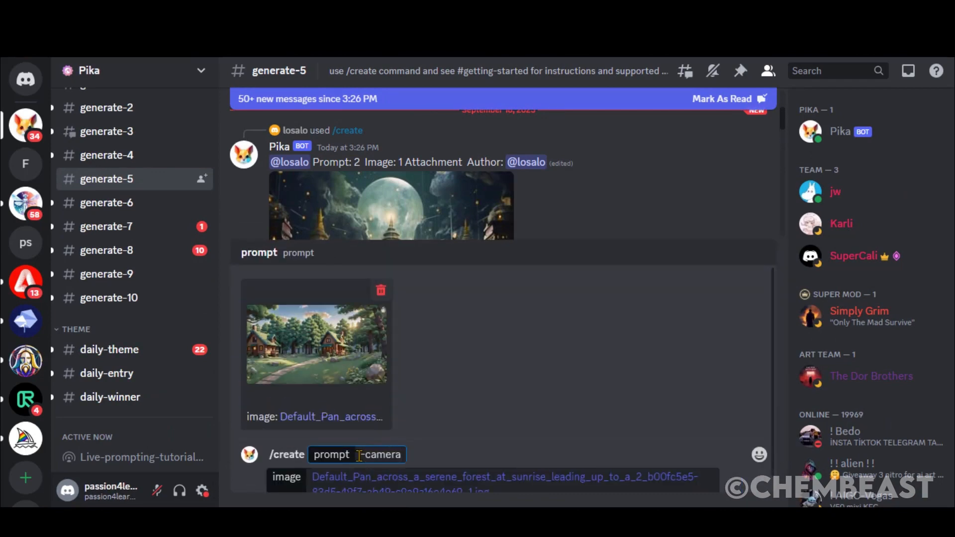
pyautogui.write('zoom in -ar')
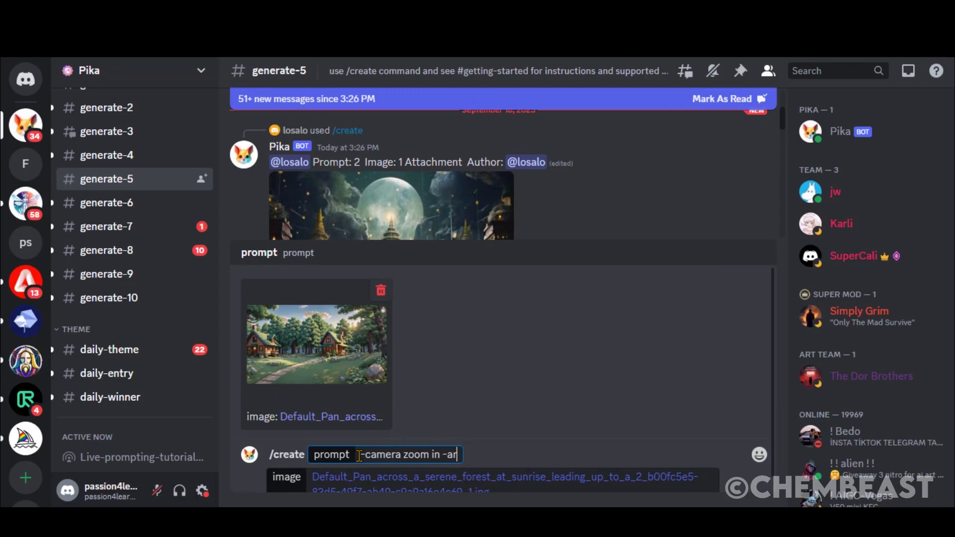
pyautogui.press('Return')
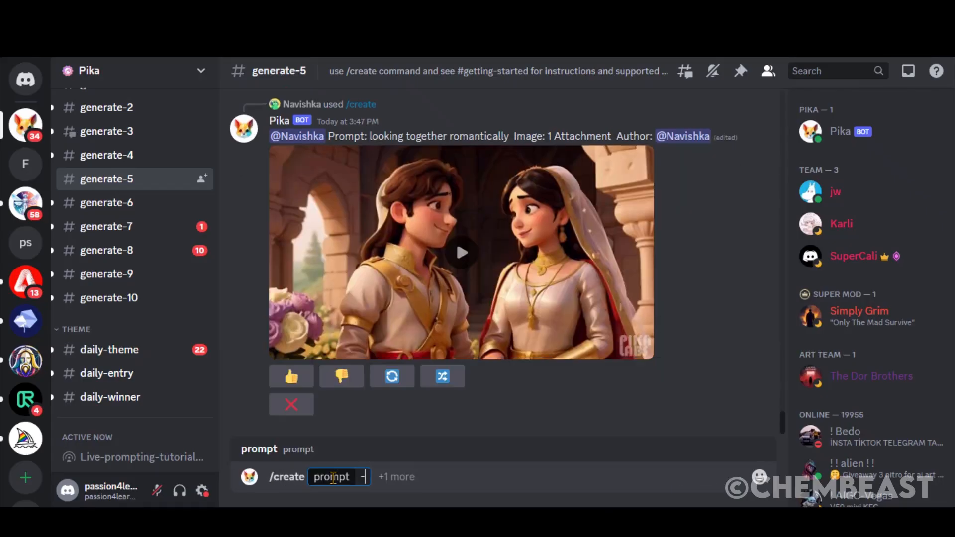
pyautogui.write('-camera pan up -ar 16:9')
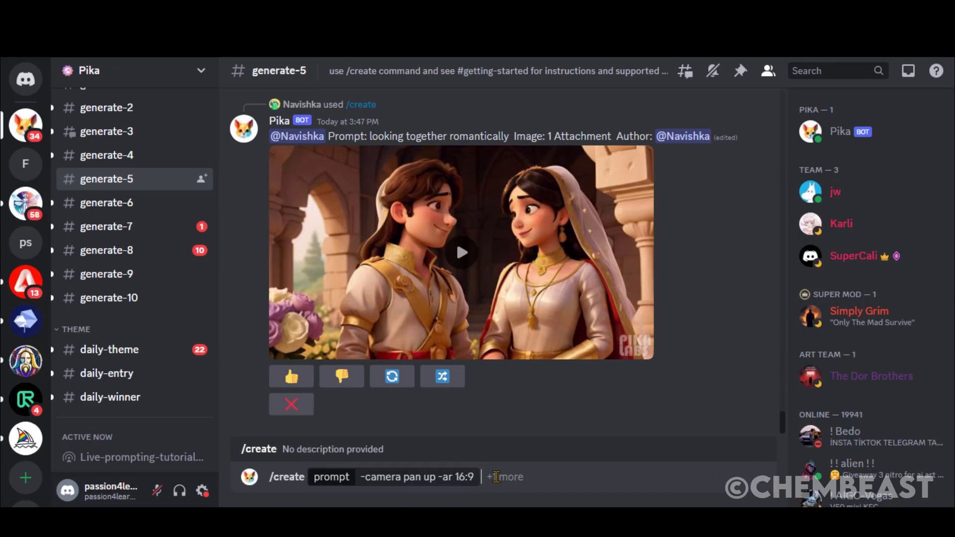
pyautogui.click(505, 476)
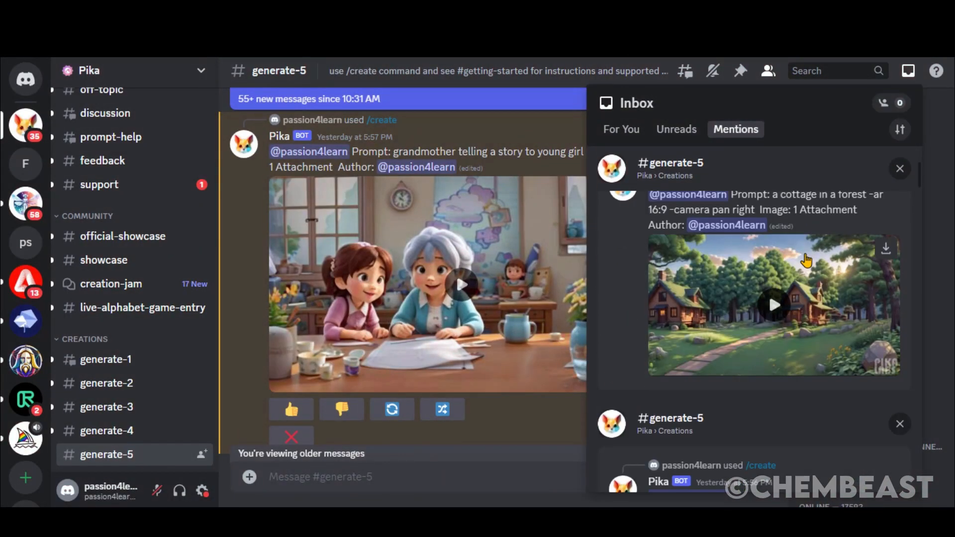
# Jump from the Mentions inbox to Pika's flower-plucking girl video in generate-5.
pyautogui.scroll(-3)
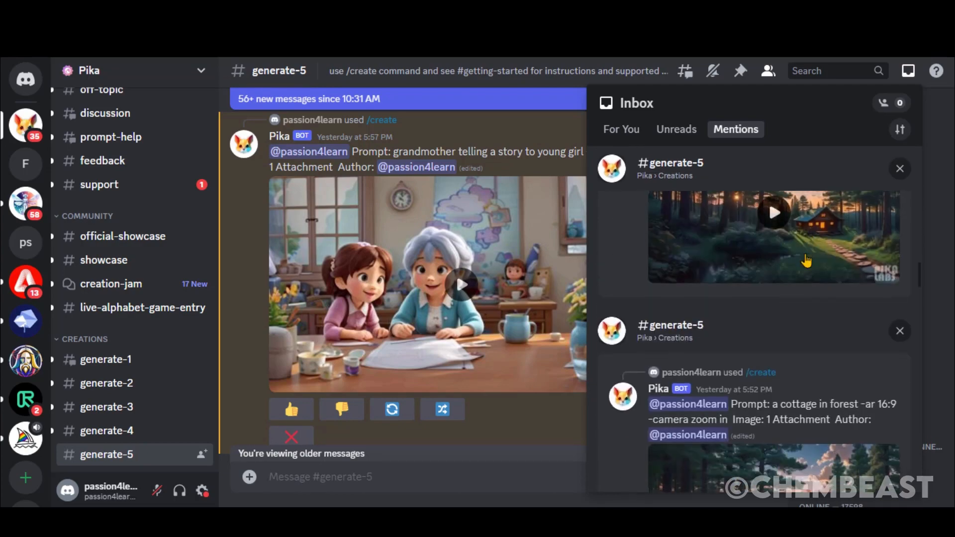
pyautogui.scroll(-3)
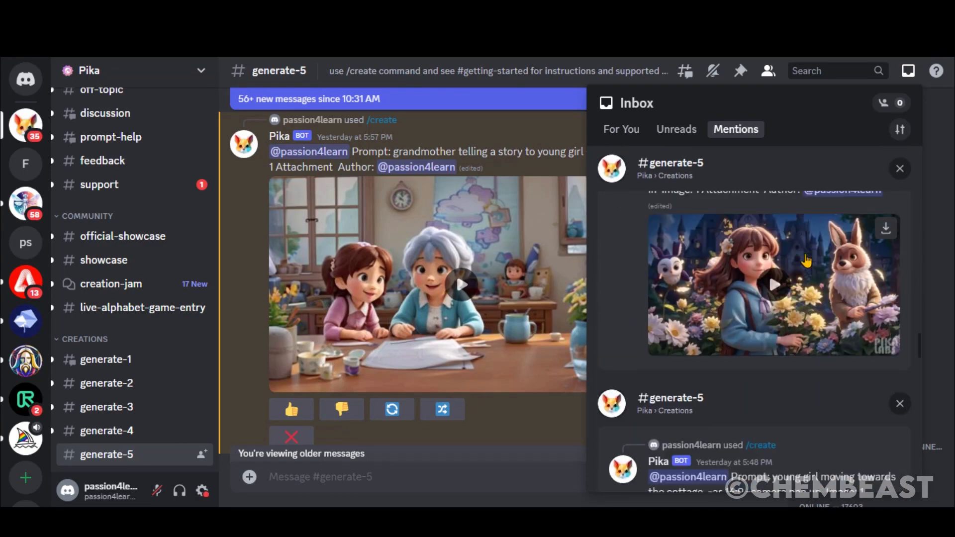
pyautogui.scroll(-3)
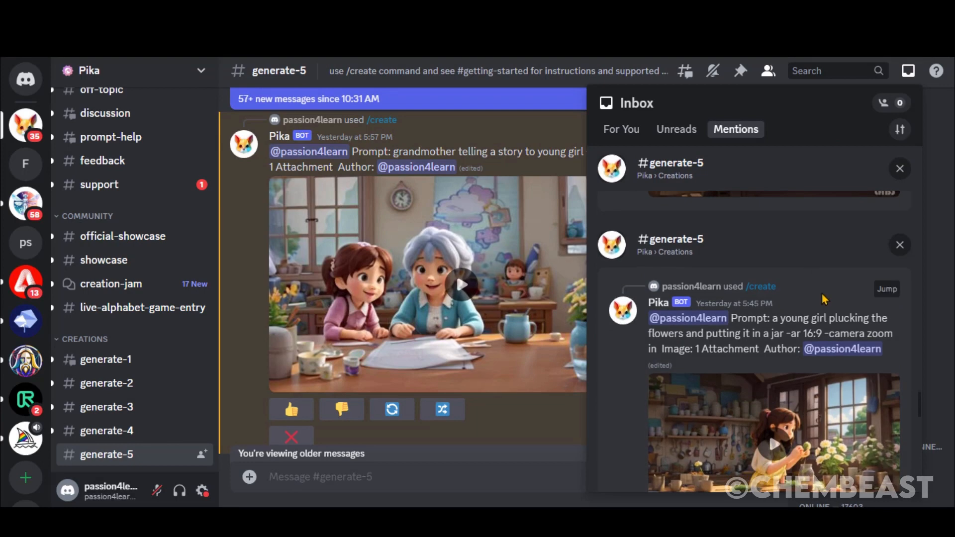
pyautogui.click(767, 70)
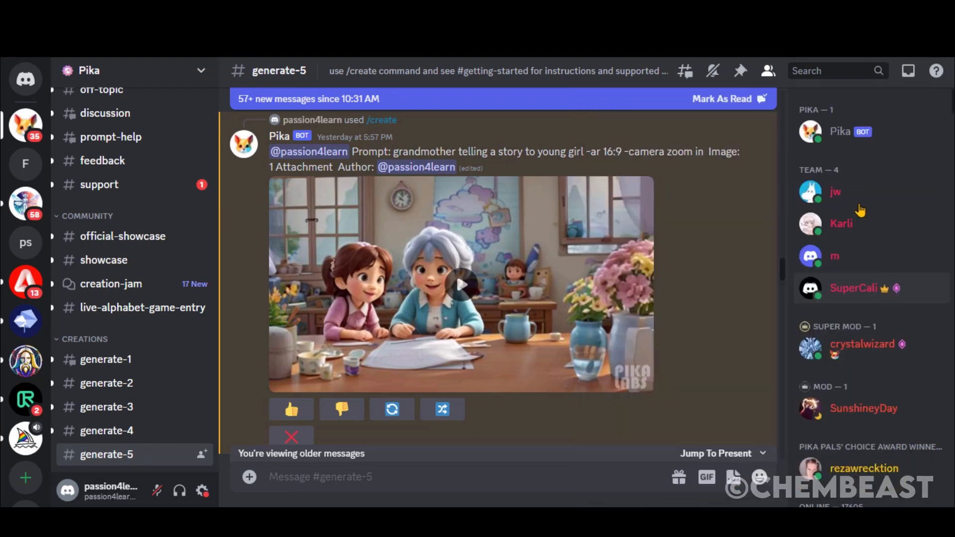
pyautogui.scroll(-3)
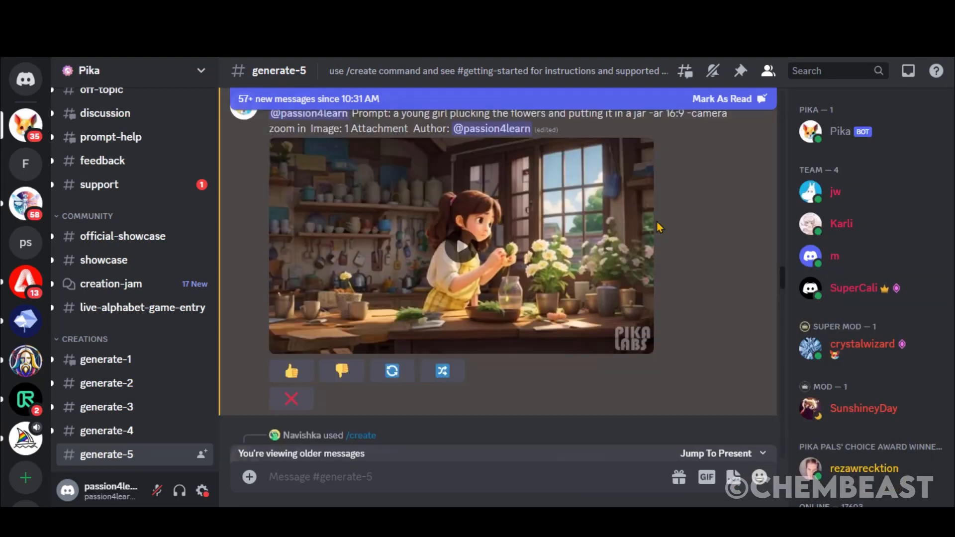
pyautogui.moveTo(451, 327)
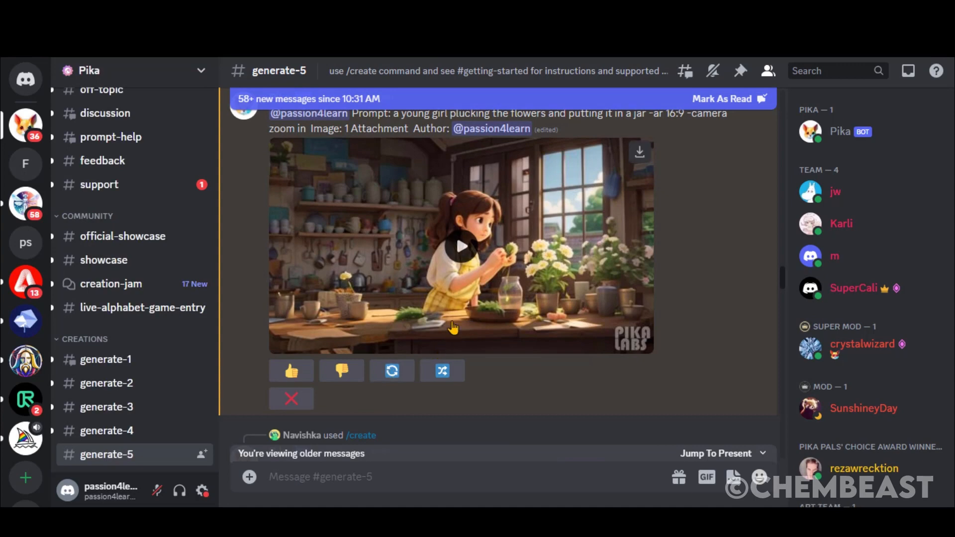
pyautogui.moveTo(907, 141)
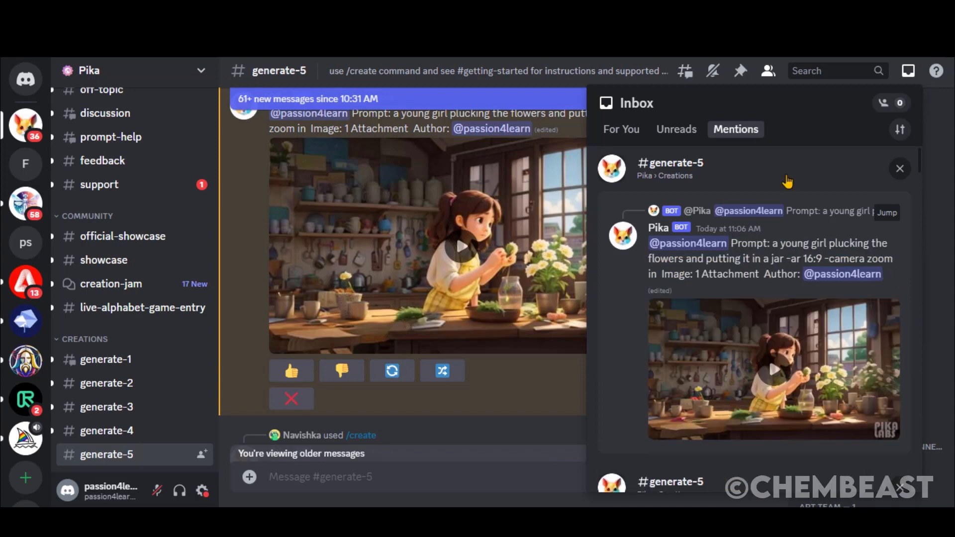
pyautogui.click(899, 169)
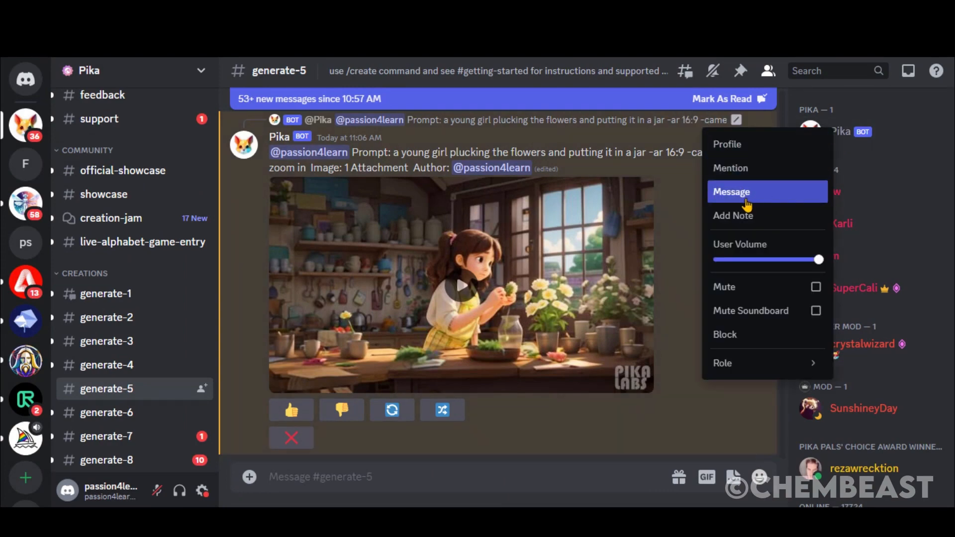
# In a Pika DM, request a cottage-in-a-forest video with /create, -ar 16:9 and a camera move.
pyautogui.click(731, 191)
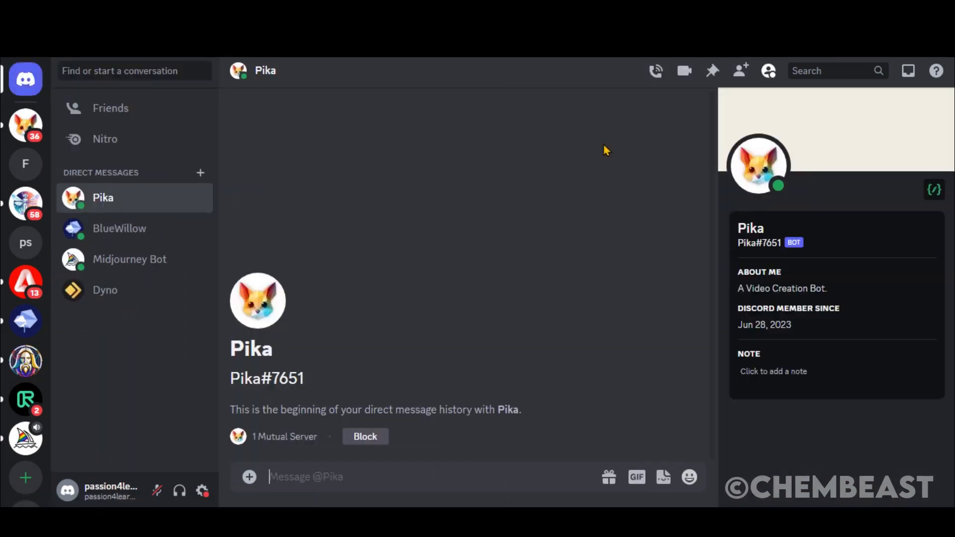
pyautogui.write('/create prompt a cottage in a fors')
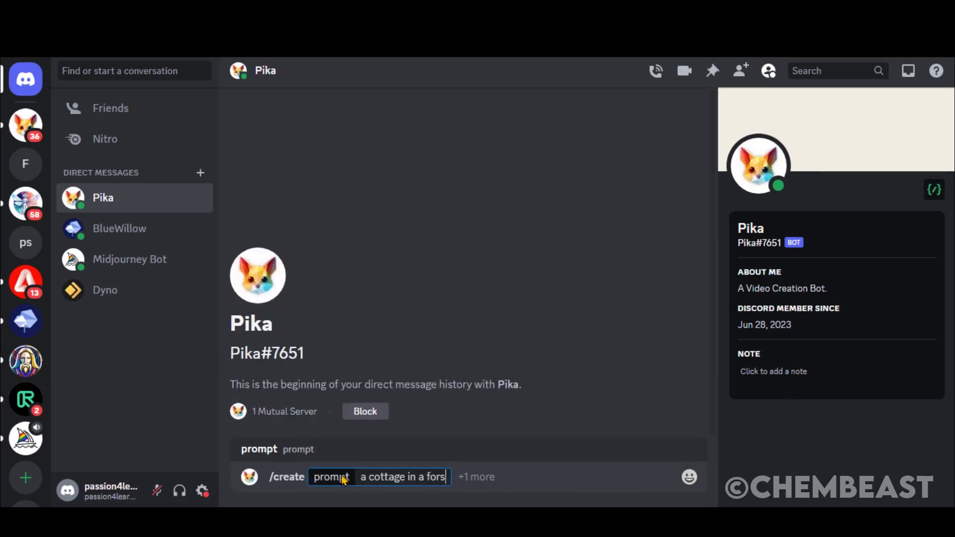
pyautogui.write('t, -ar 16:9 -camera')
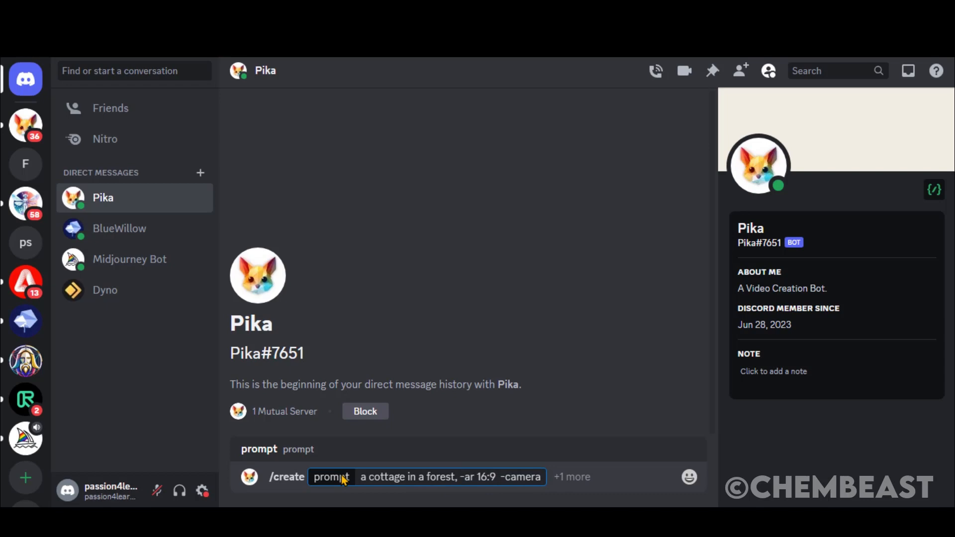
pyautogui.click(571, 476)
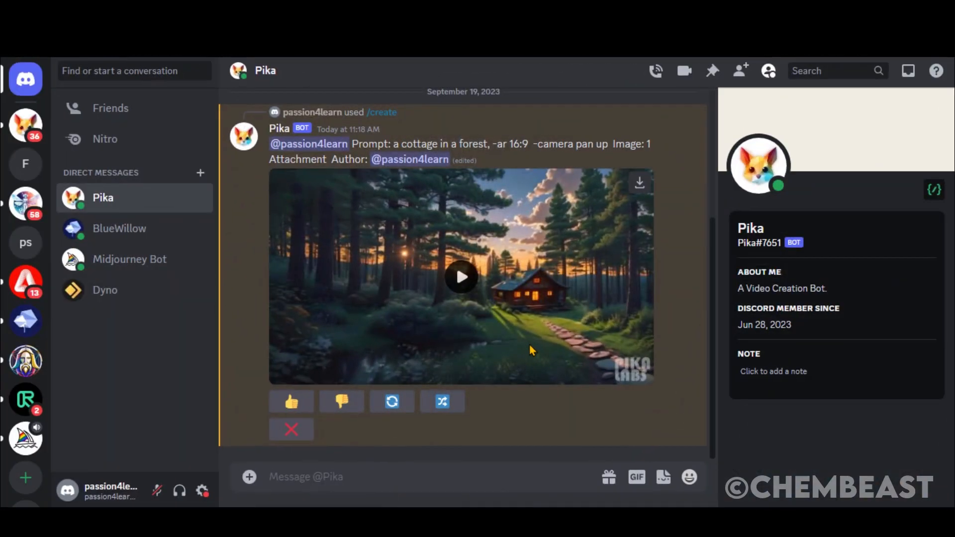
# Regenerate the cottage video, change the prompt to -camera zoom out, and play the result.
pyautogui.click(460, 277)
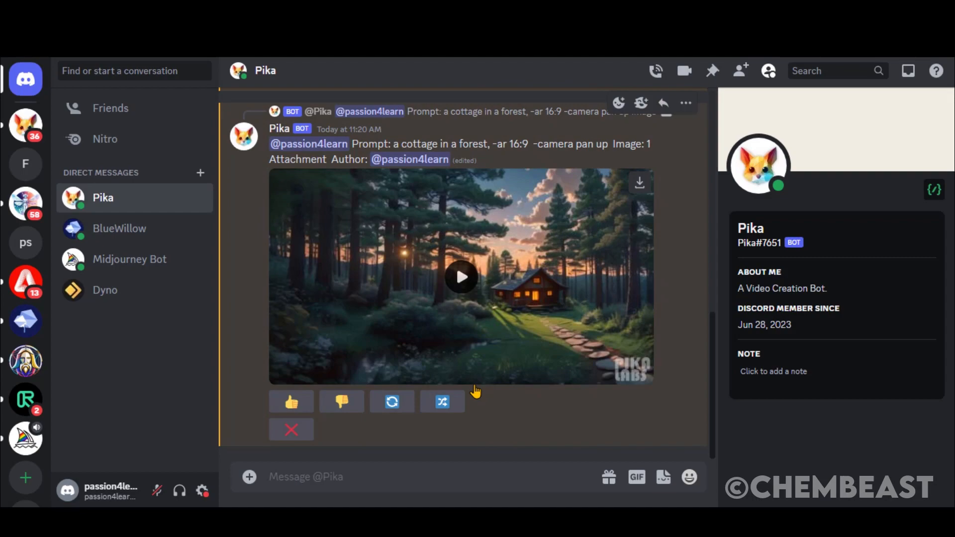
pyautogui.click(460, 278)
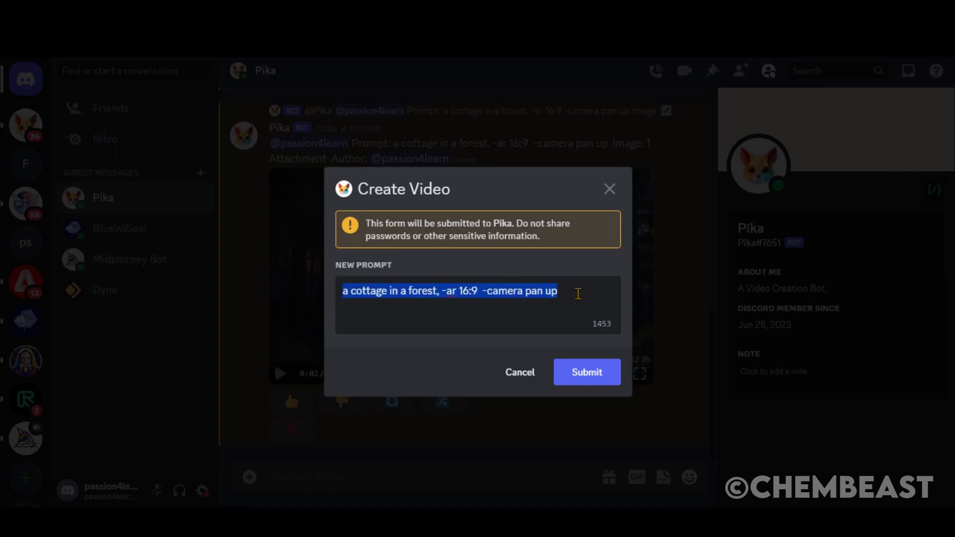
pyautogui.write('zoom o')
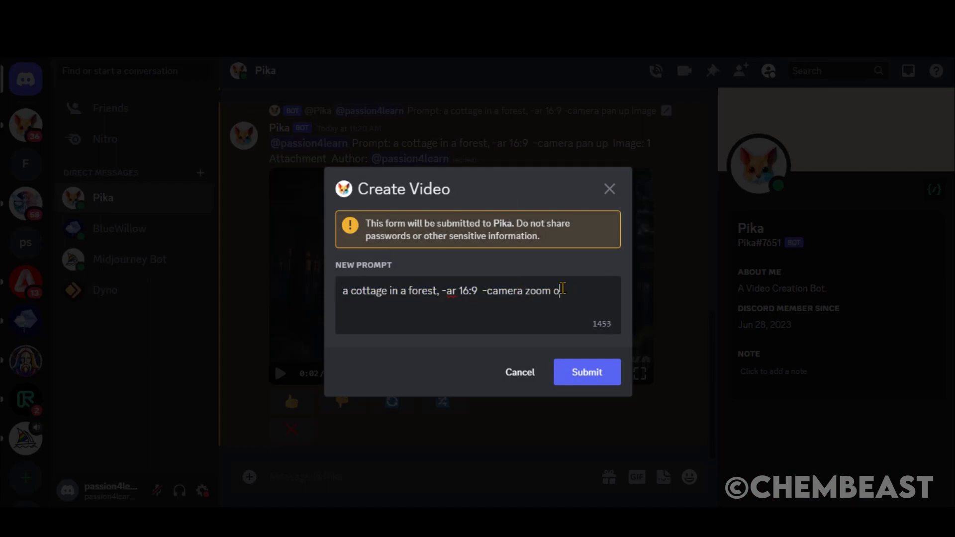
pyautogui.click(586, 372)
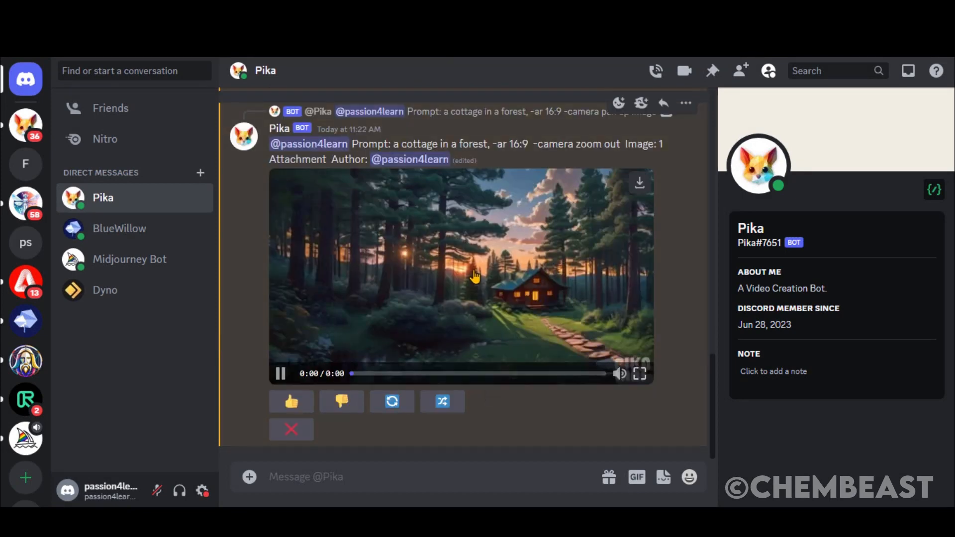
pyautogui.click(280, 373)
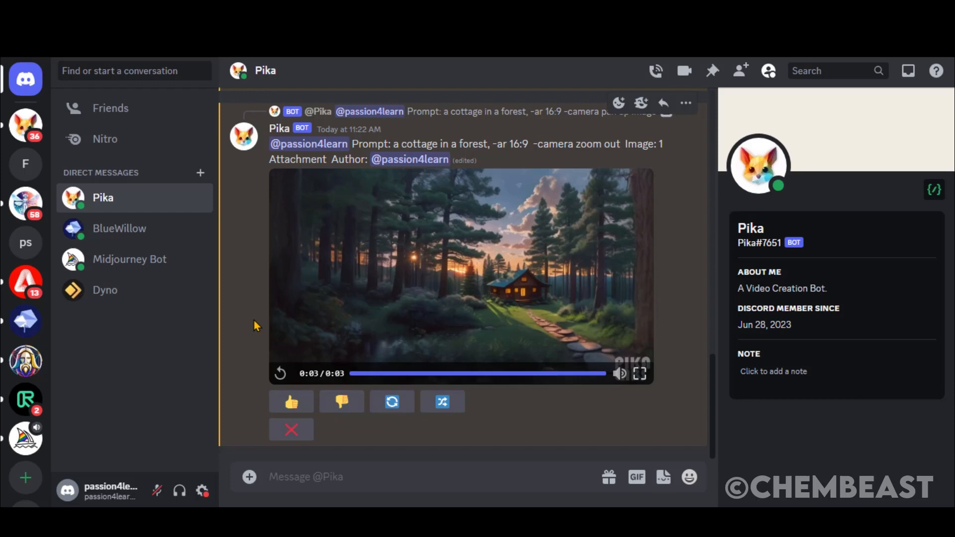
pyautogui.moveTo(696, 262)
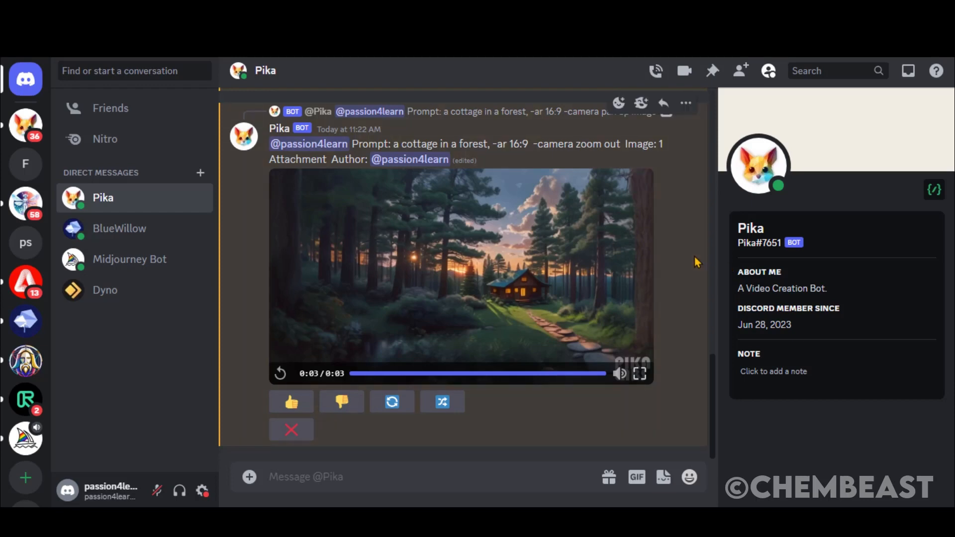
pyautogui.moveTo(249, 261)
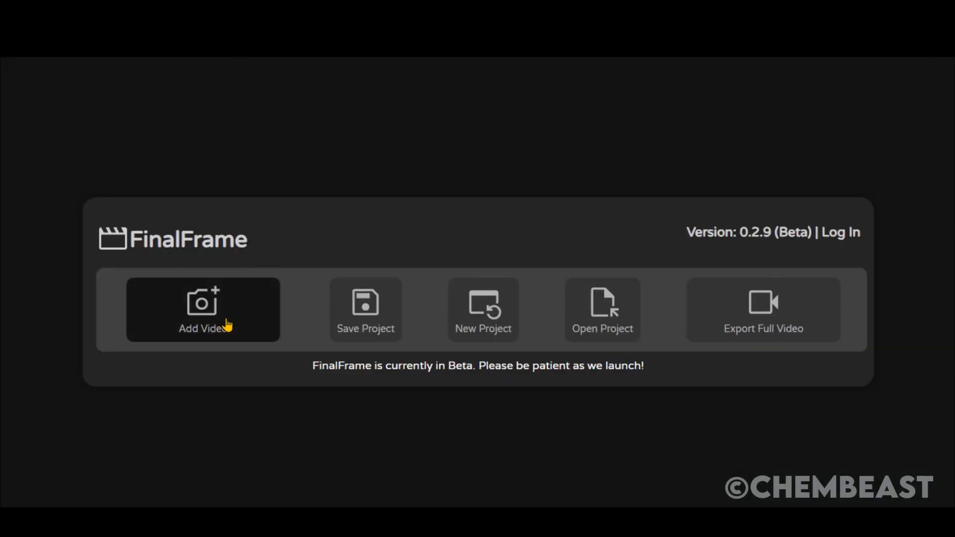
# Load the cottage clip into FinalFrame and view its final frame and project preview.
pyautogui.click(202, 311)
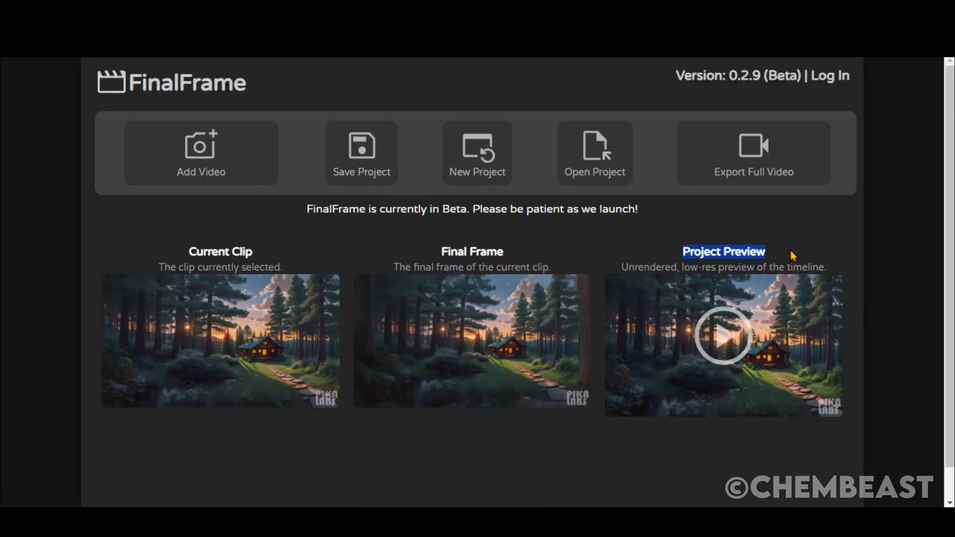
pyautogui.click(472, 341)
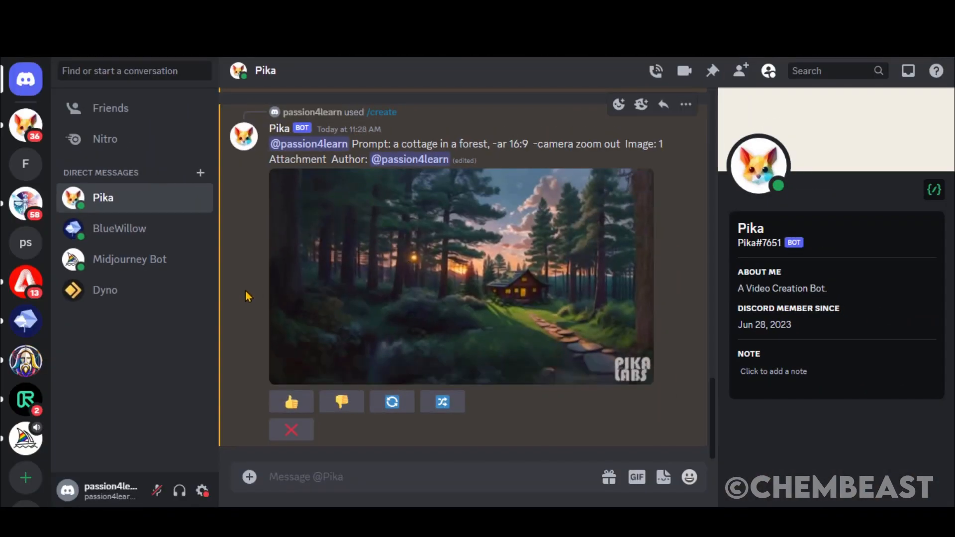
# Regenerate the camera-zoom-out cottage video in the Pika DM.
pyautogui.click(461, 277)
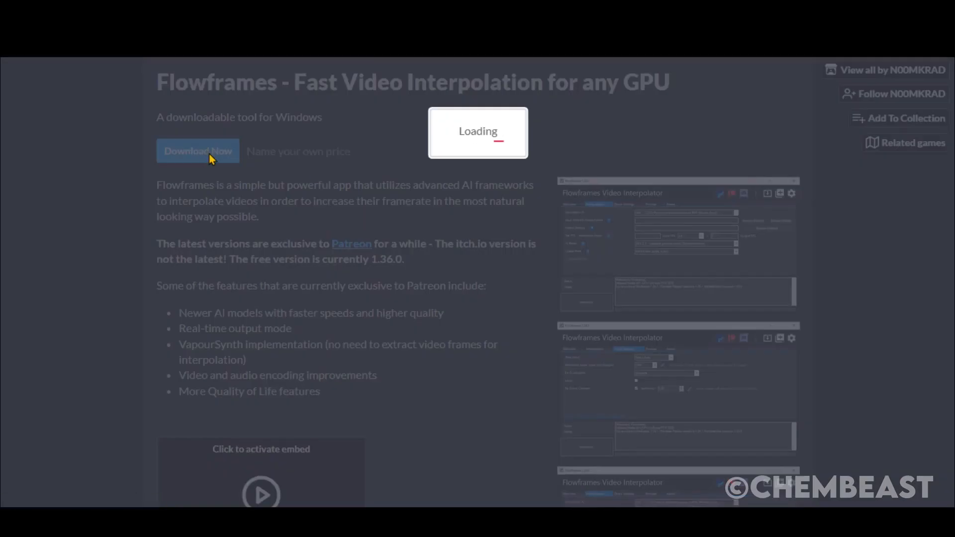
# Download the Flowframes web installer from itch.io, skipping the payment prompt.
pyautogui.click(197, 151)
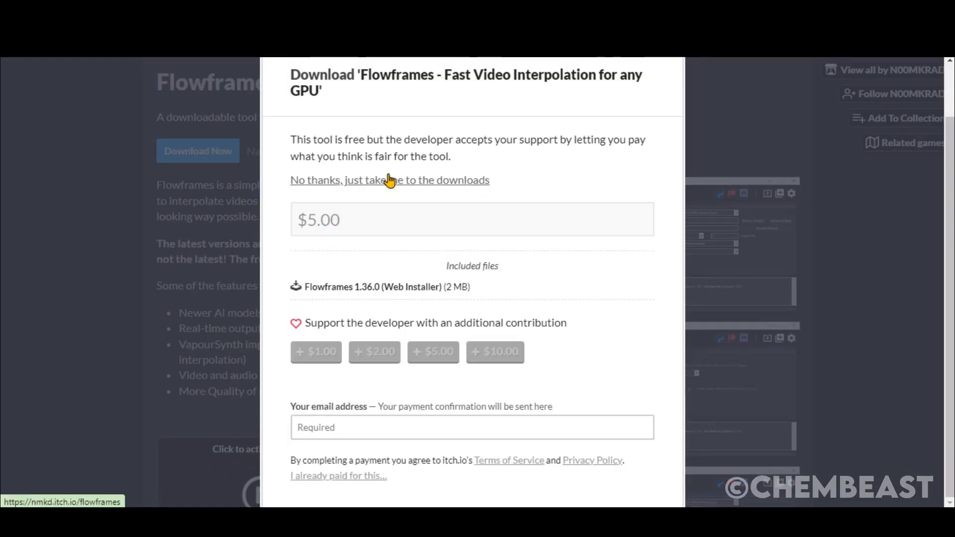
pyautogui.moveTo(382, 186)
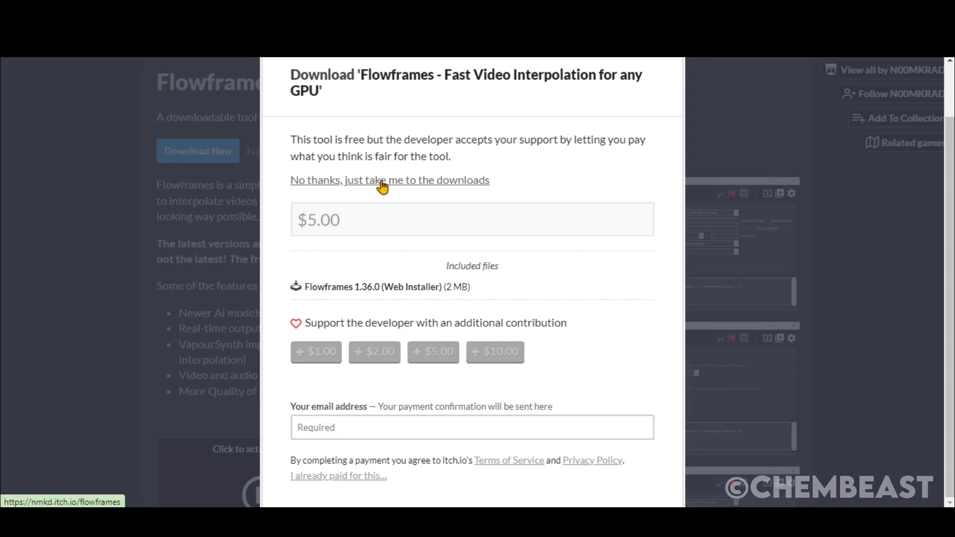
pyautogui.moveTo(397, 184)
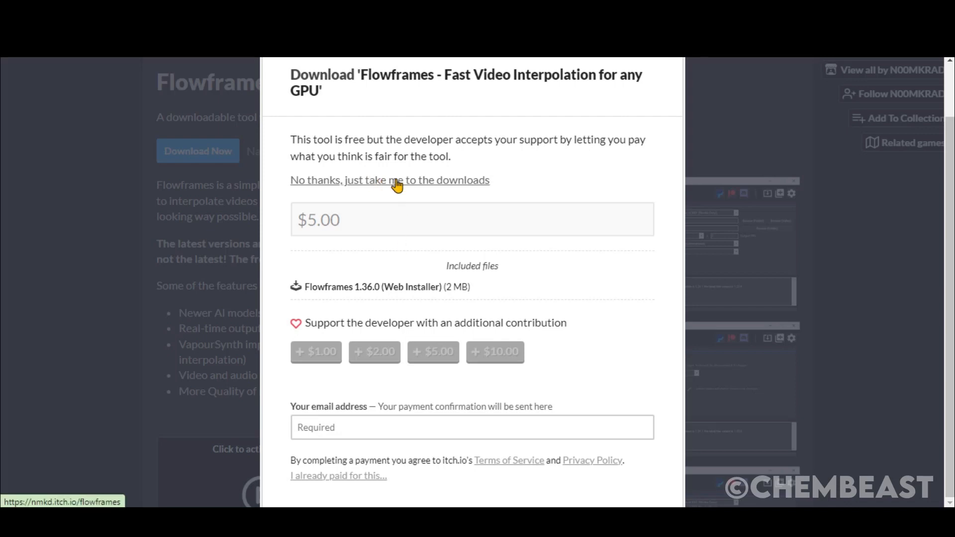
pyautogui.click(389, 180)
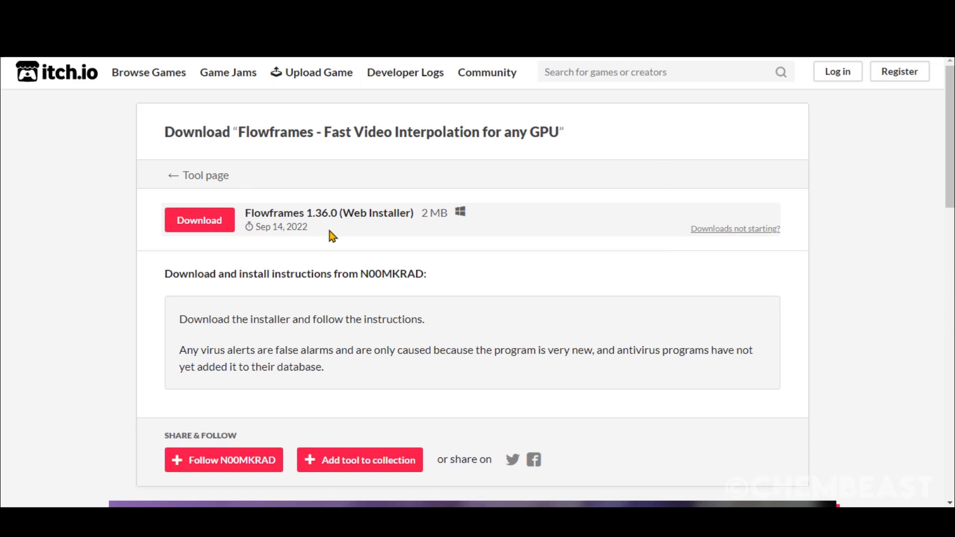
pyautogui.moveTo(238, 211)
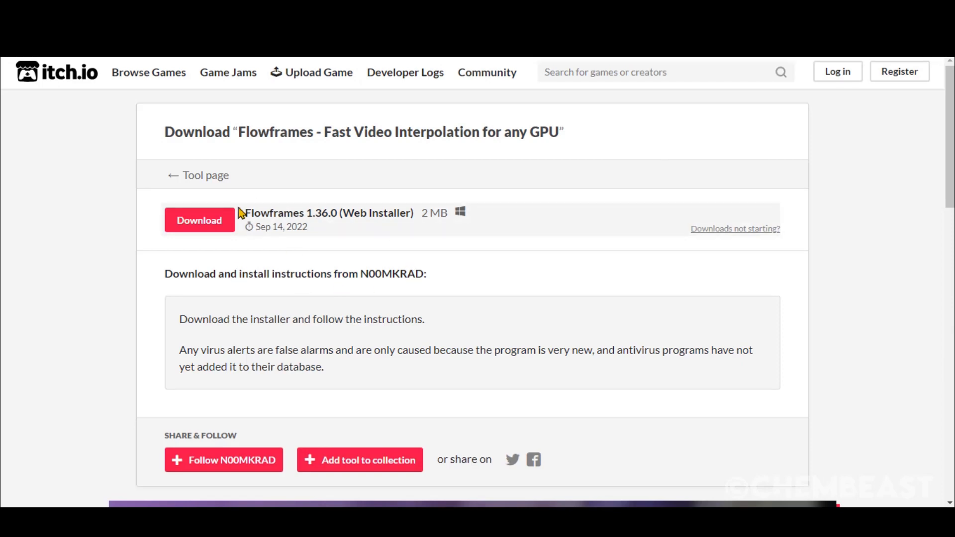
pyautogui.click(199, 219)
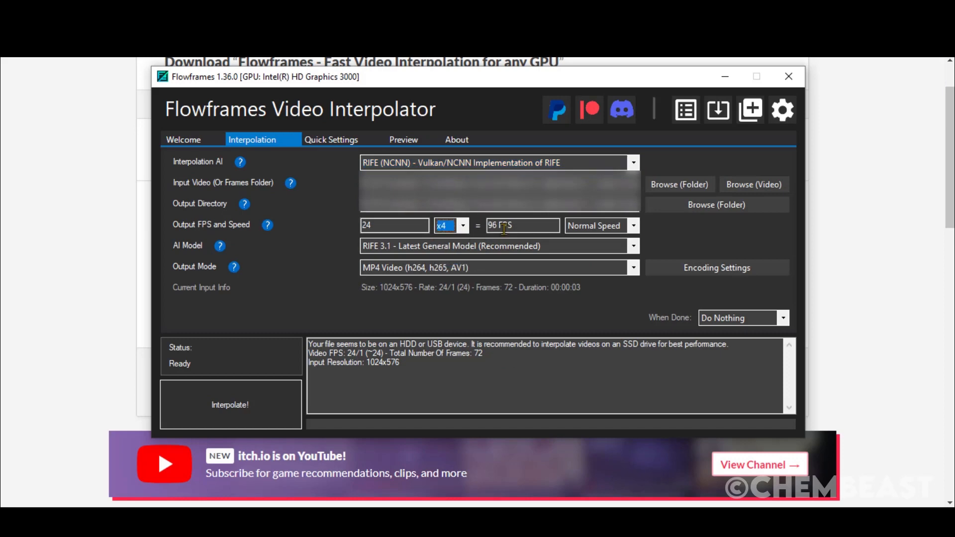
pyautogui.click(230, 405)
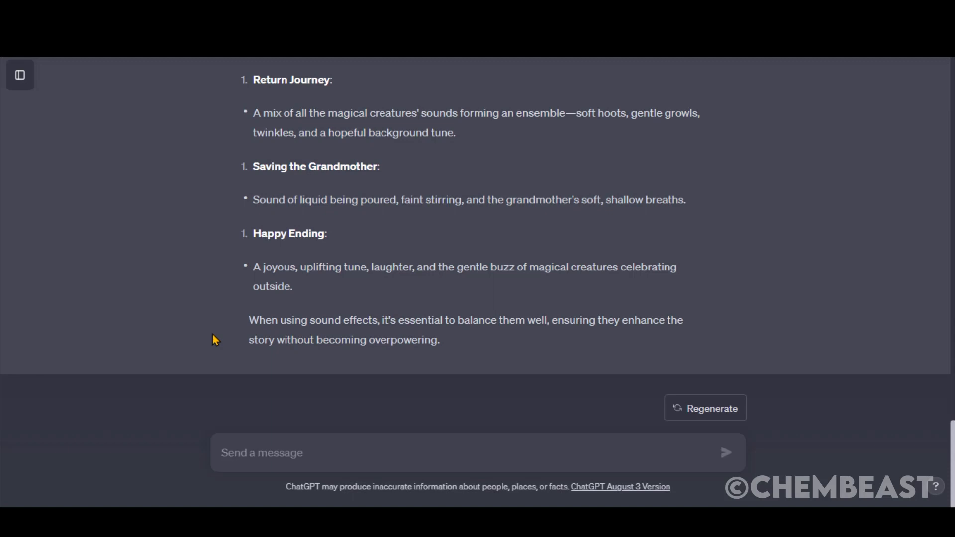
# Ask ChatGPT 'Can you create some dialogues from the above scene?' and read the reply.
pyautogui.write('c')
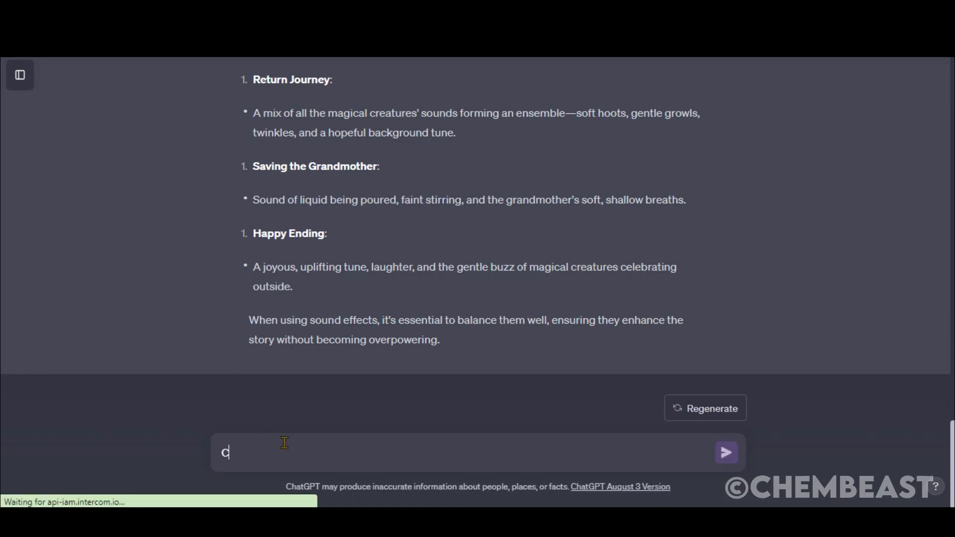
pyautogui.write('Can you create some dialo')
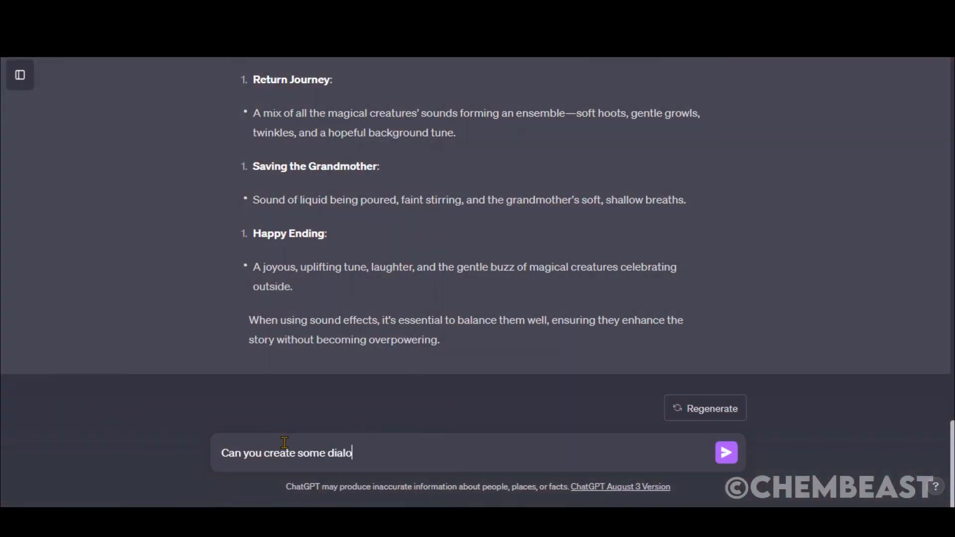
pyautogui.write('gues from the above scene?')
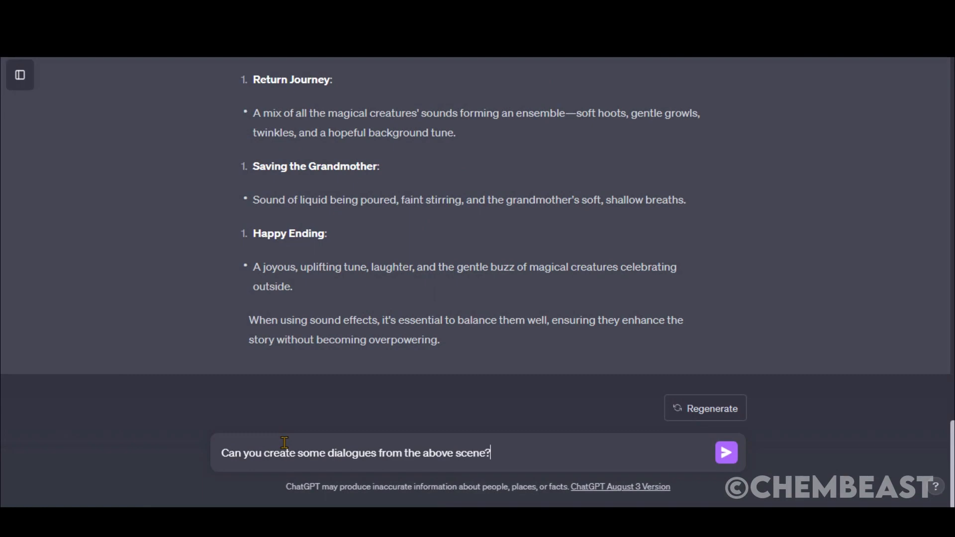
pyautogui.click(725, 451)
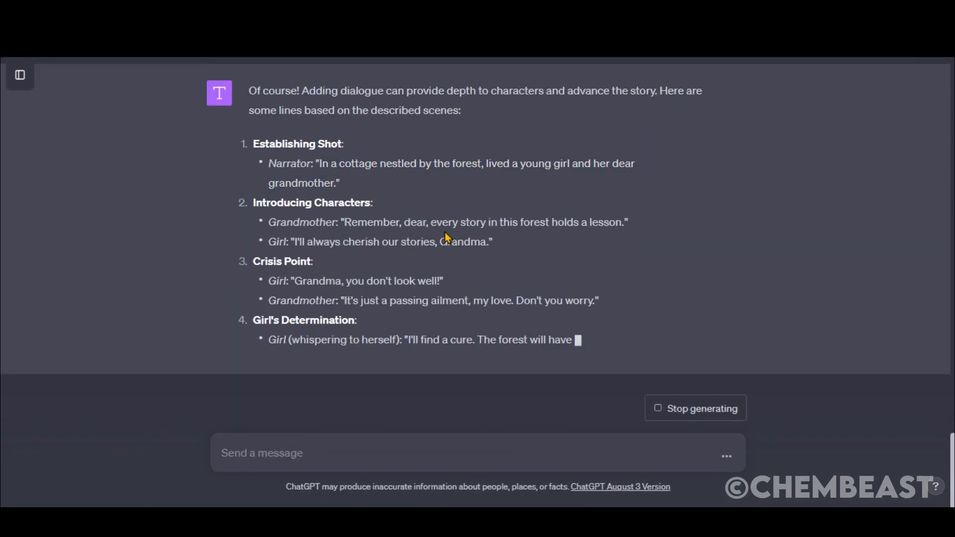
pyautogui.scroll(-3)
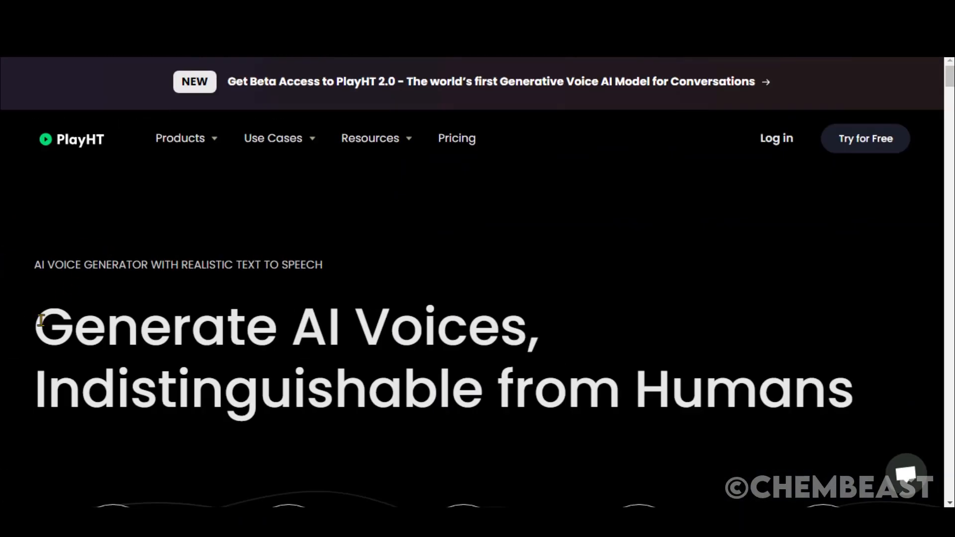
# Start PlayHT's free AI voice generator and slow the narrator voice speed to 0.7x.
pyautogui.scroll(-3)
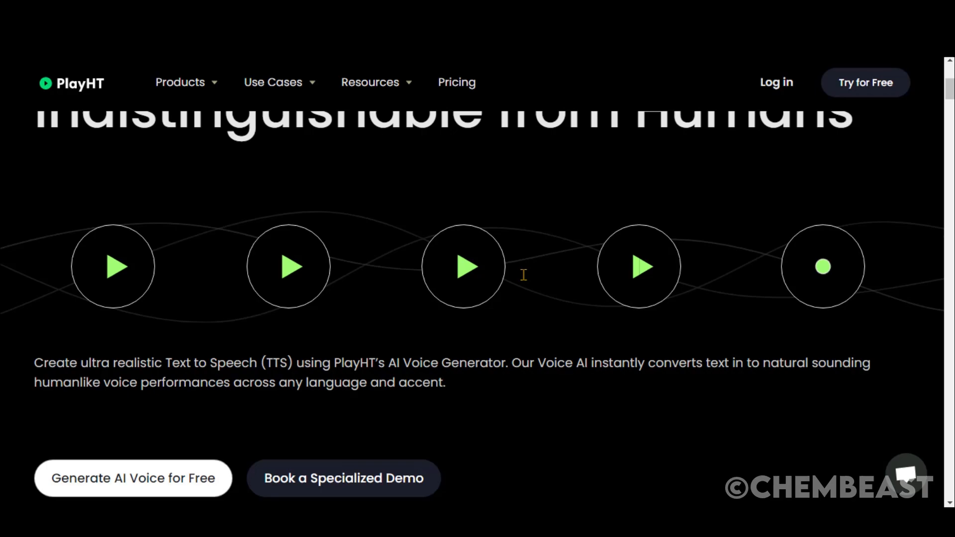
pyautogui.scroll(-3)
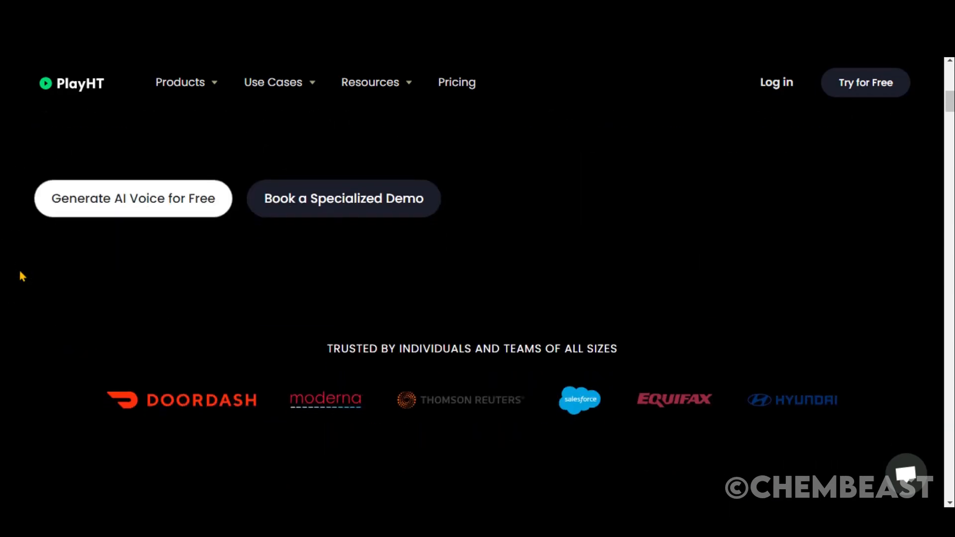
pyautogui.click(457, 83)
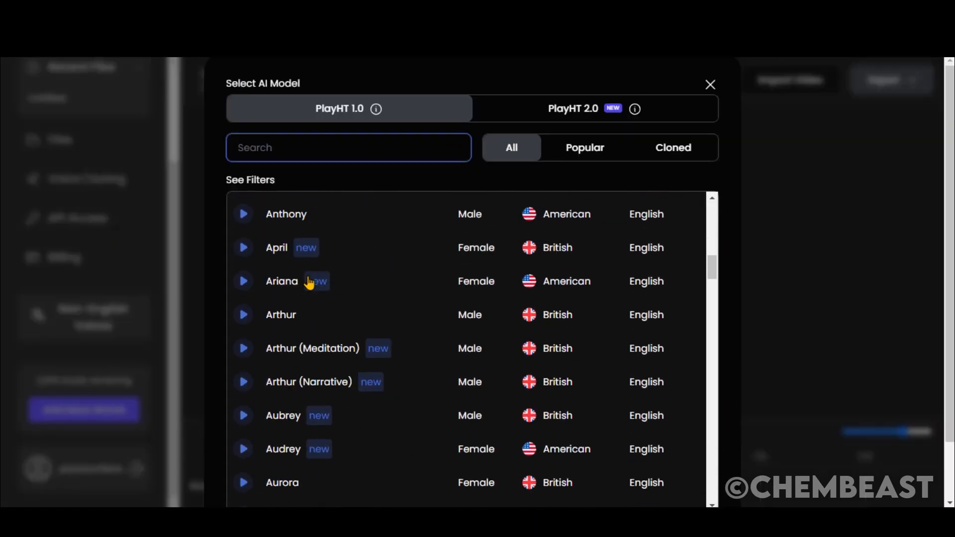
pyautogui.click(432, 472)
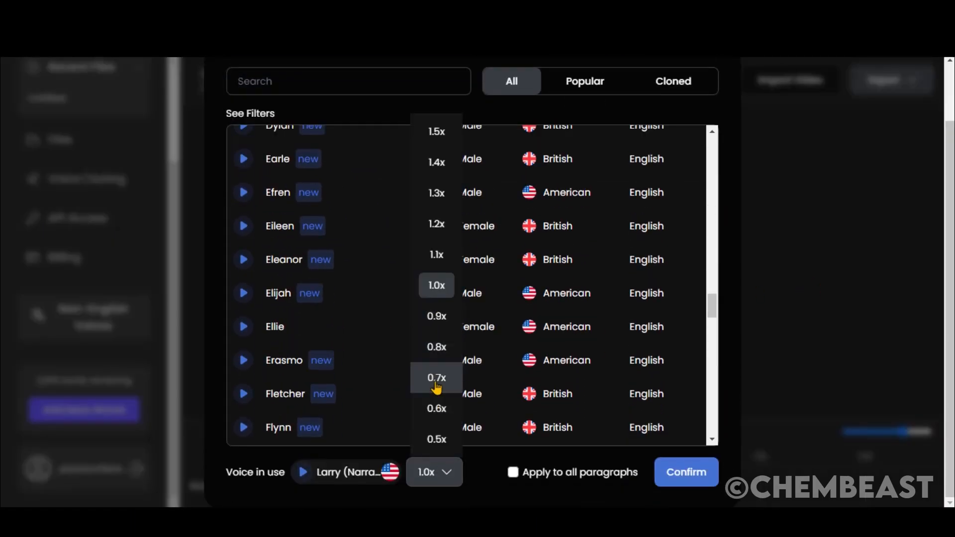
pyautogui.click(685, 472)
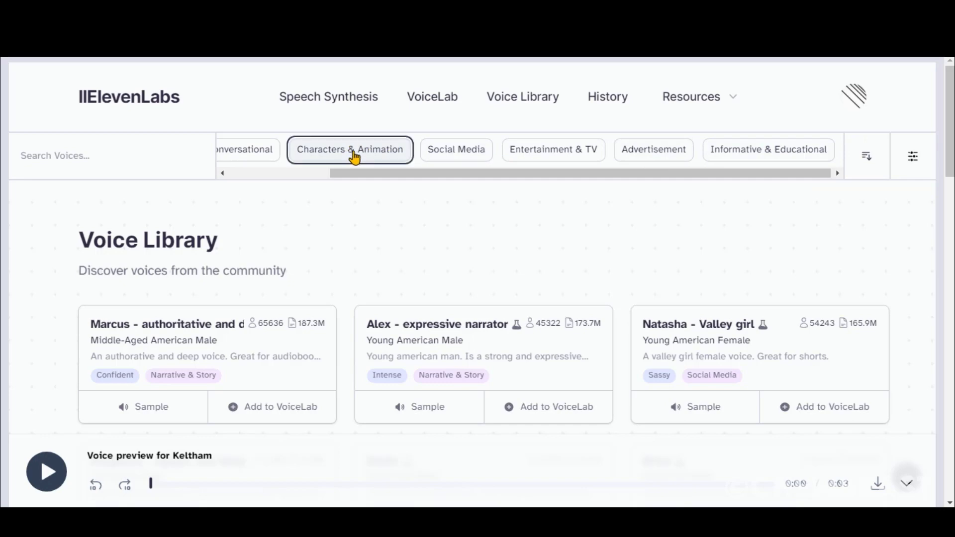
# Filter the Voice Library to Characters & Animation and preview the Geralt and Joanne samples.
pyautogui.click(349, 149)
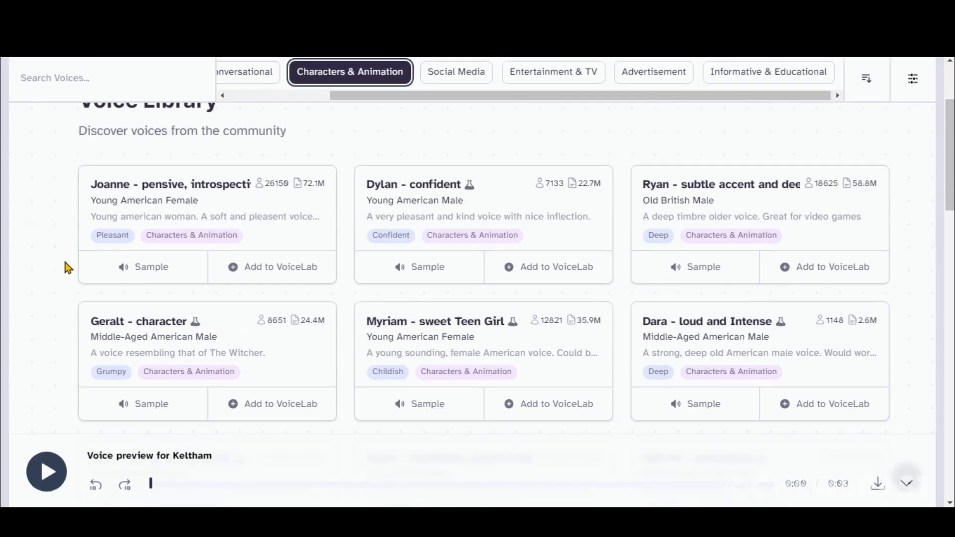
pyautogui.moveTo(112, 266)
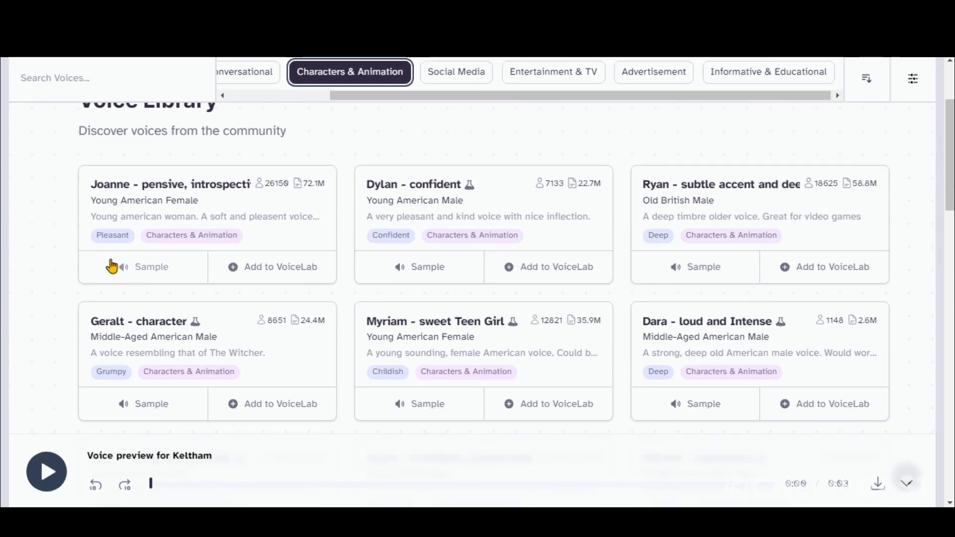
pyautogui.click(143, 403)
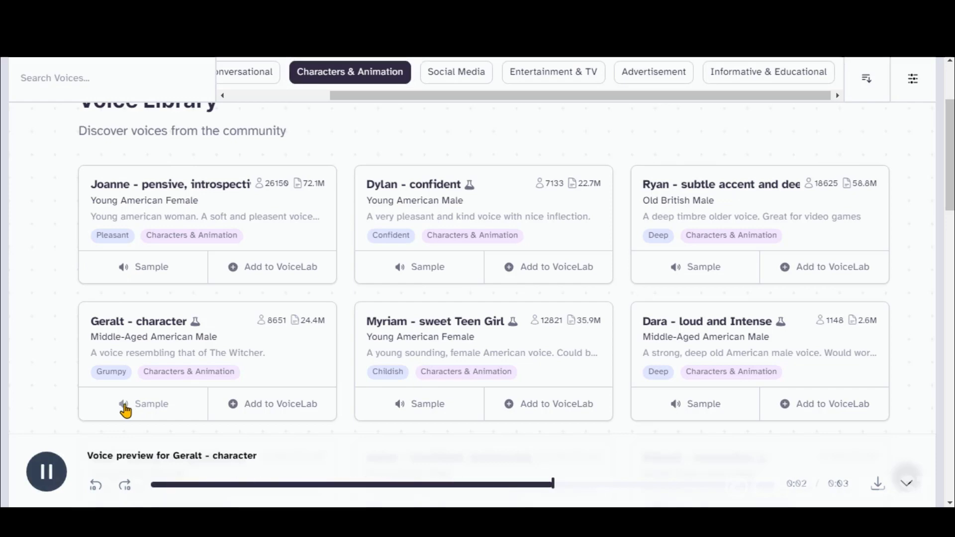
pyautogui.click(142, 267)
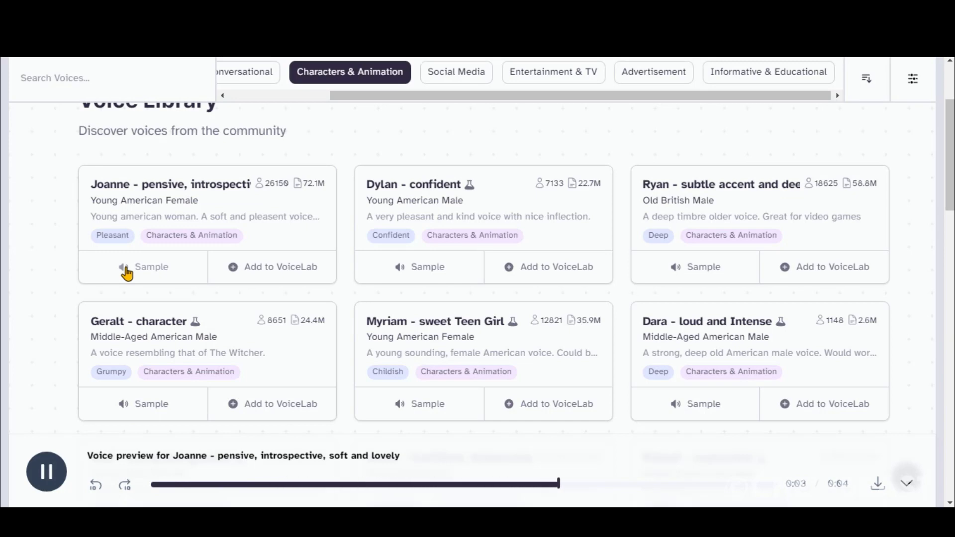
pyautogui.scroll(-3)
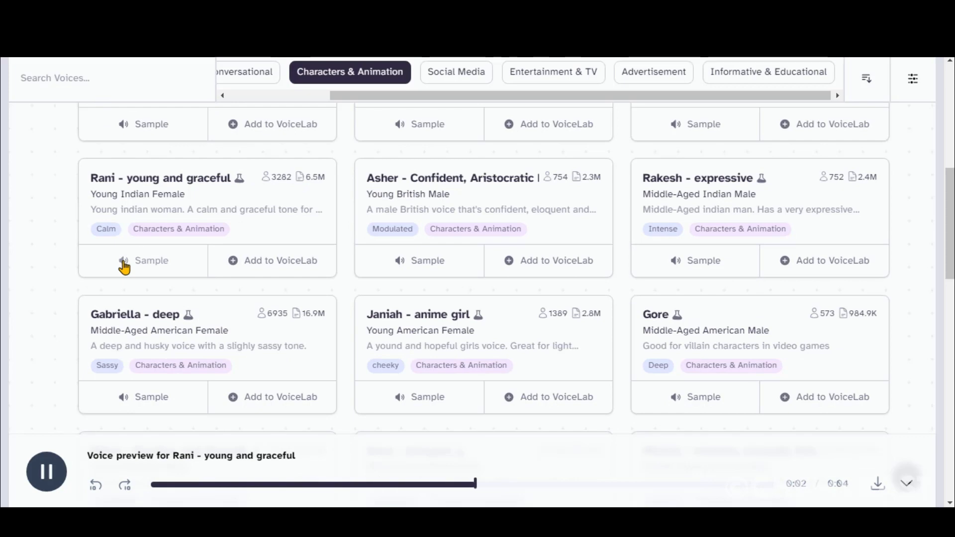
pyautogui.moveTo(38, 366)
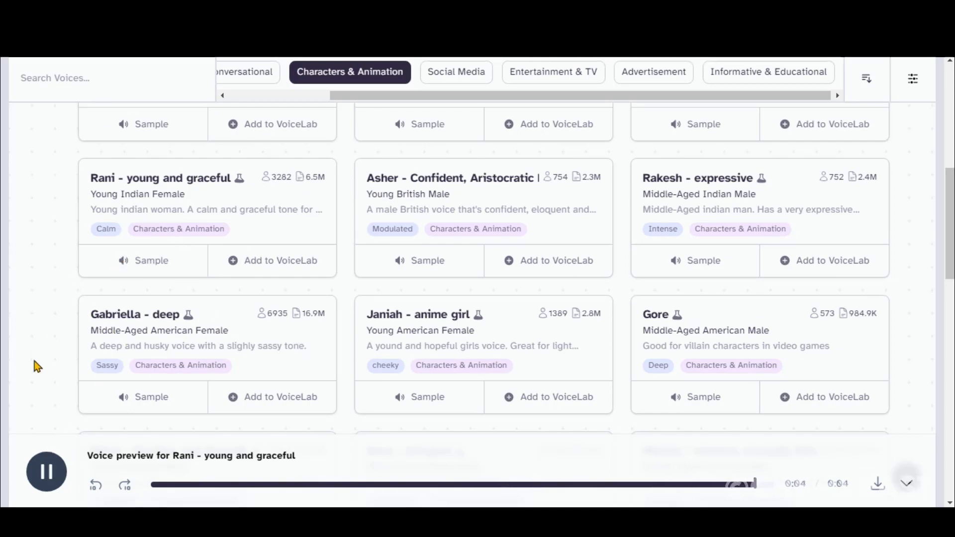
# Filter the voice library to young female character voices using advanced filters.
pyautogui.click(45, 471)
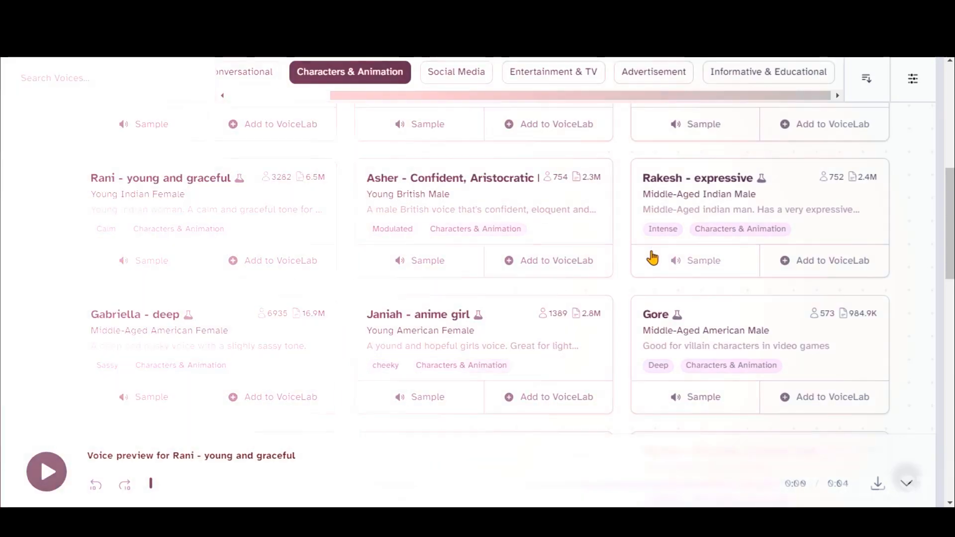
pyautogui.click(912, 77)
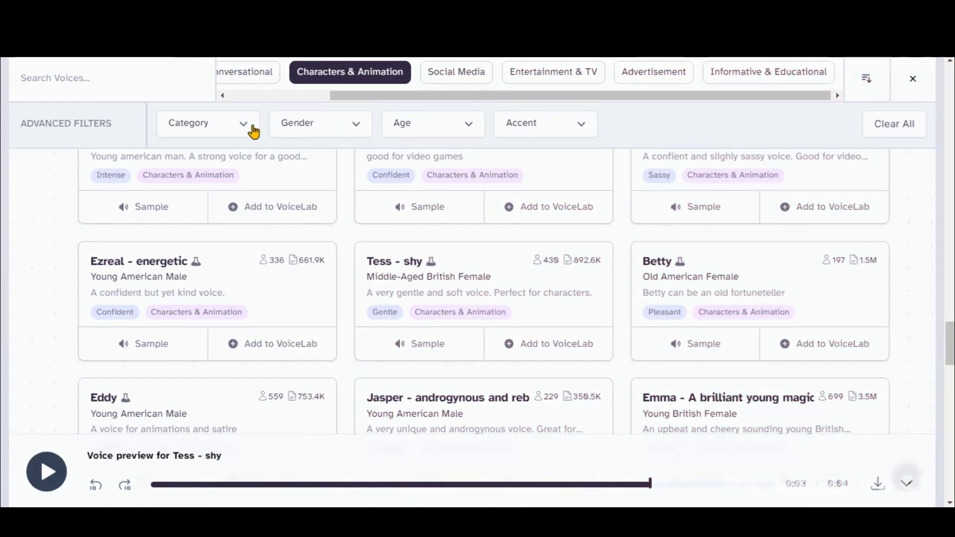
pyautogui.click(207, 123)
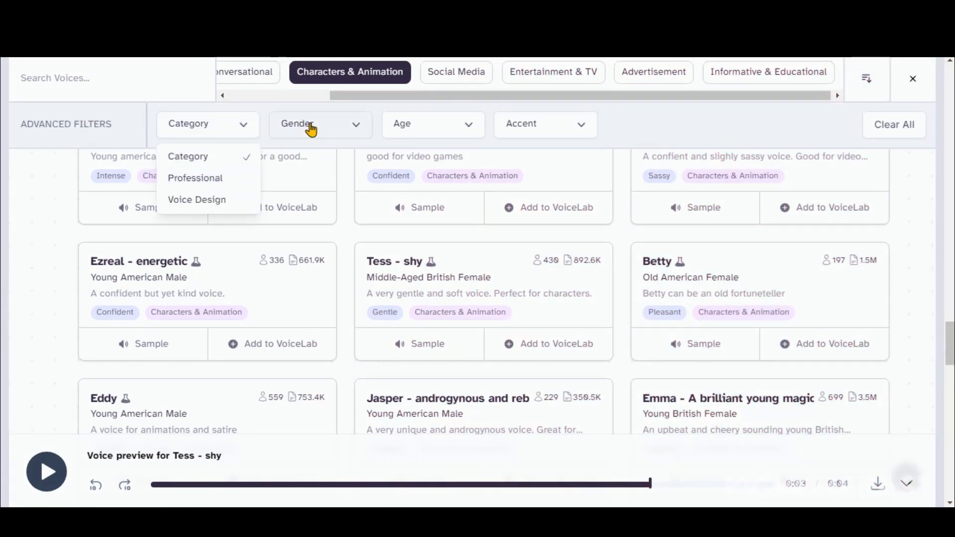
pyautogui.click(319, 123)
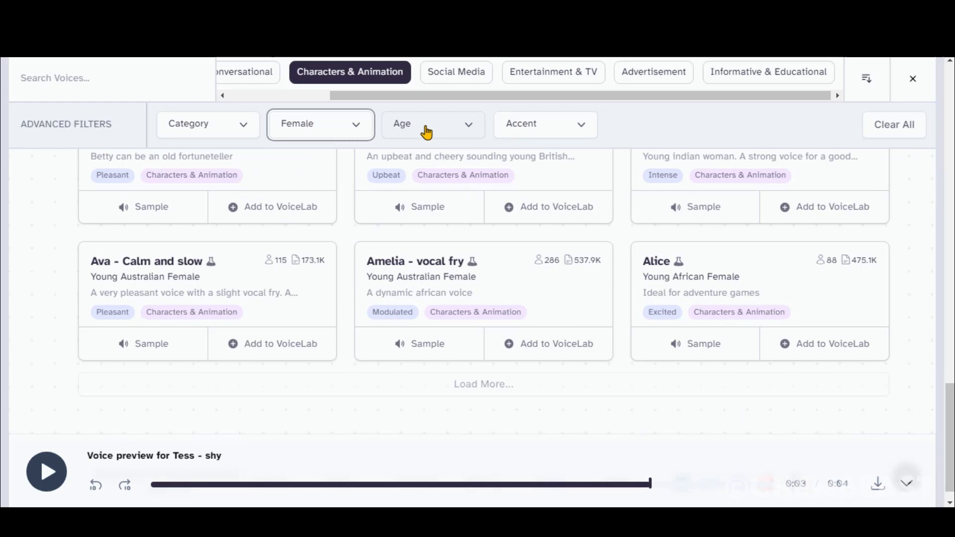
pyautogui.click(431, 124)
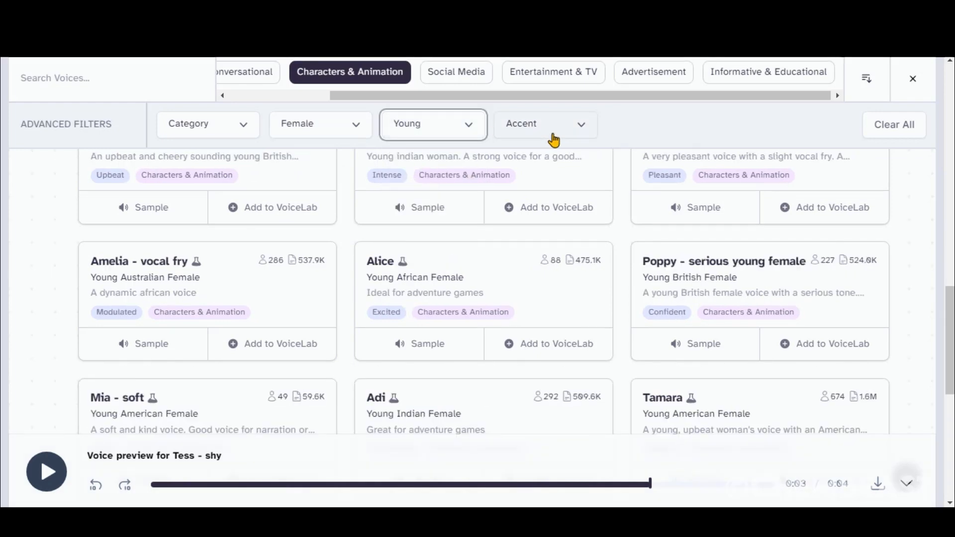
pyautogui.scroll(3)
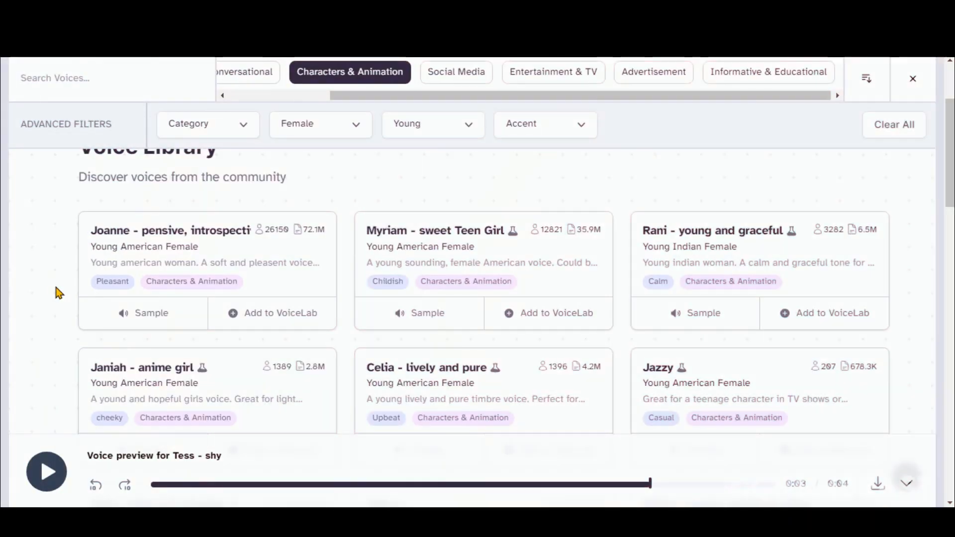
# Preview Joanne, add her to the VoiceLab, then add Janiah as well.
pyautogui.click(144, 312)
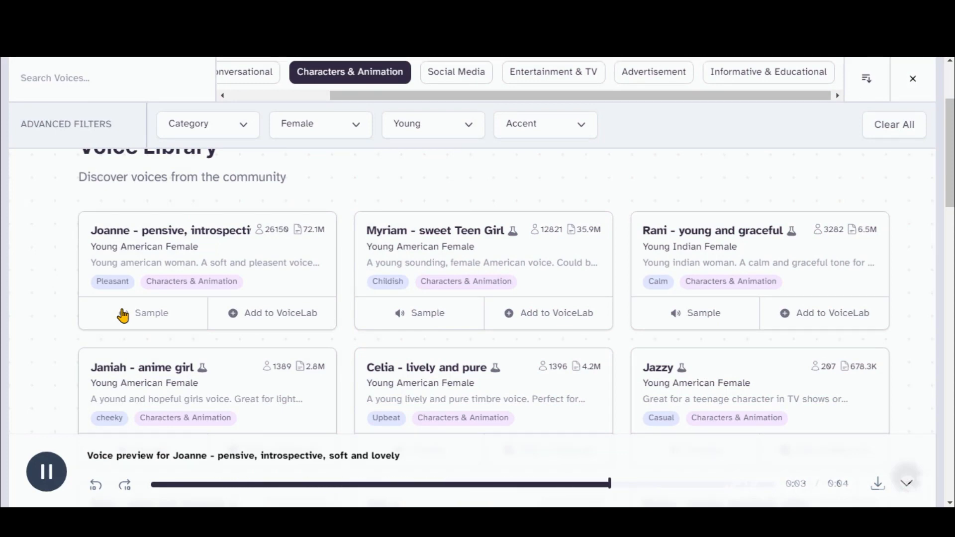
pyautogui.click(271, 312)
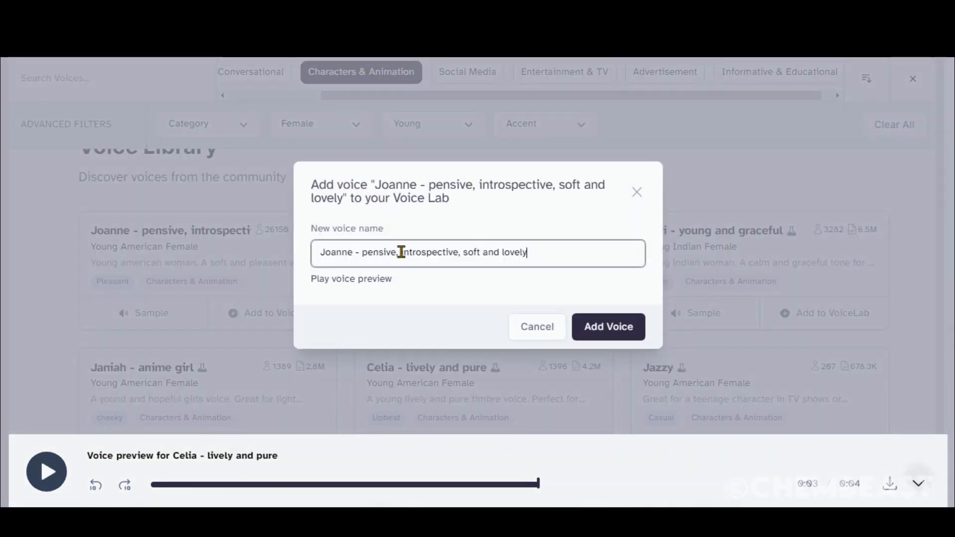
pyautogui.click(606, 326)
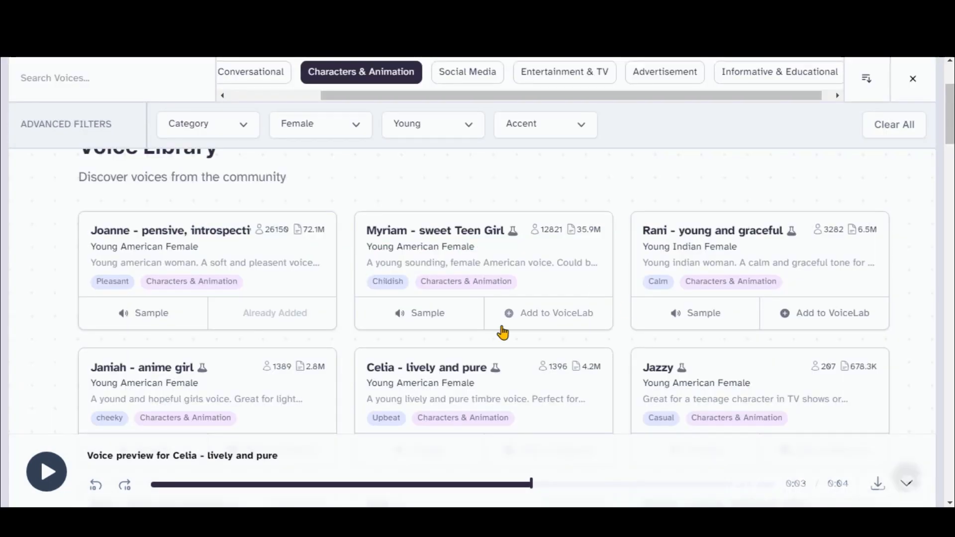
pyautogui.click(831, 312)
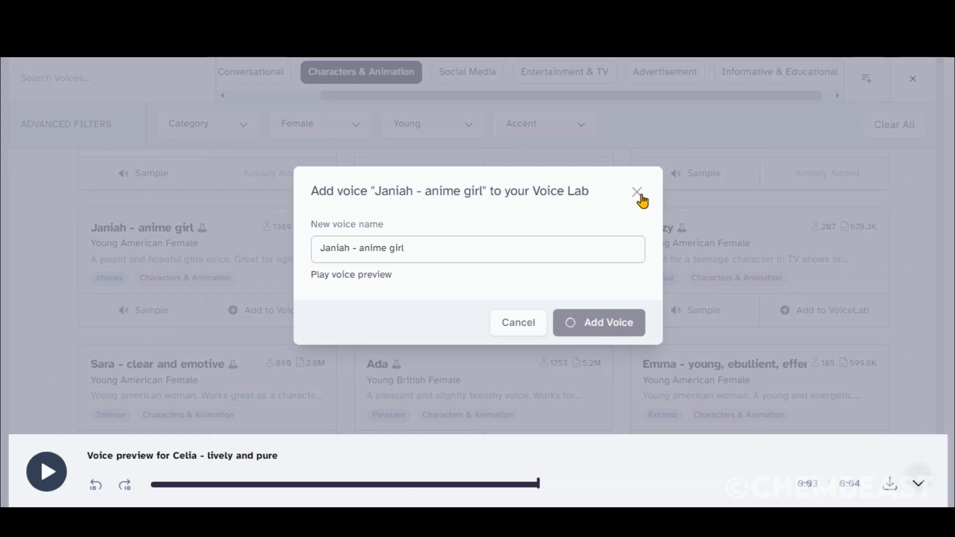
pyautogui.click(636, 191)
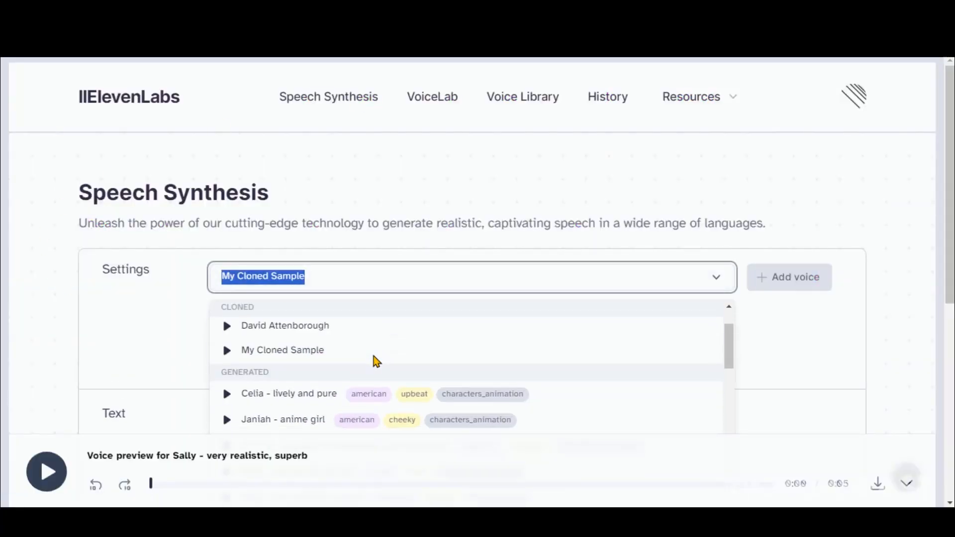
# Select the Celia voice and generate speech for the girl's 'I'll find a cure' line.
pyautogui.click(288, 394)
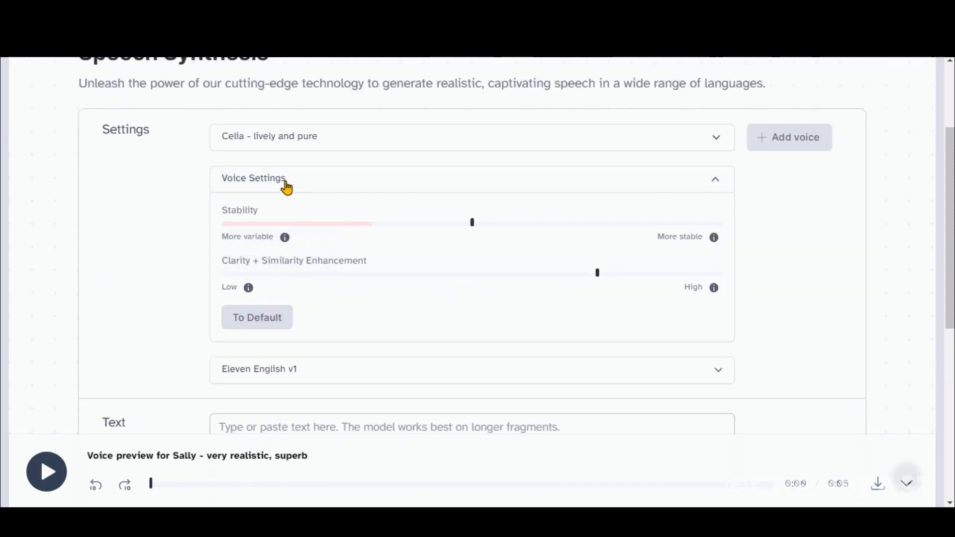
pyautogui.scroll(-3)
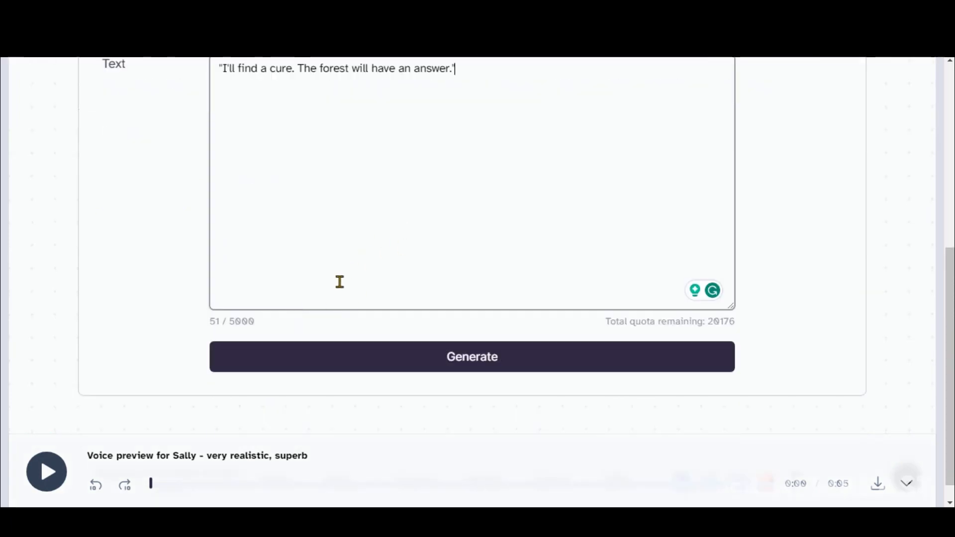
pyautogui.click(471, 356)
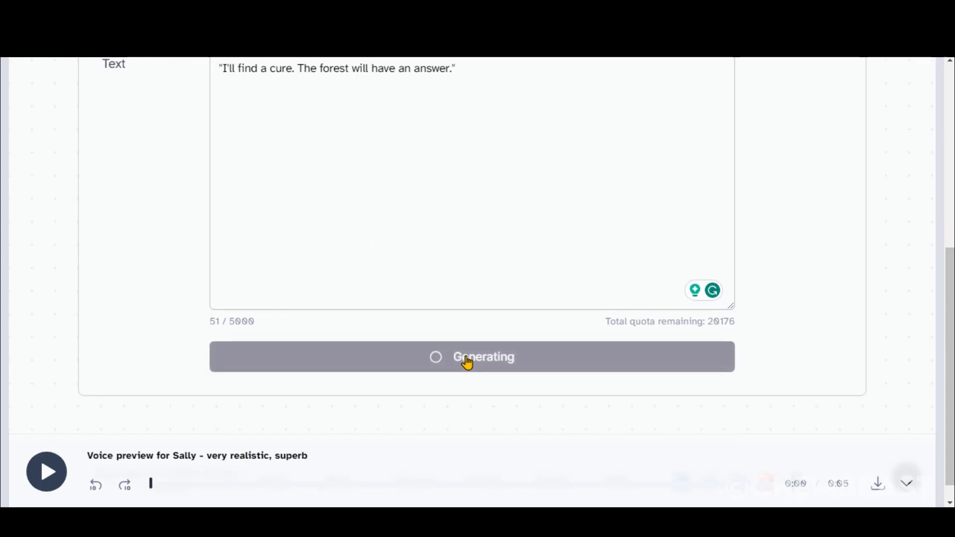
pyautogui.click(47, 471)
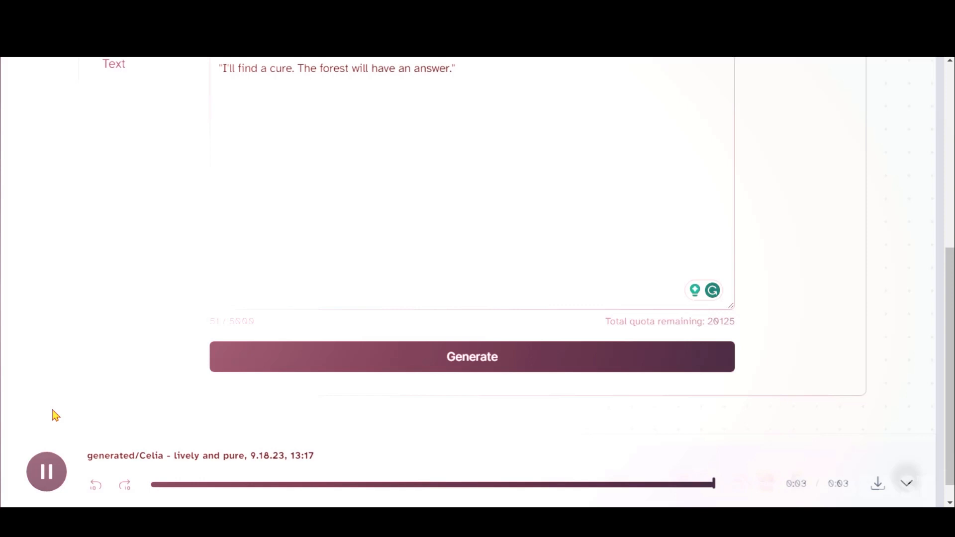
# Replace the line with 'Thank you, kind rabbit.' and generate speech again.
pyautogui.scroll(3)
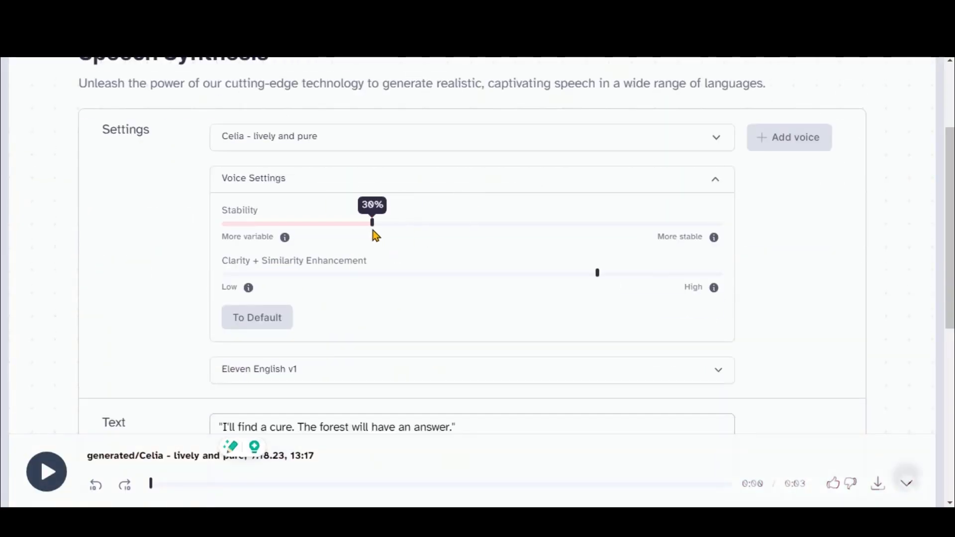
pyautogui.scroll(-3)
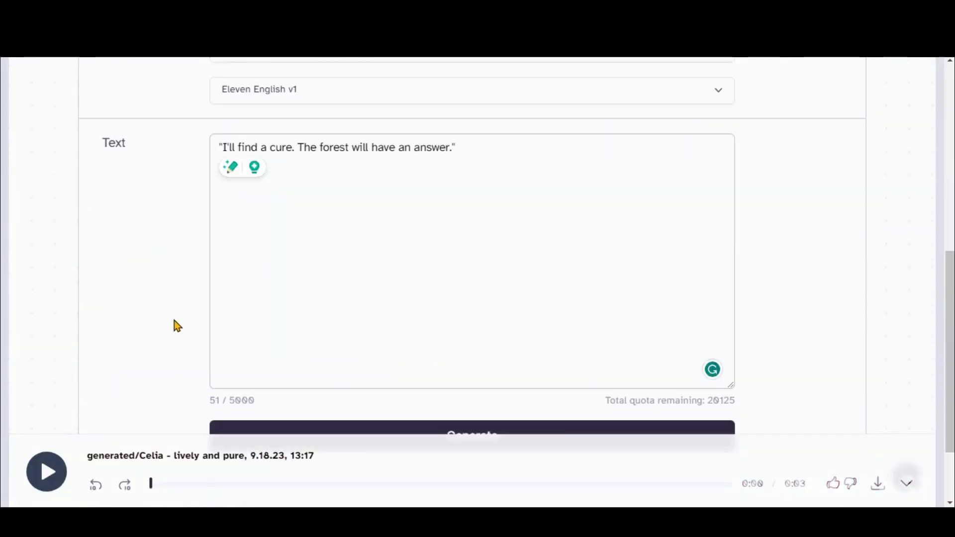
pyautogui.click(47, 471)
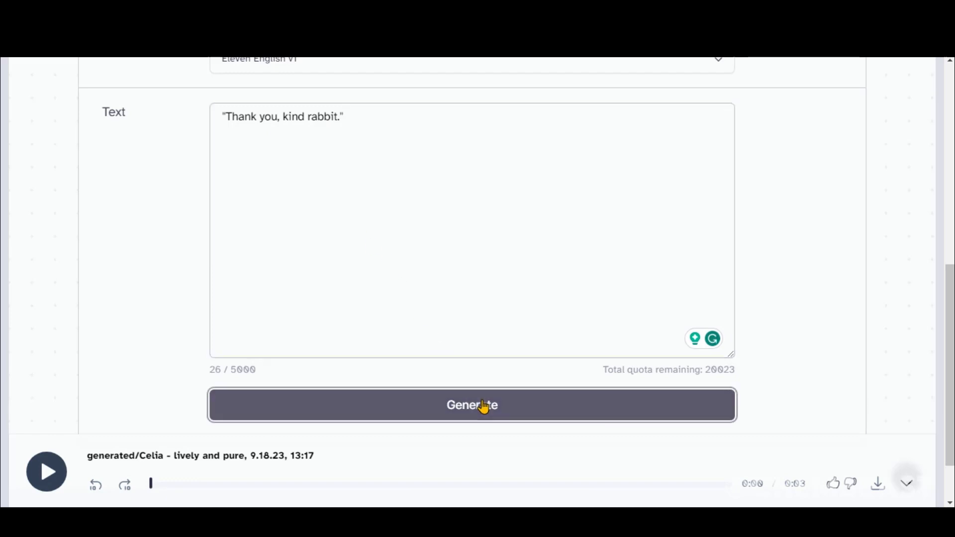
pyautogui.click(472, 405)
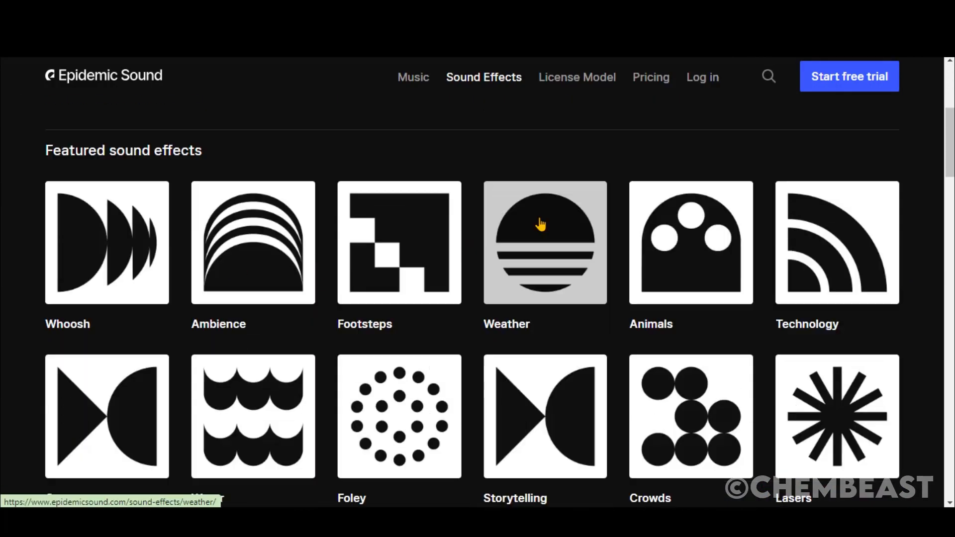
# Browse the Weather tile under Epidemic Sound's featured sound effects.
pyautogui.click(483, 77)
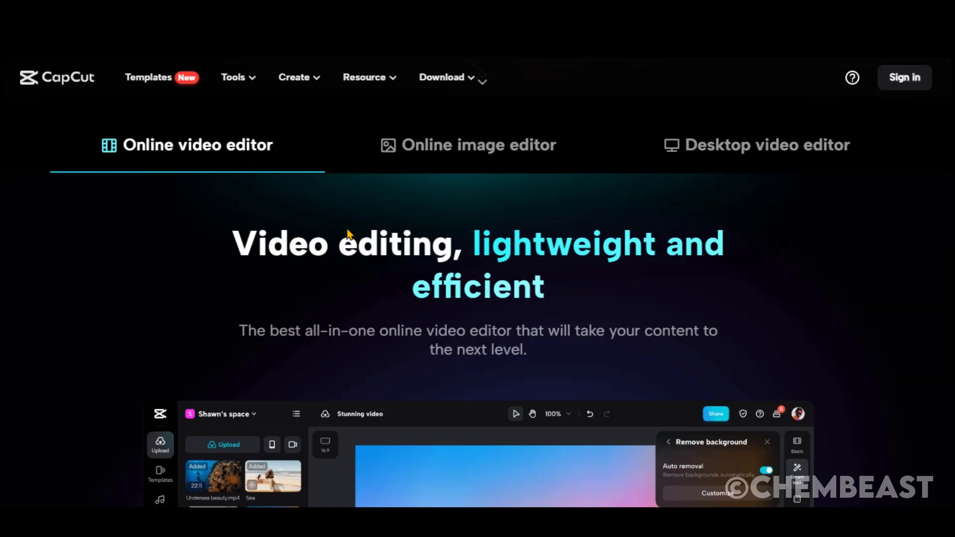
pyautogui.scroll(-3)
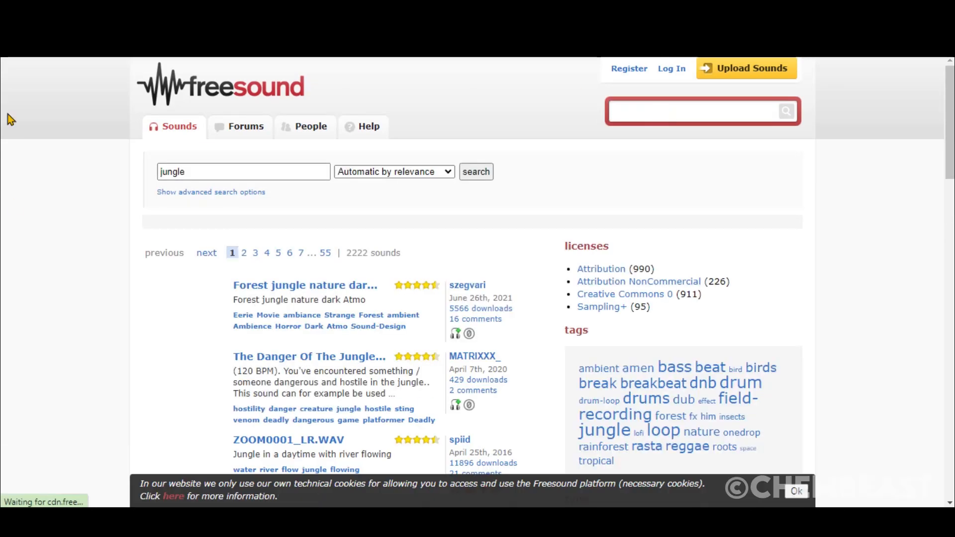
# Dismiss the cookie notice and filter the jungle results to Attribution NonCommercial (226 sounds).
pyautogui.click(393, 171)
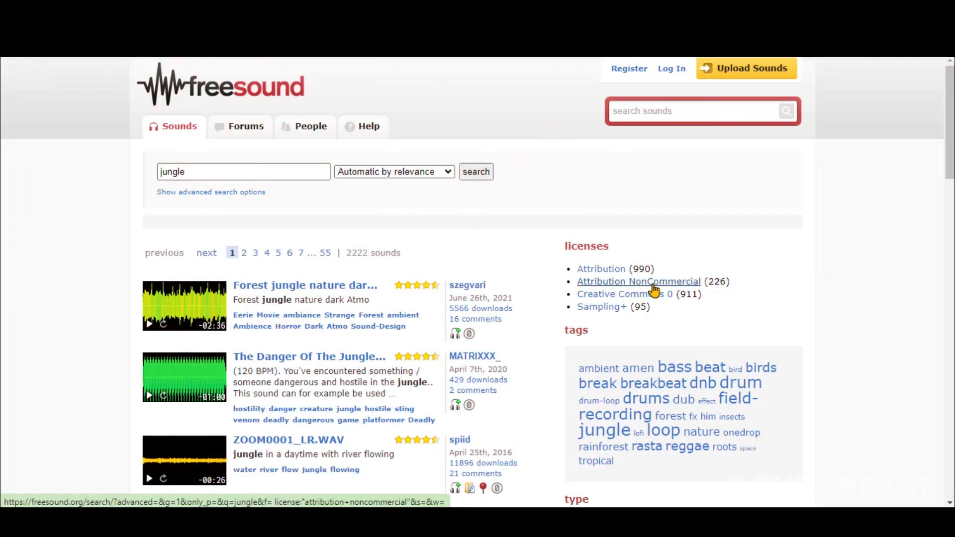
pyautogui.click(639, 281)
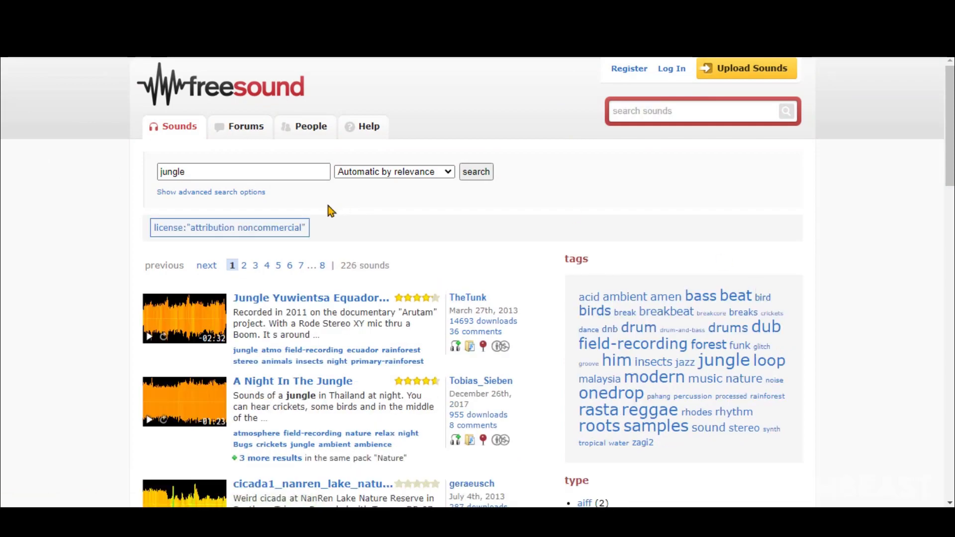
pyautogui.scroll(-3)
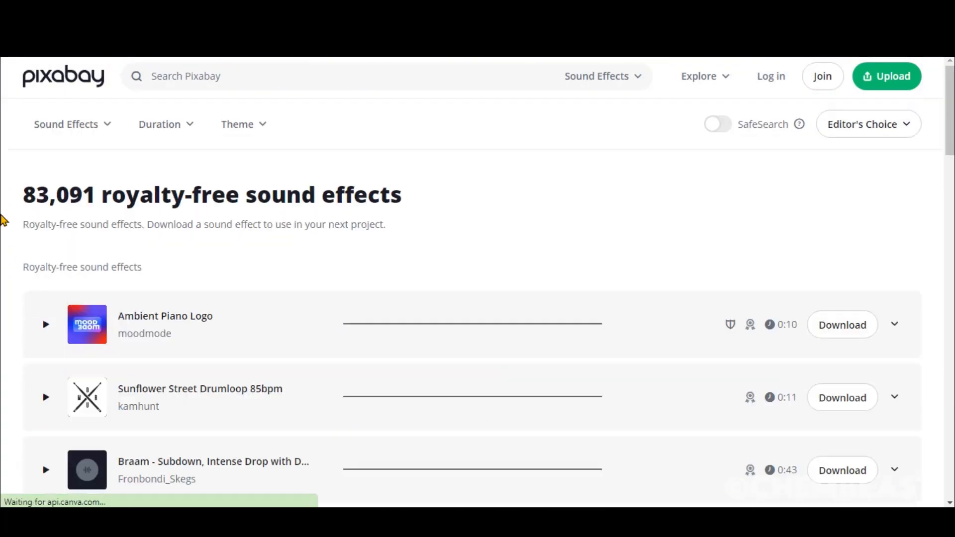
pyautogui.scroll(-3)
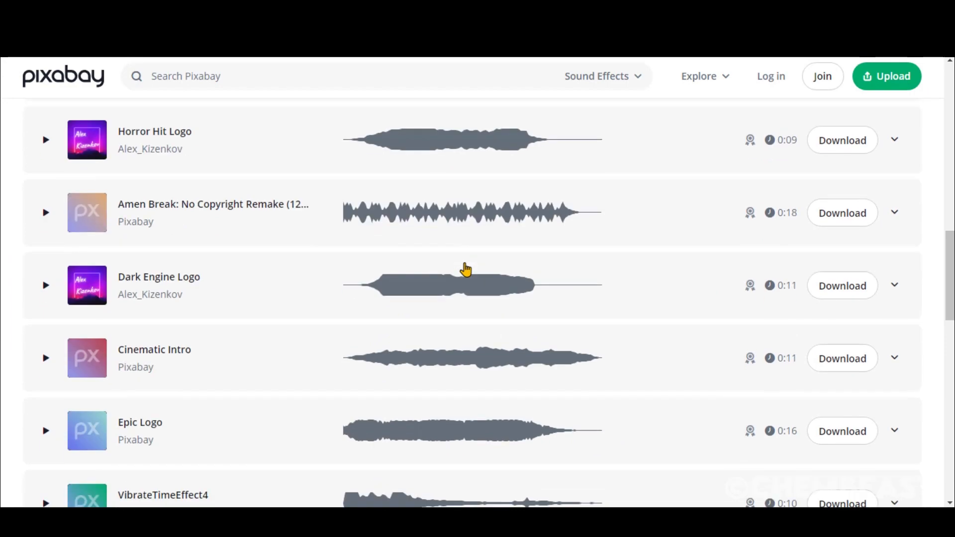
pyautogui.scroll(3)
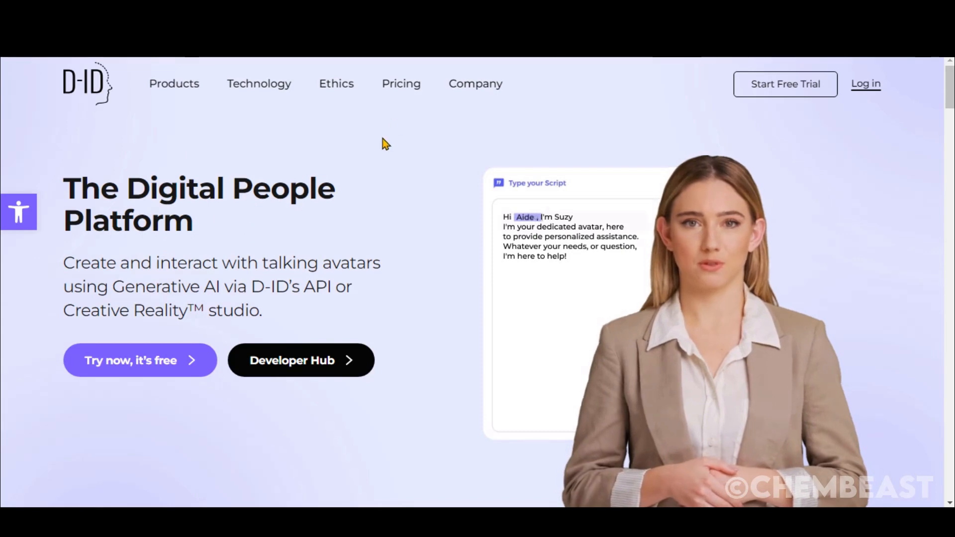
# View D-ID's Creative Reality Studio pricing from the Pricing menu.
pyautogui.click(401, 84)
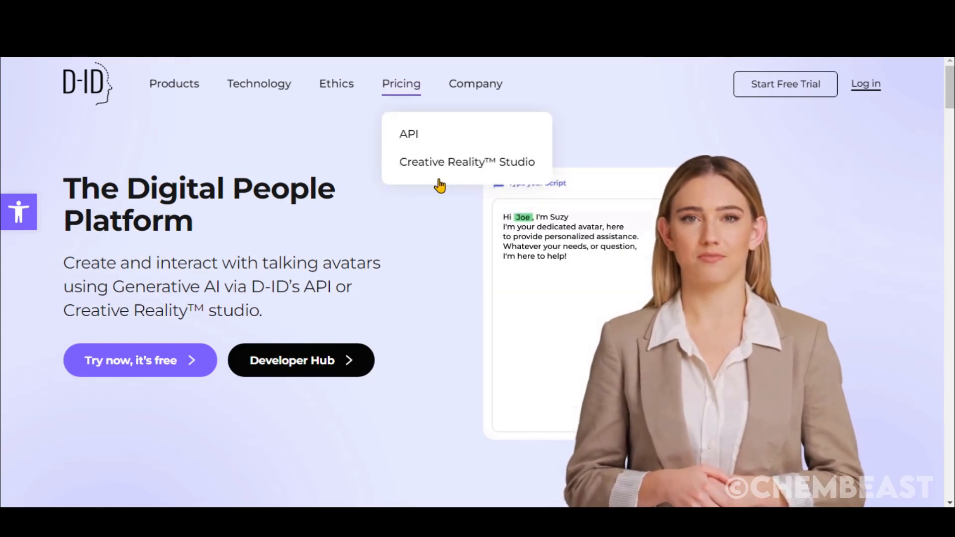
pyautogui.click(400, 84)
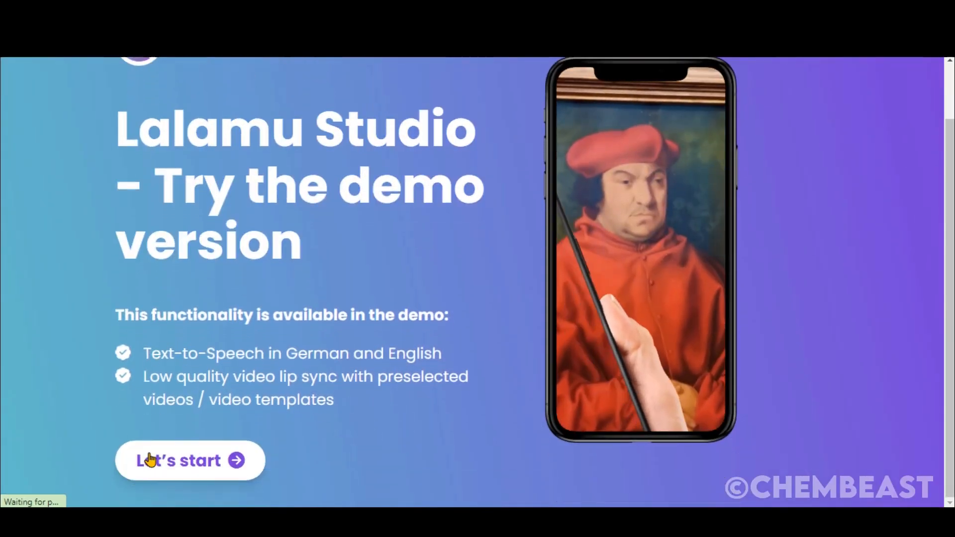
# Enter the Lalamu demo studio and upload the ElevenLabs voice recording as new audio.
pyautogui.click(178, 460)
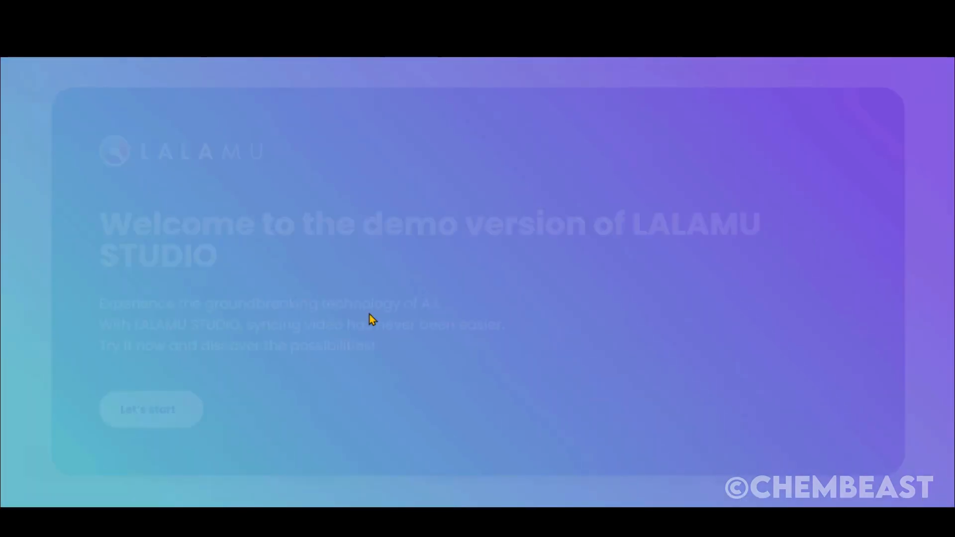
pyautogui.click(150, 409)
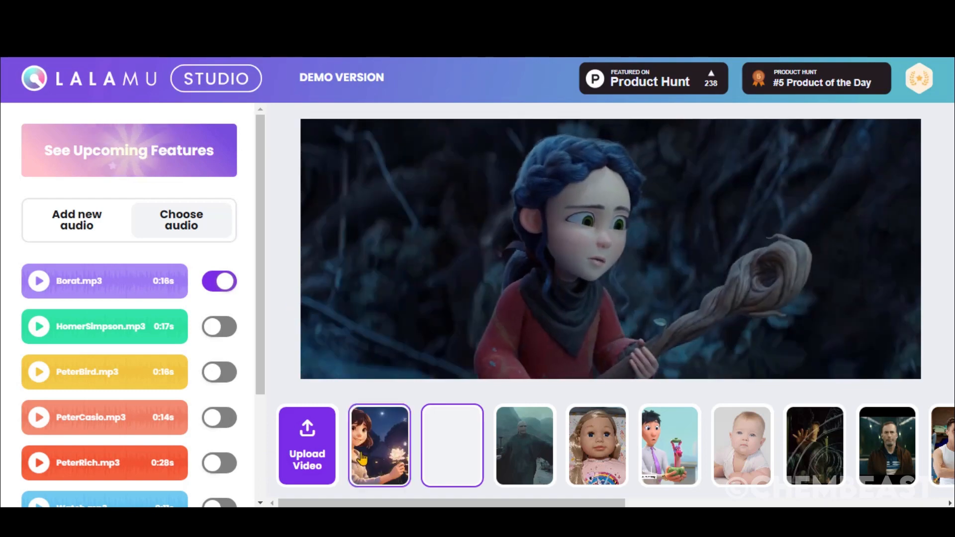
pyautogui.click(76, 220)
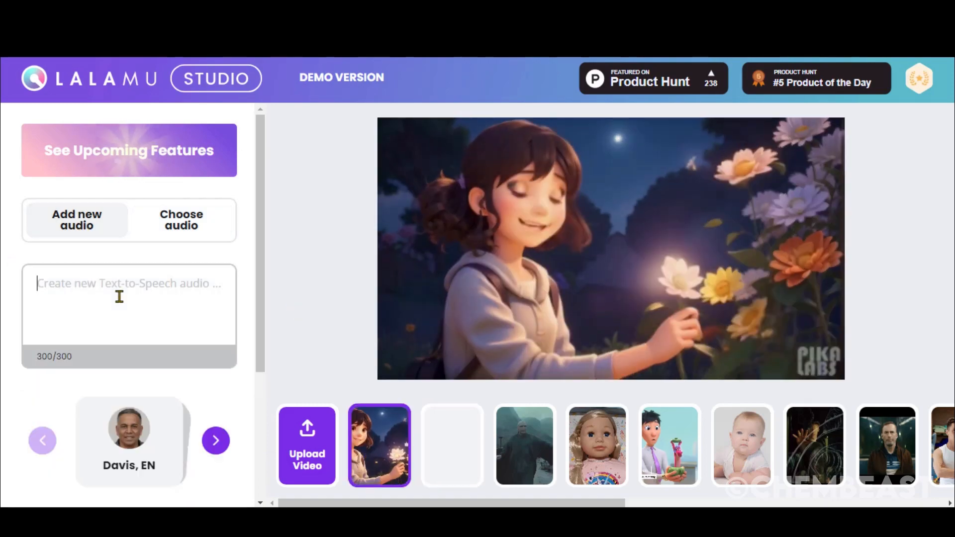
pyautogui.scroll(-3)
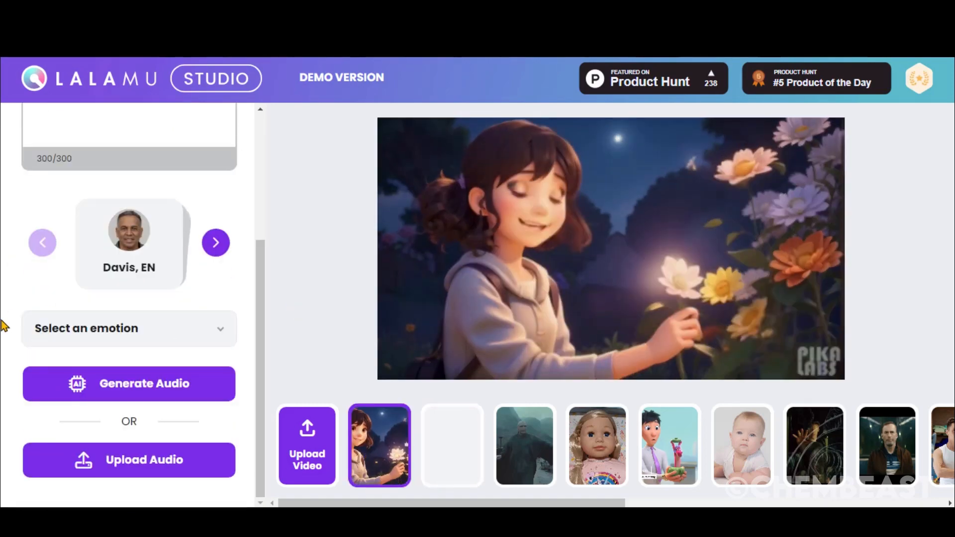
pyautogui.click(129, 327)
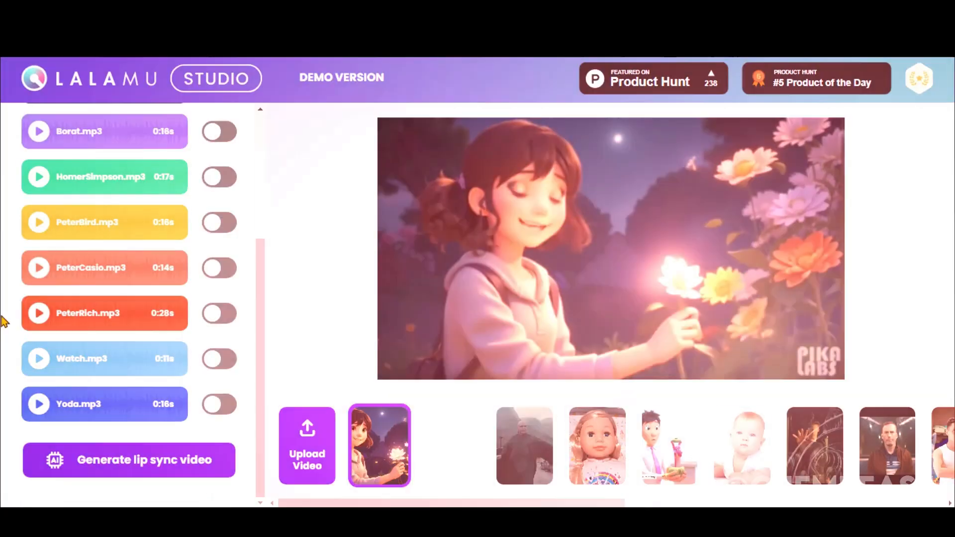
# Generate the lip-synced girl-with-flowers video and play it back briefly.
pyautogui.click(129, 460)
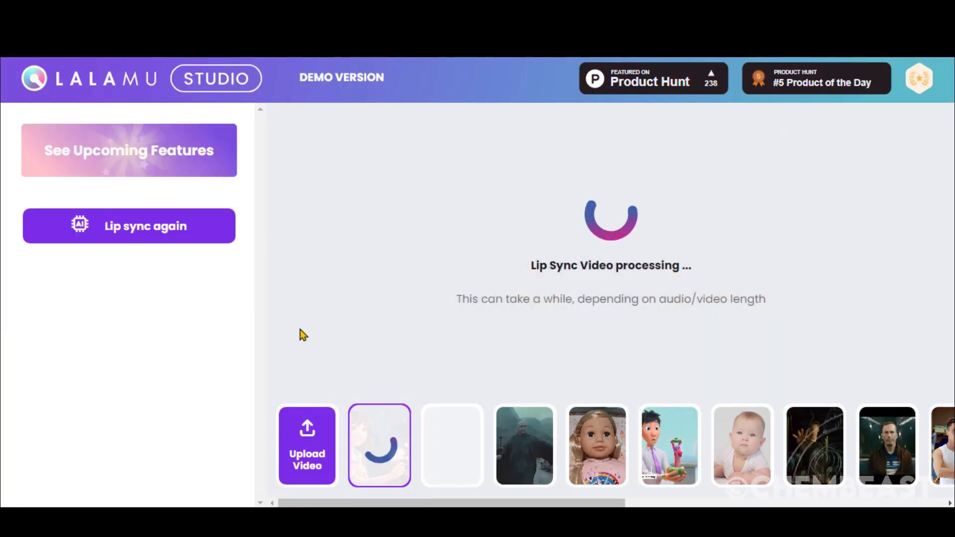
pyautogui.moveTo(372, 281)
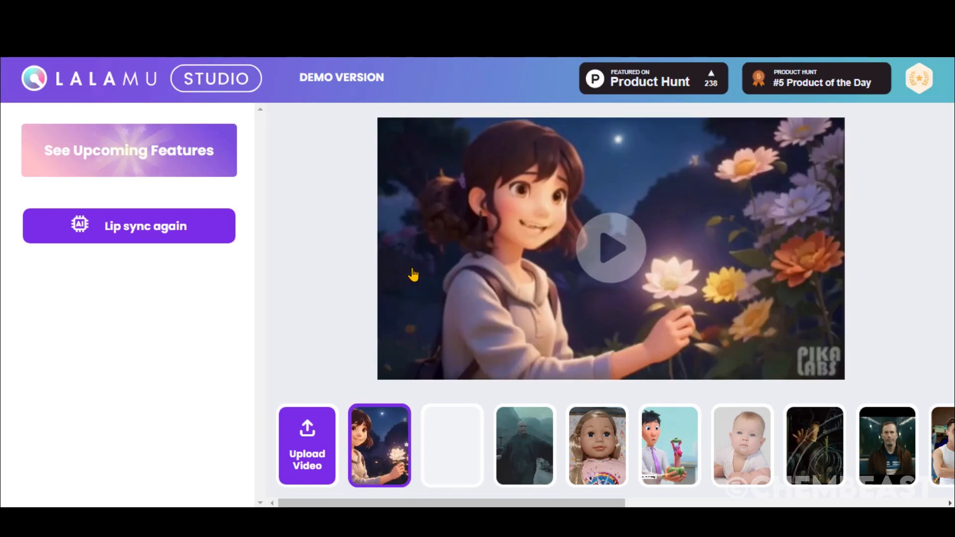
pyautogui.click(610, 249)
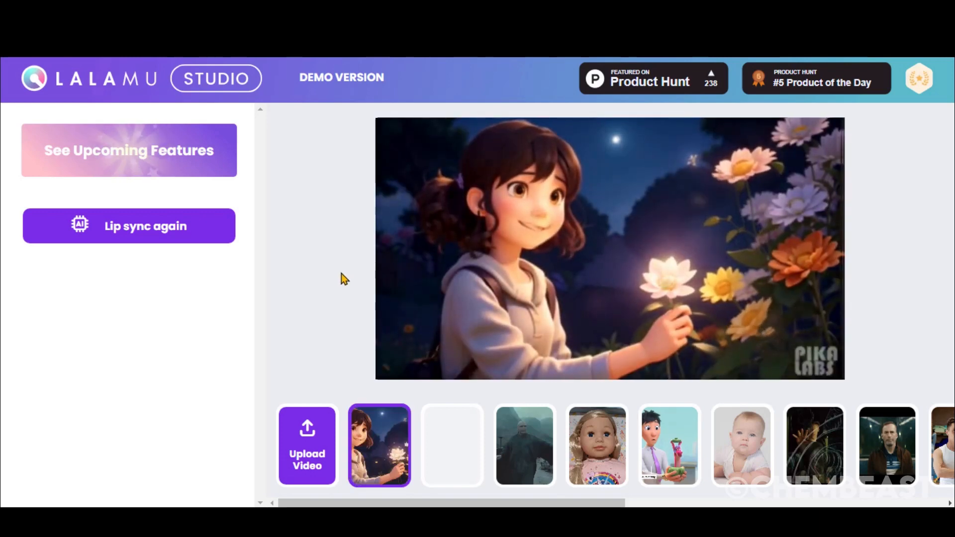
pyautogui.click(128, 226)
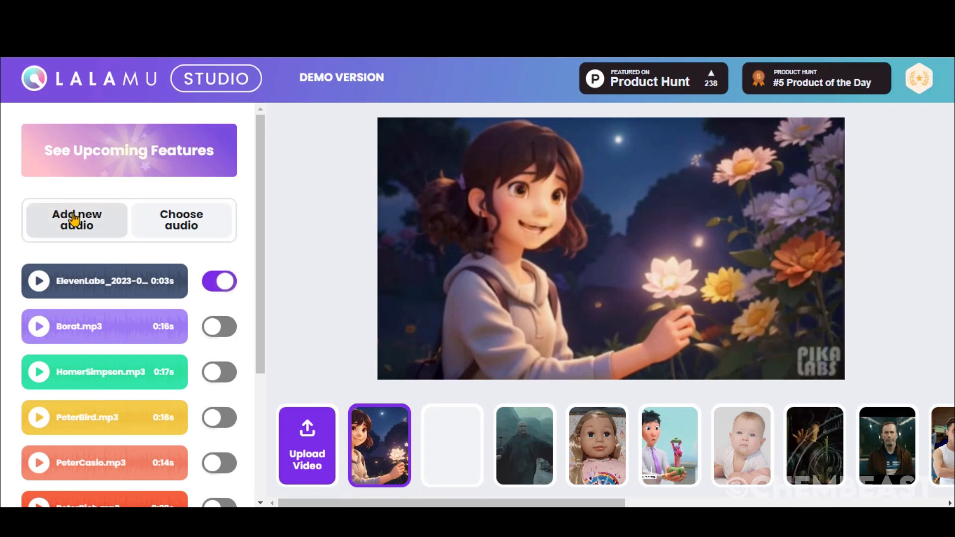
# Start a new text-to-speech audio with the Nancy, EN voice and its emotion list shown.
pyautogui.click(76, 220)
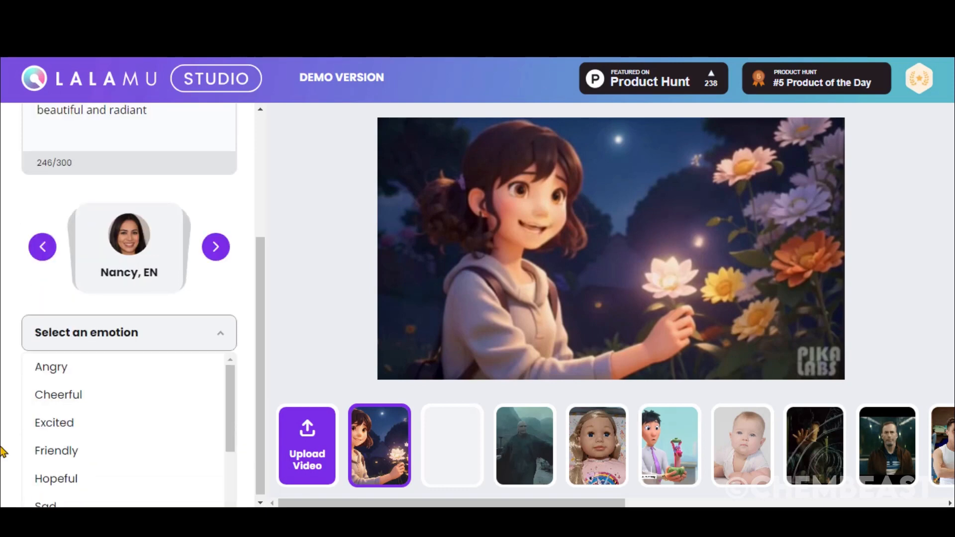
pyautogui.click(56, 478)
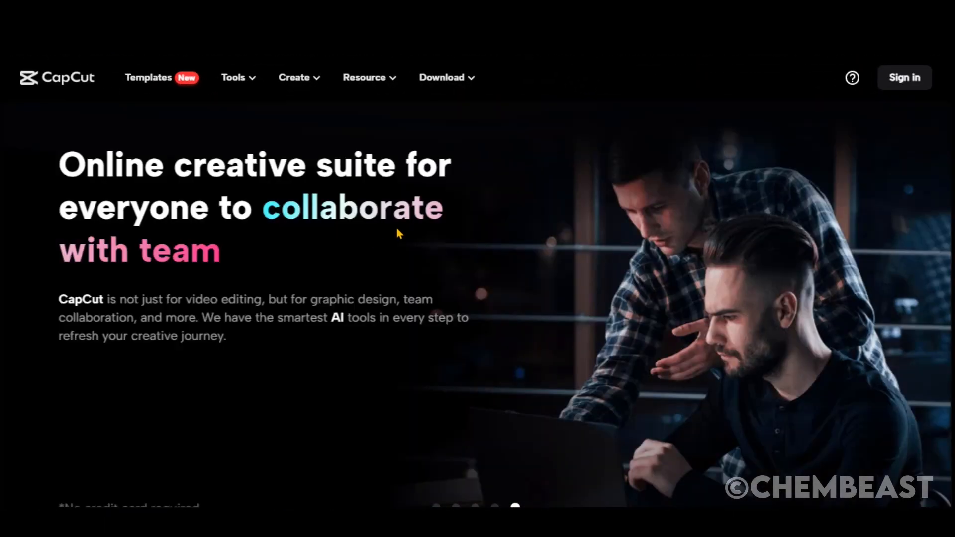
pyautogui.scroll(-3)
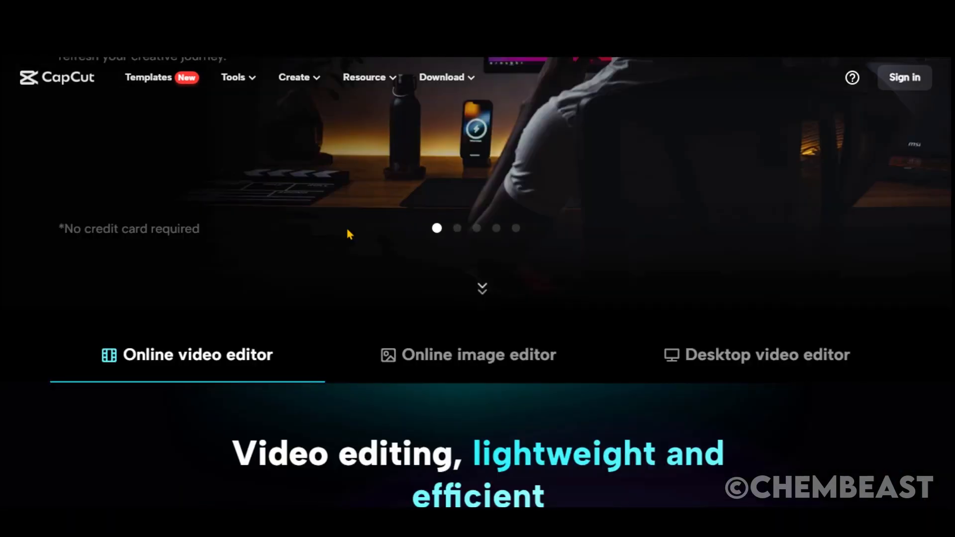
pyautogui.scroll(-3)
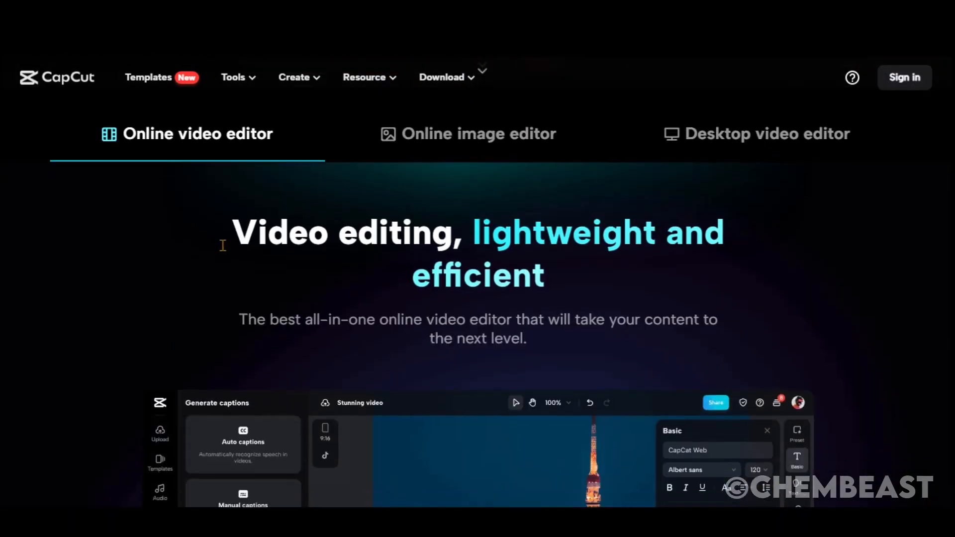